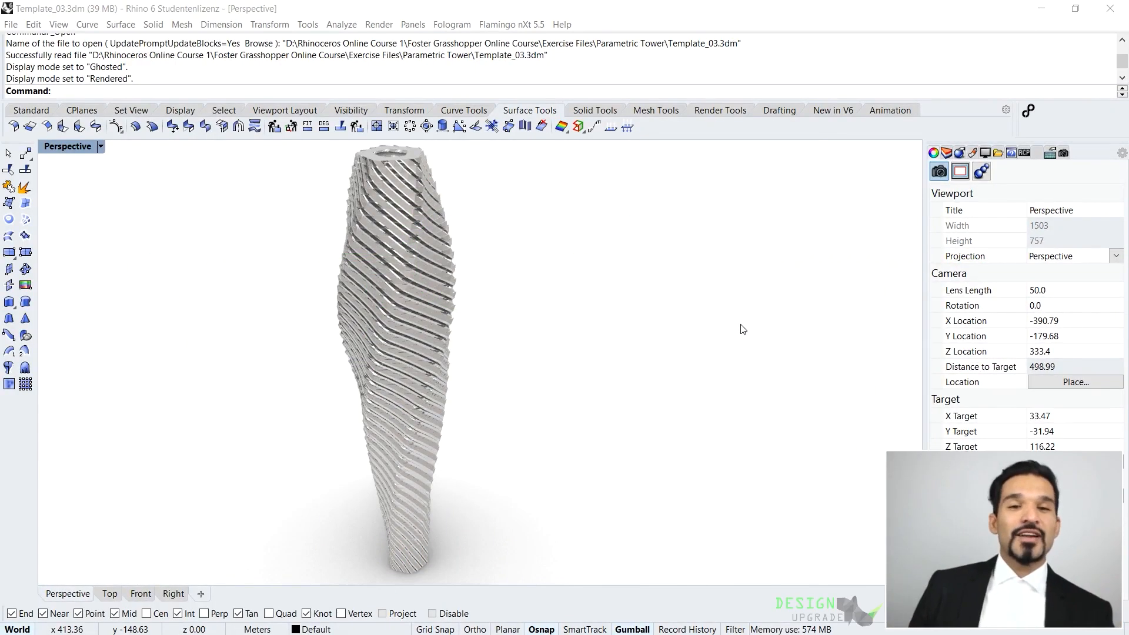
Show the Standard toolbar above the Perspective viewport of the tower model
left_click(31, 110)
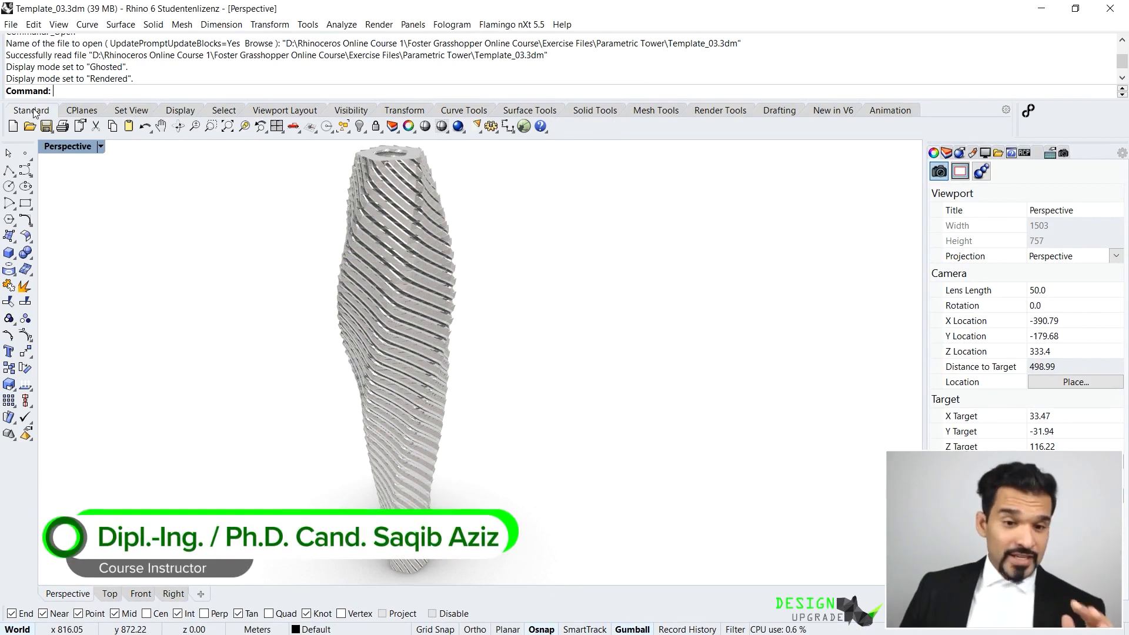
mouse_move(332, 231)
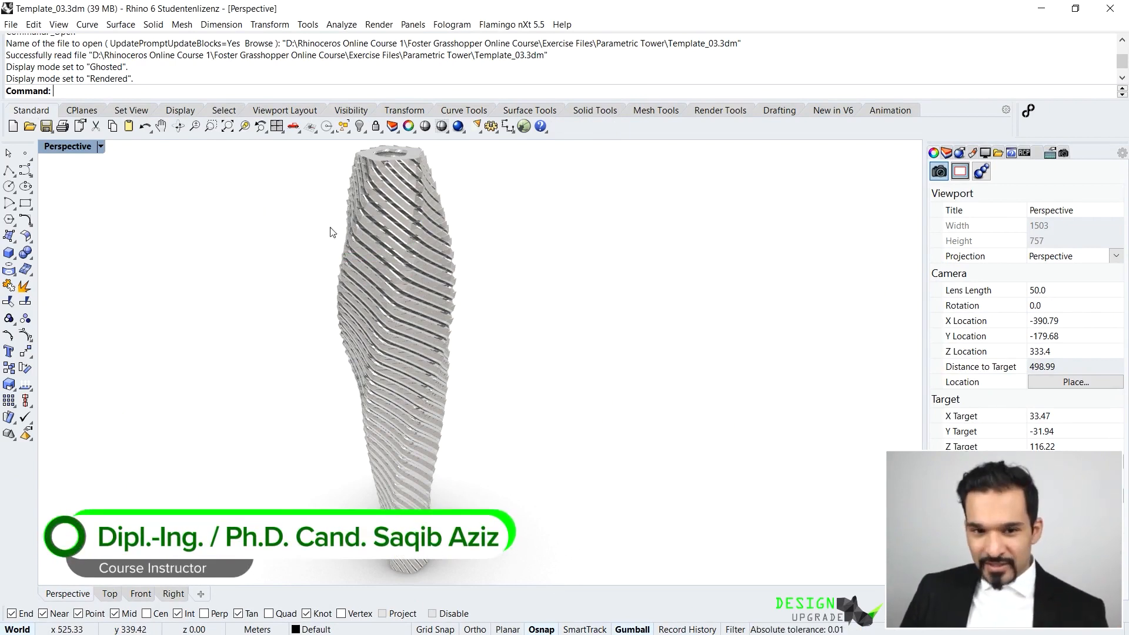
mouse_move(388, 320)
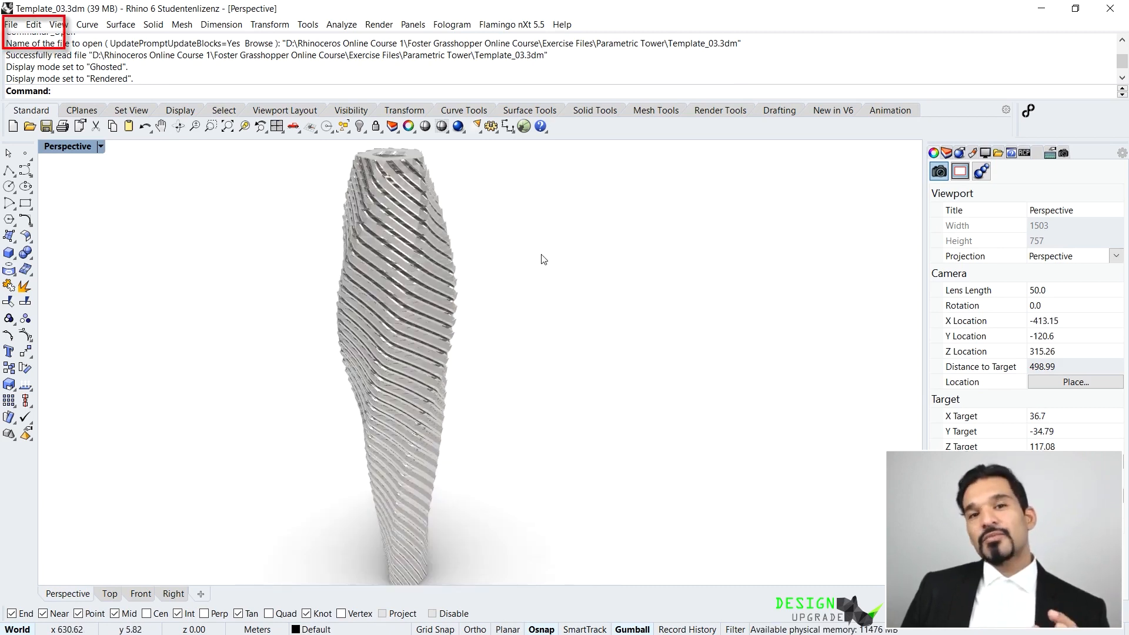
Start a new model and pick the Large Objects - Meters.3dm template in the chooser
left_click(11, 24)
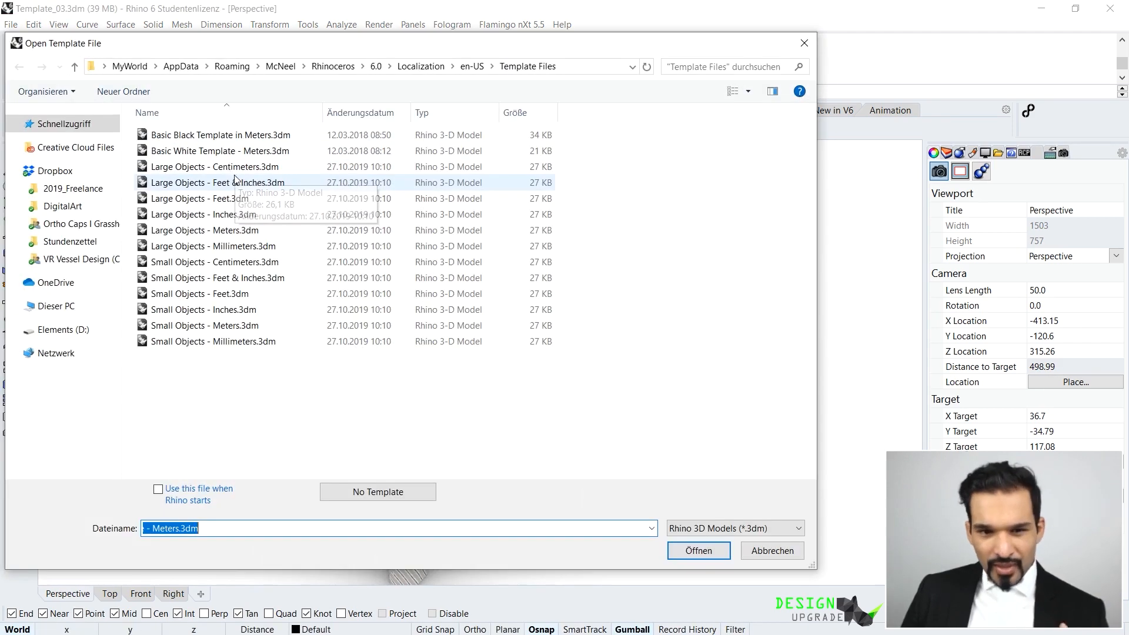
mouse_move(233, 180)
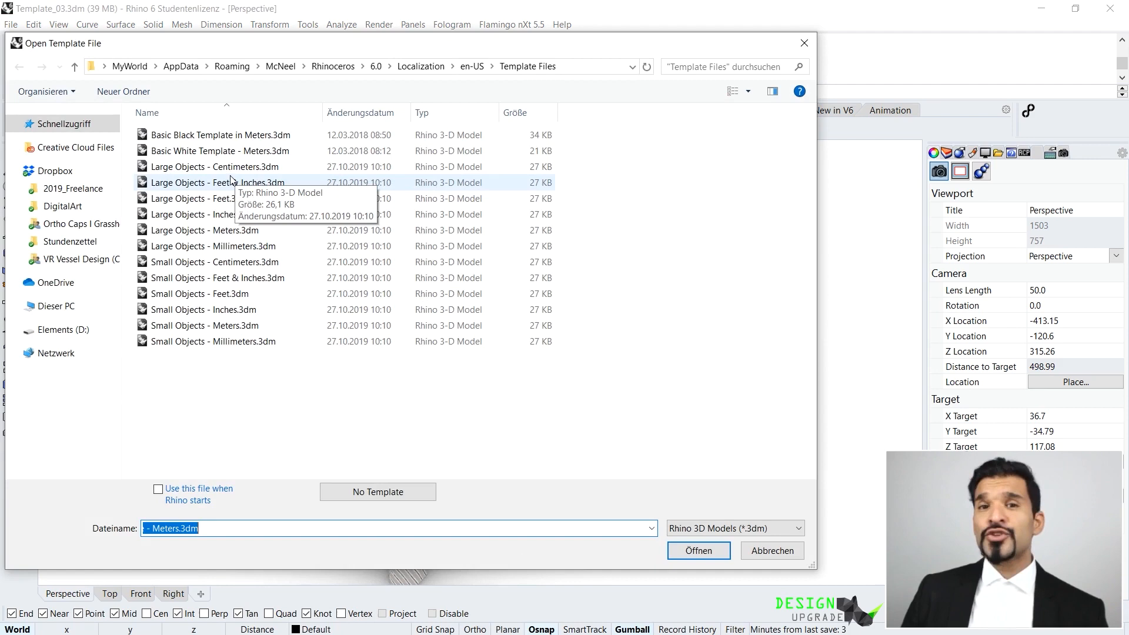
left_click(220, 134)
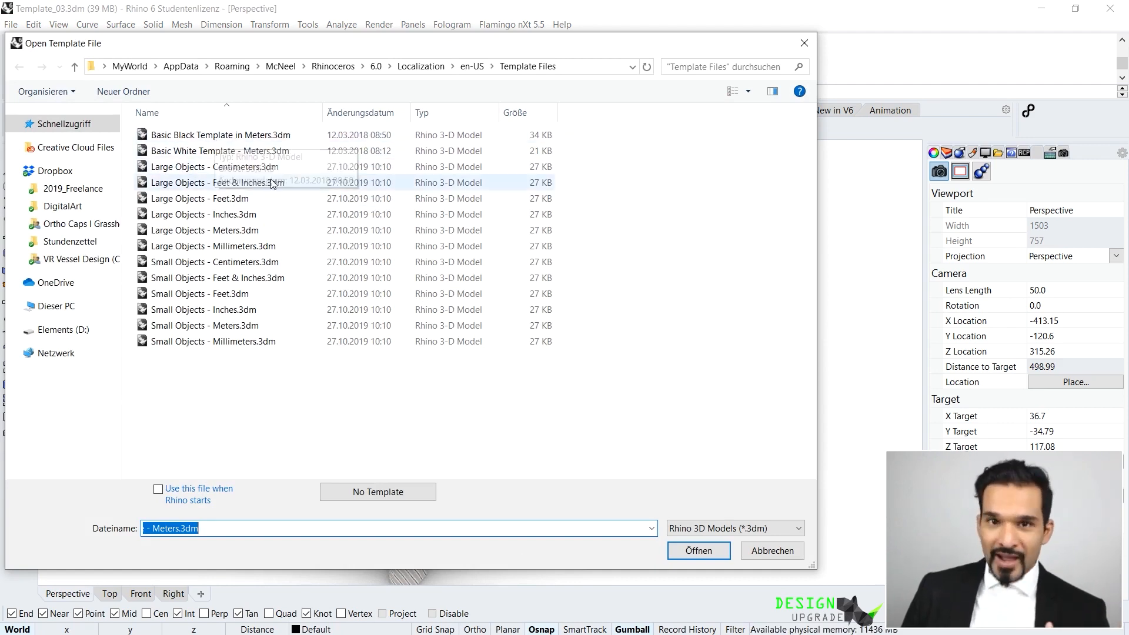
left_click(220, 151)
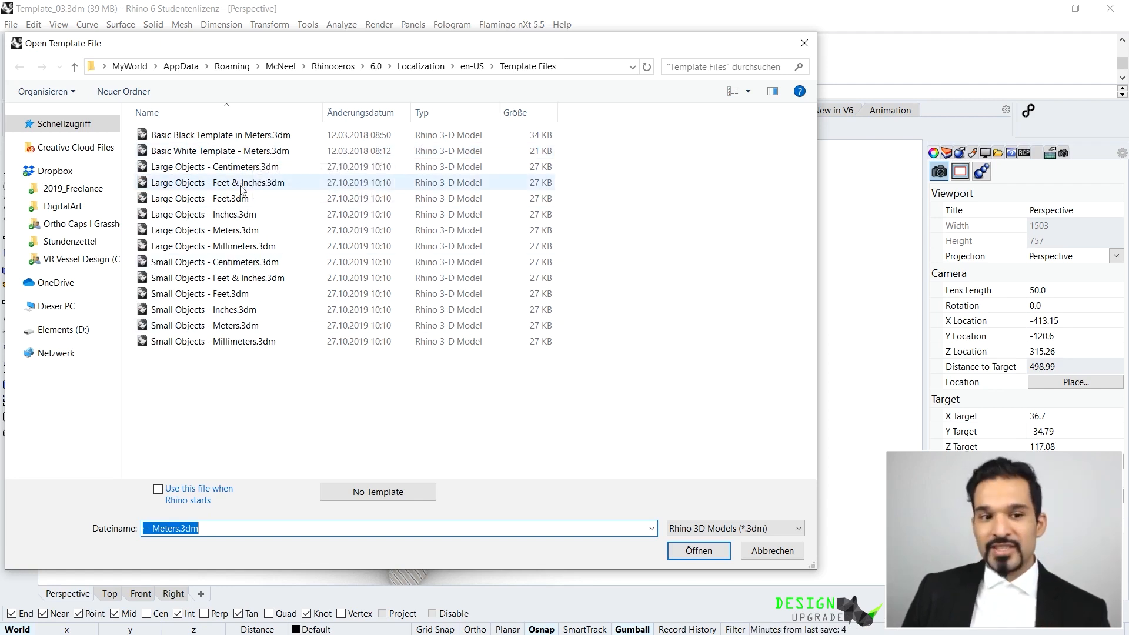
left_click(202, 215)
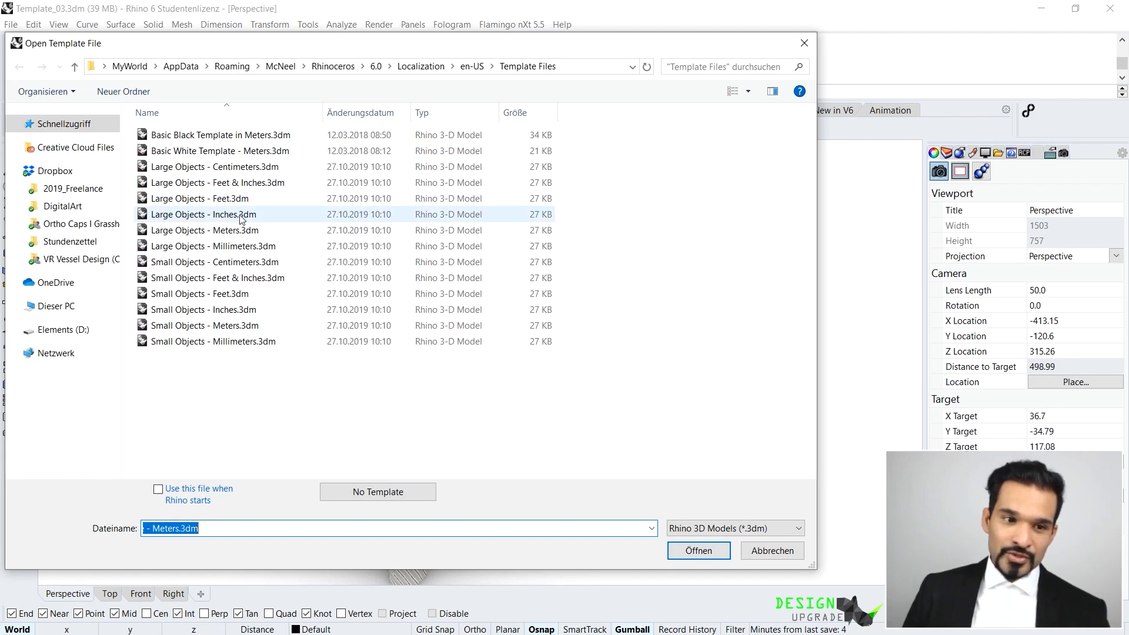
left_click(205, 230)
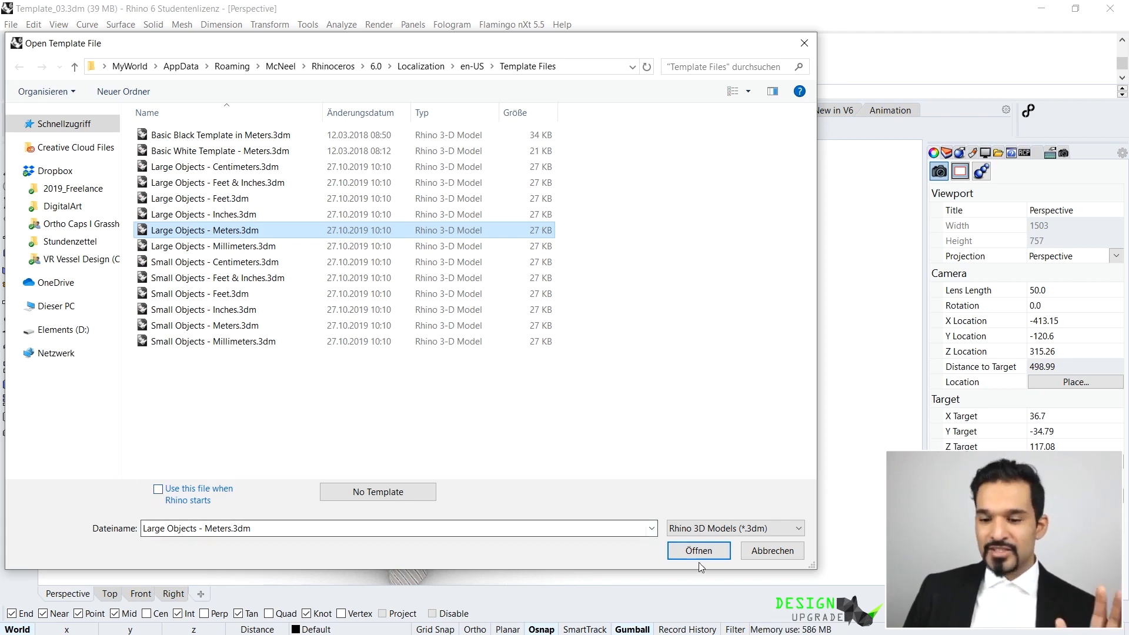
Create the new empty meters model and maximize the Perspective viewport
left_click(698, 551)
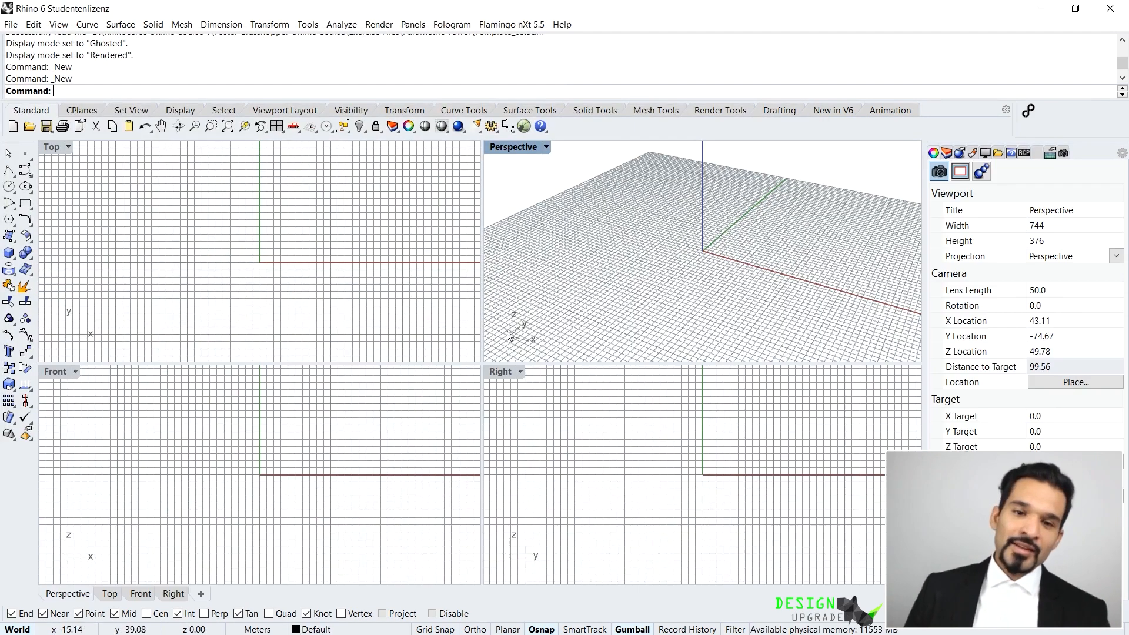
double_click(513, 147)
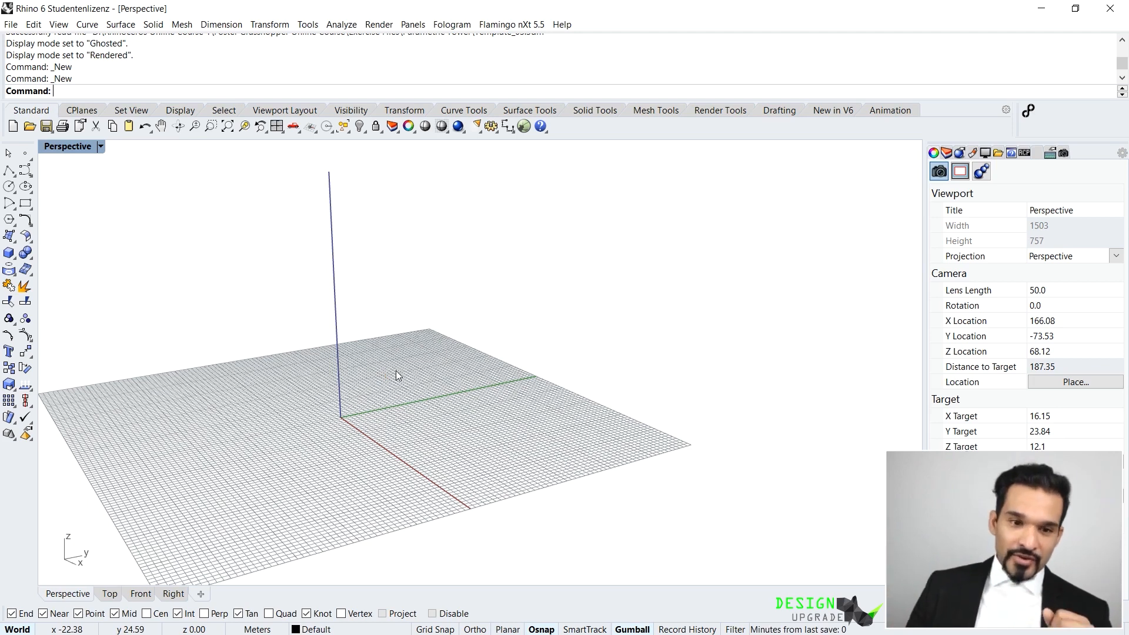
mouse_move(439, 407)
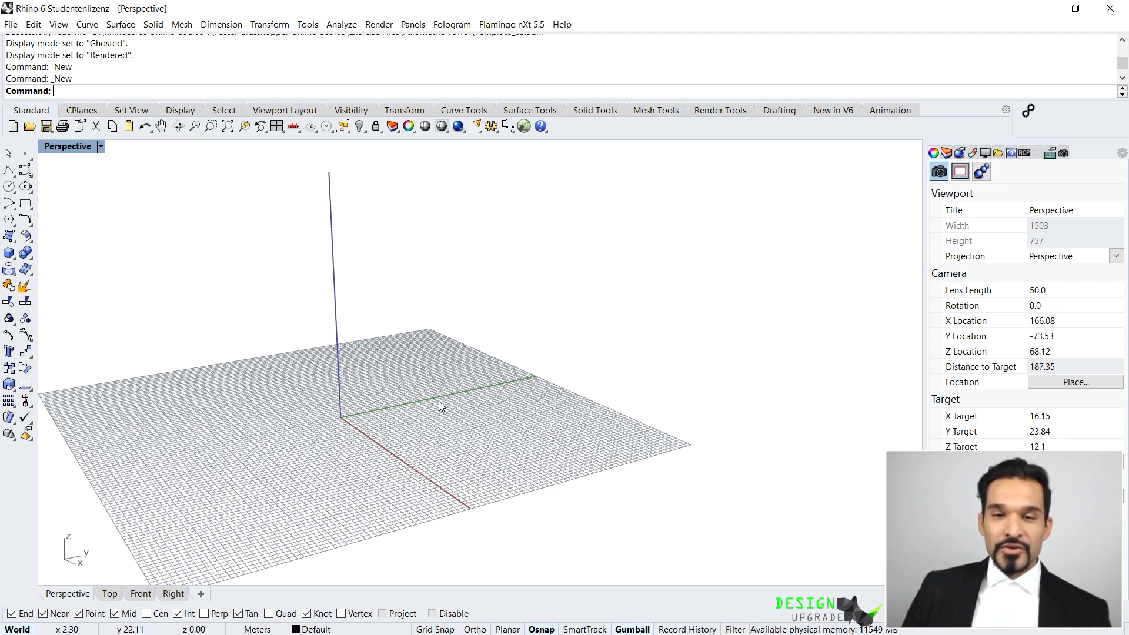
mouse_move(529, 408)
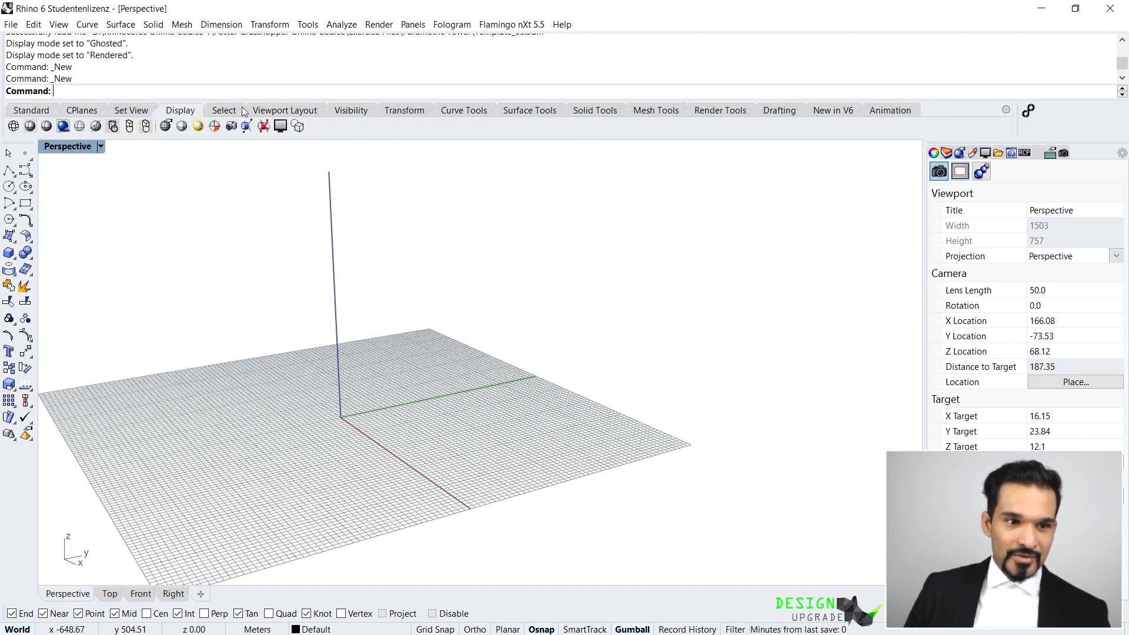
Launch Grasshopper from the Standard toolbar so its blank editor appears over Rhino
left_click(31, 111)
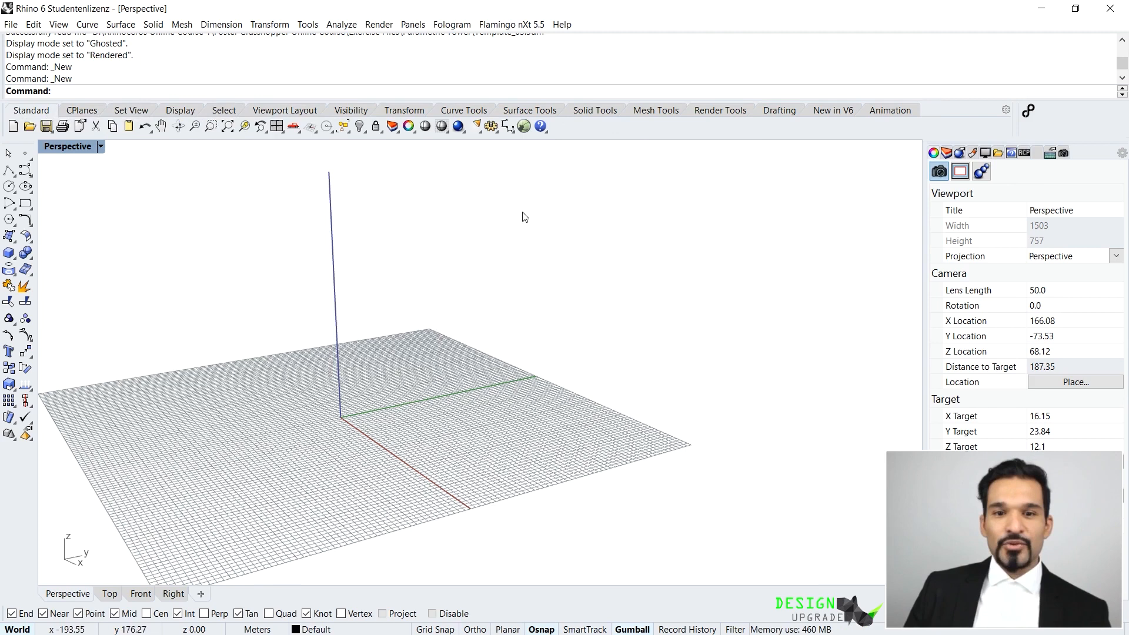
mouse_move(523, 126)
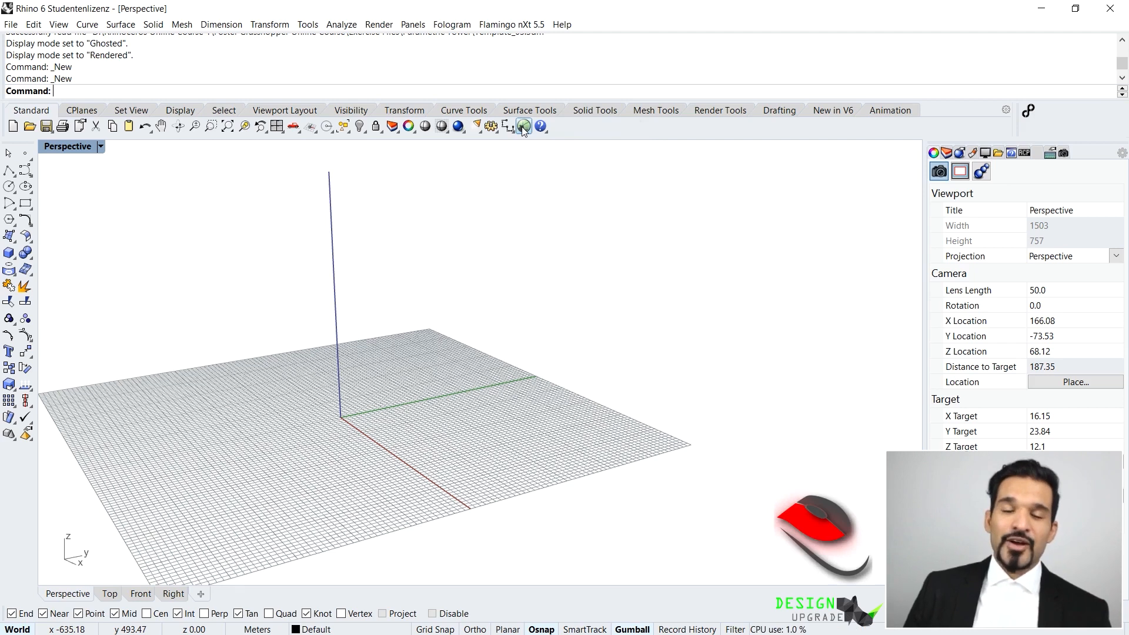
left_click(525, 126)
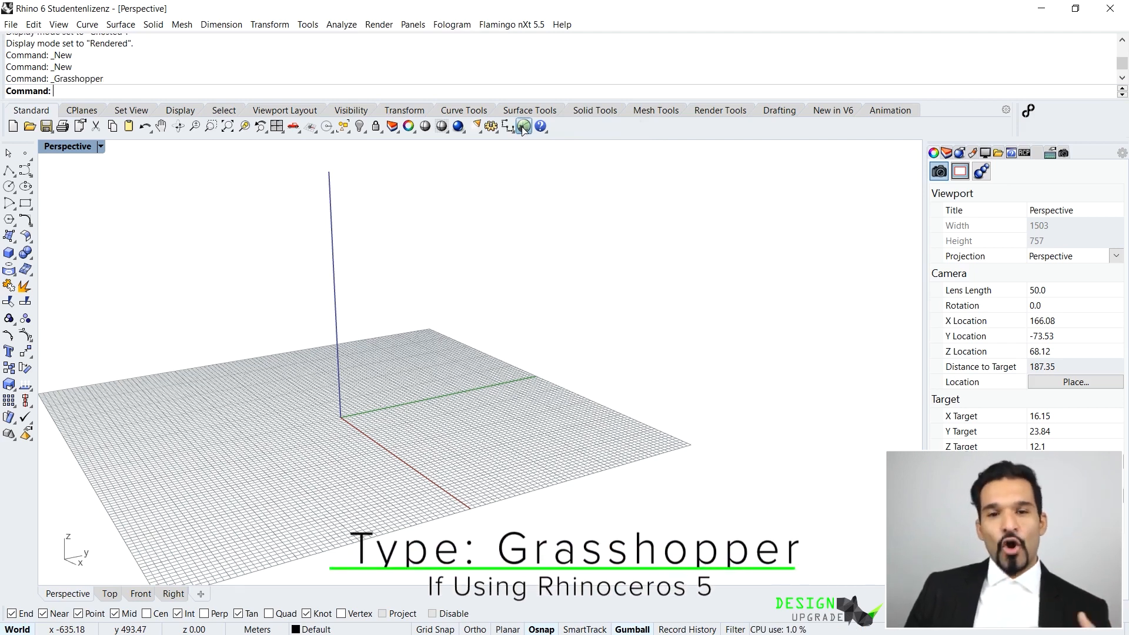
key("Return")
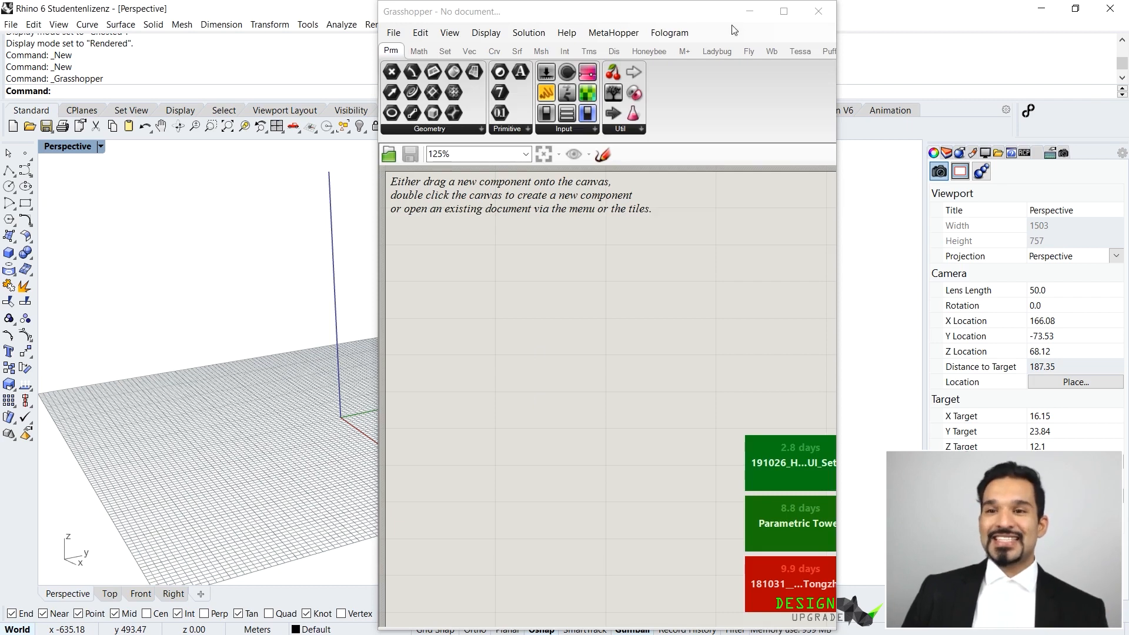
Reposition the Grasshopper window and maximize it to full screen
left_click(783, 11)
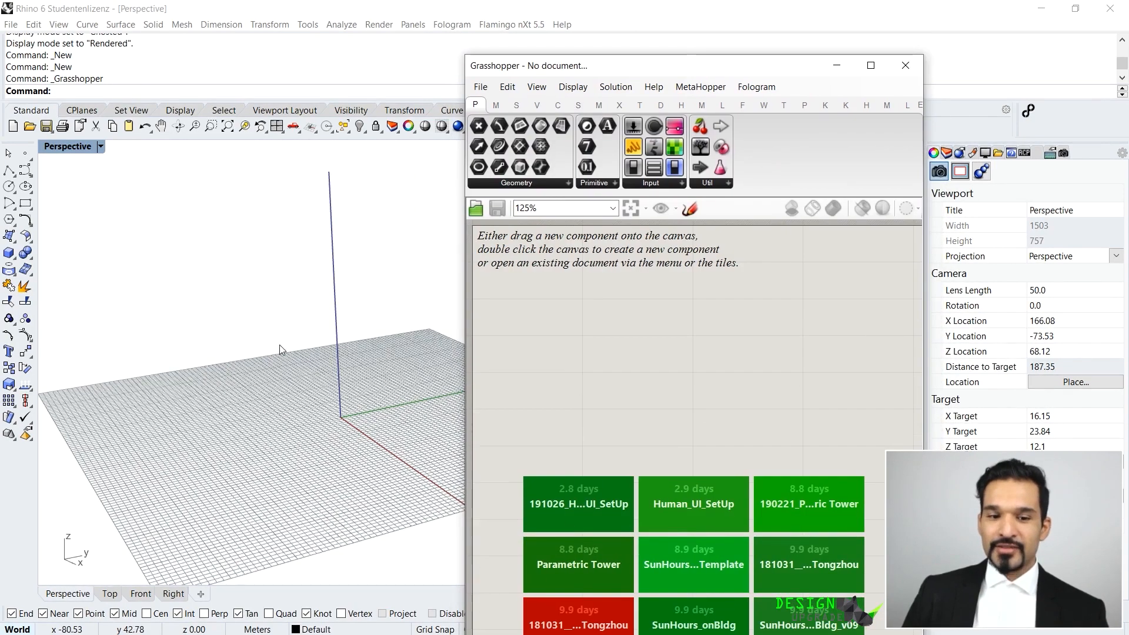
mouse_move(555, 265)
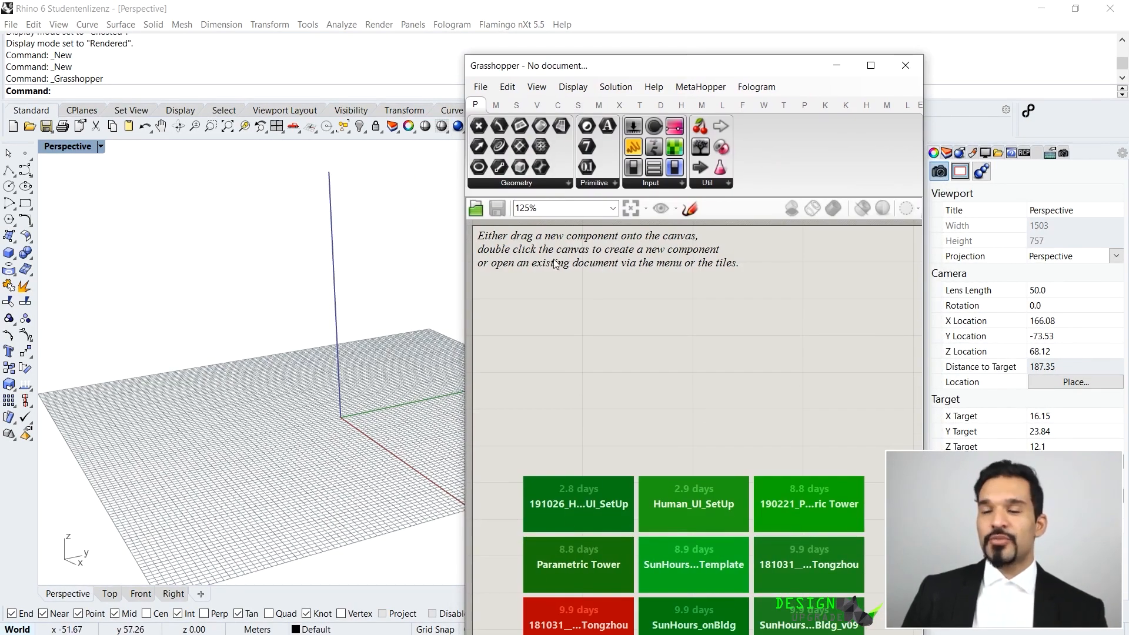
left_click(870, 65)
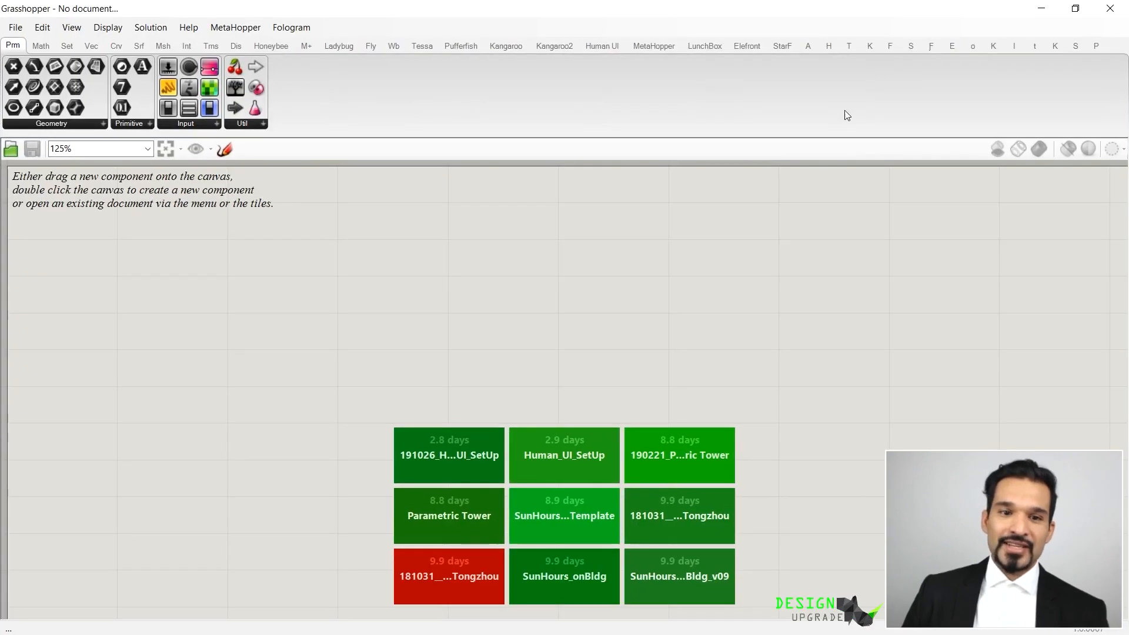
mouse_move(40, 46)
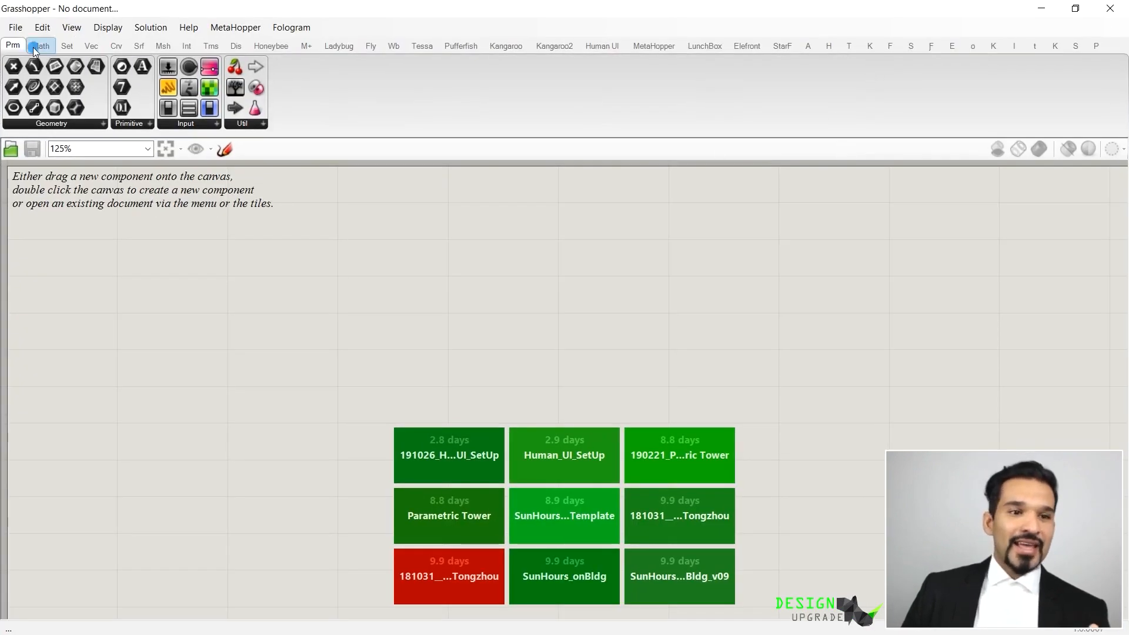
Browse the Curve, Maths, Vector, Display, Params and Intersect component categories
left_click(116, 46)
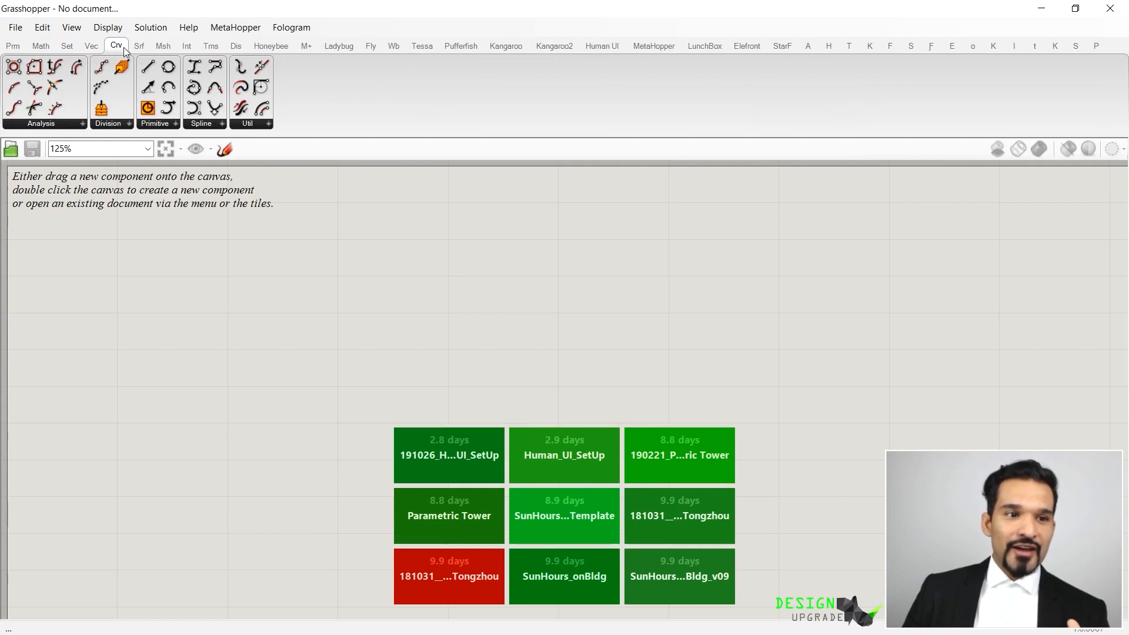
left_click(40, 46)
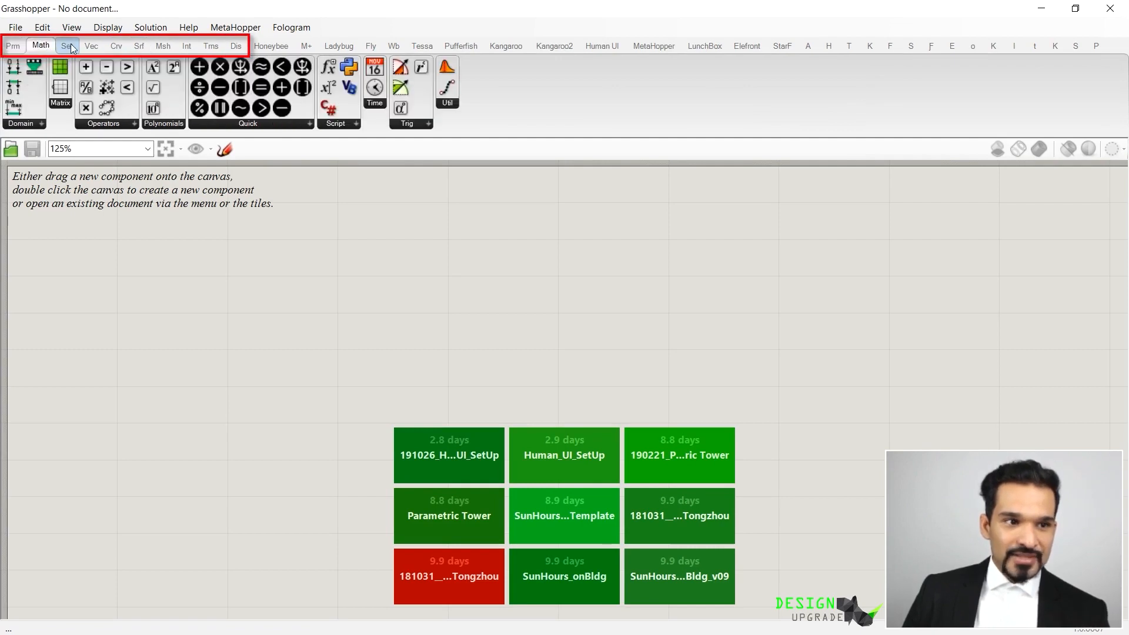
left_click(91, 46)
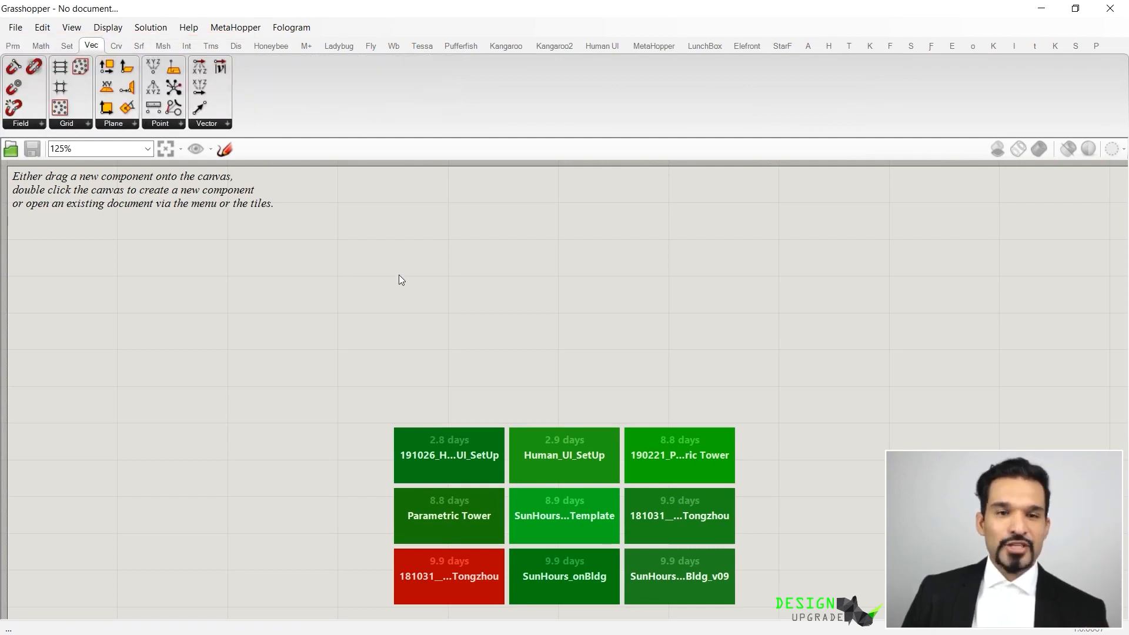
mouse_move(211, 59)
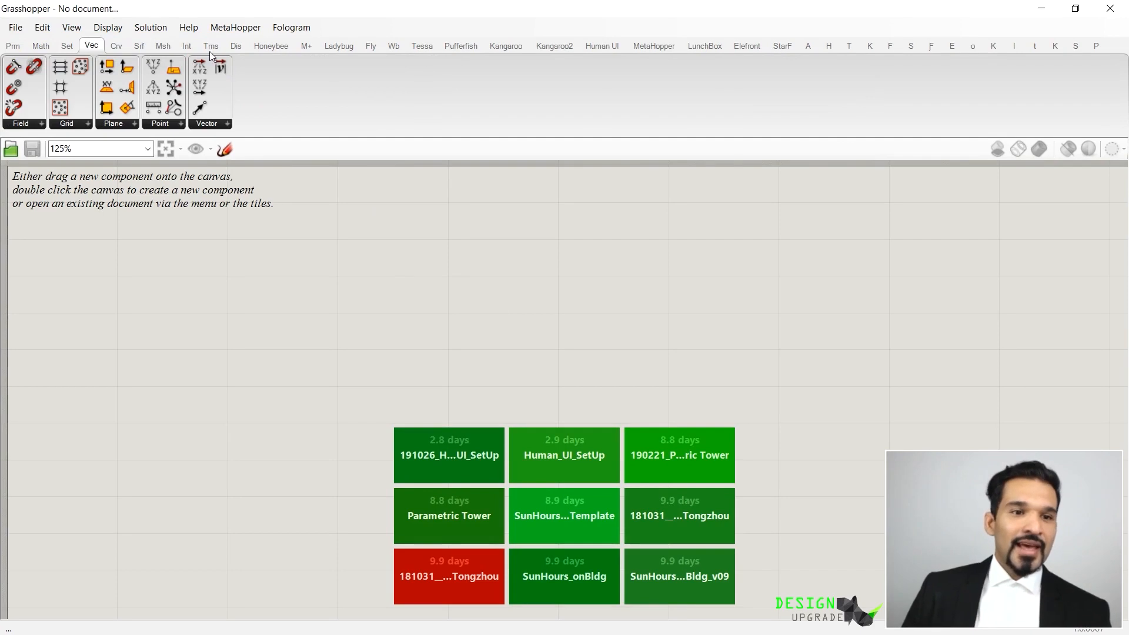
left_click(235, 46)
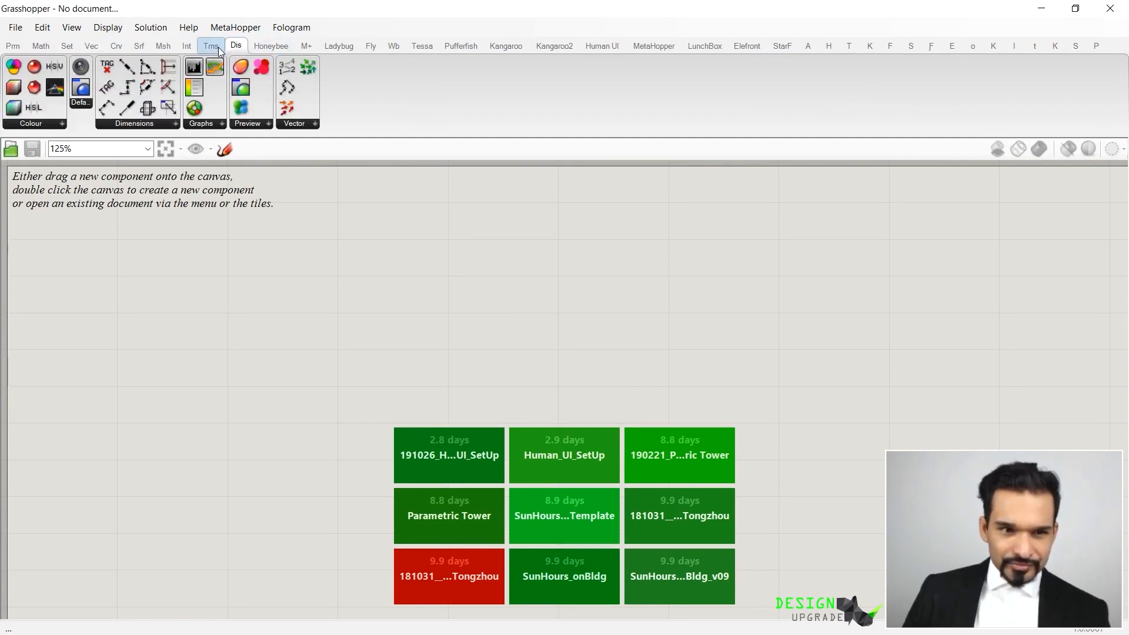
left_click(40, 46)
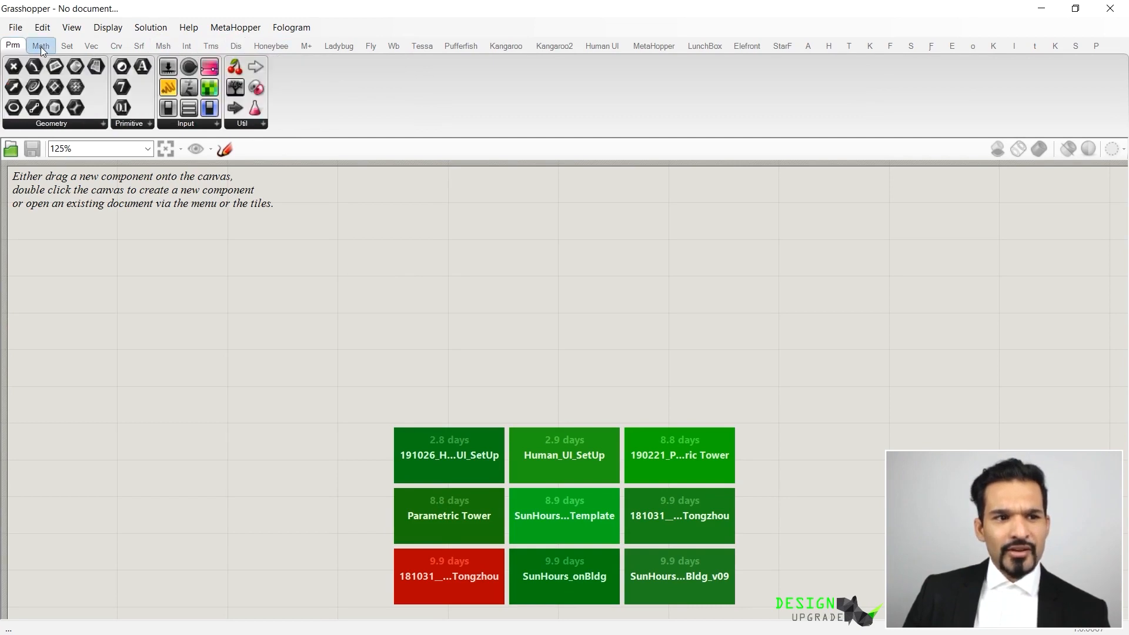
left_click(187, 45)
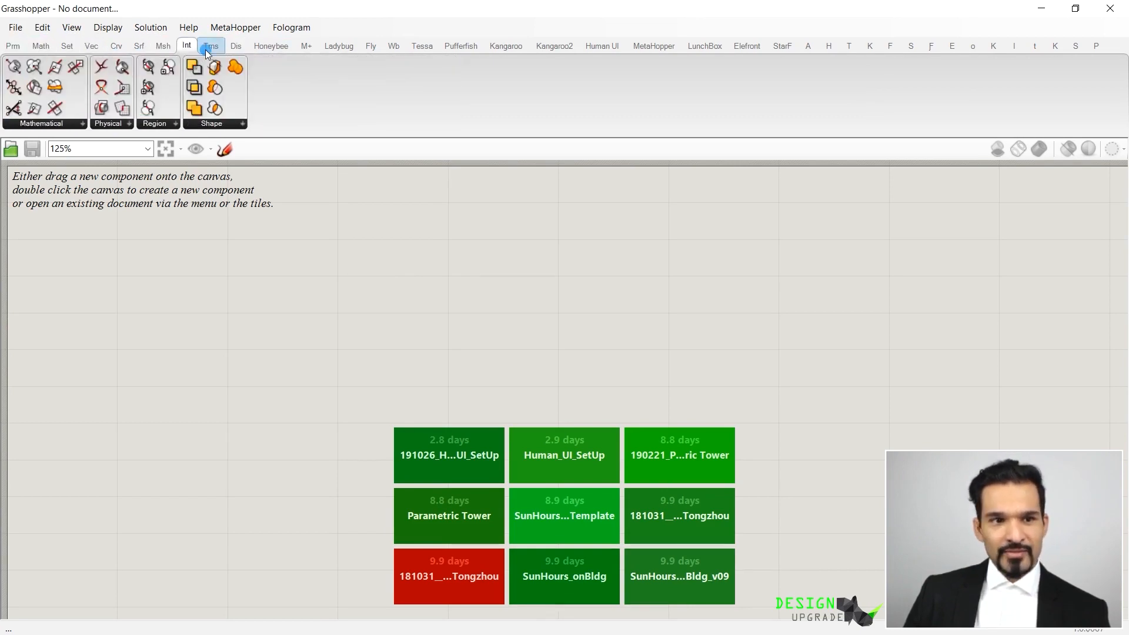
Browse the Maths, Sets, Surface, Intersect, Transform and Display categories, restoring the window smaller
left_click(40, 45)
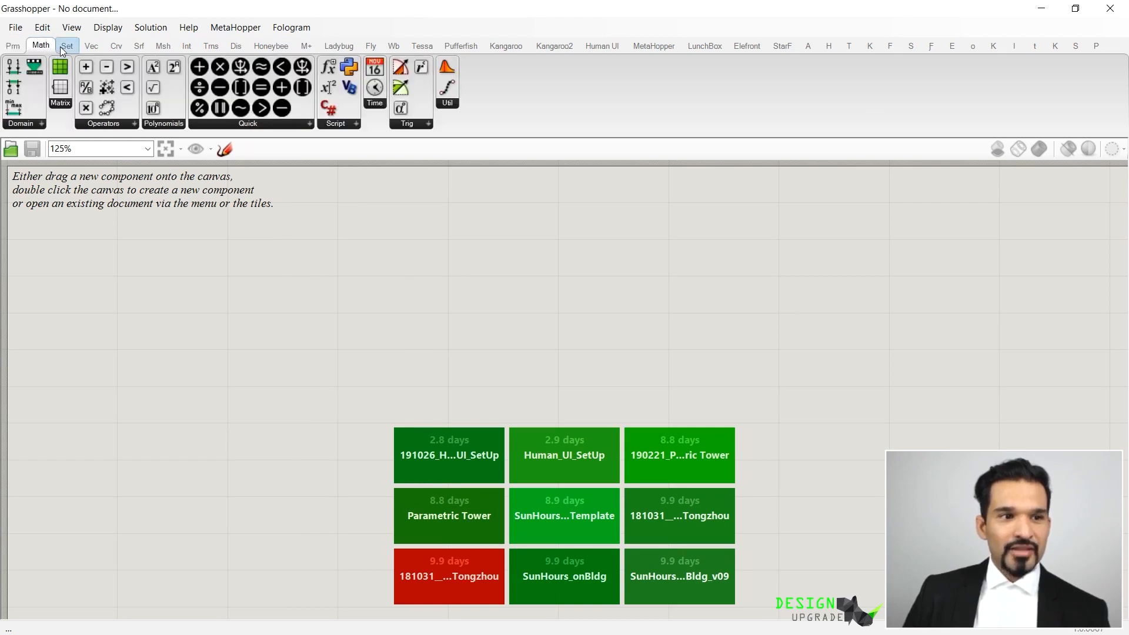
left_click(66, 44)
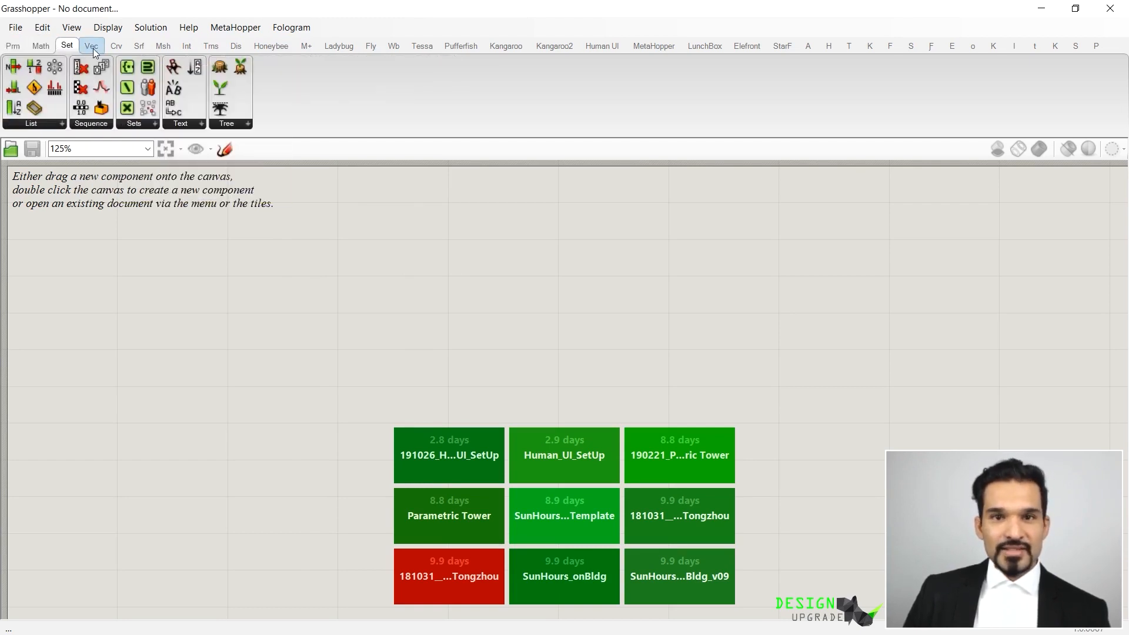
left_click(139, 46)
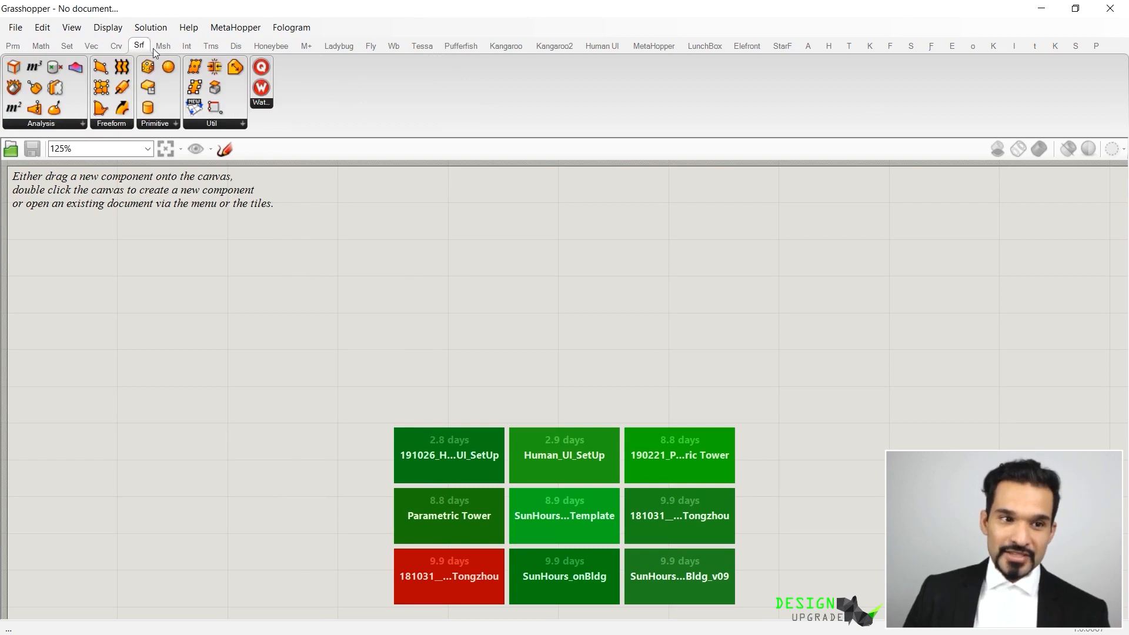
left_click(187, 46)
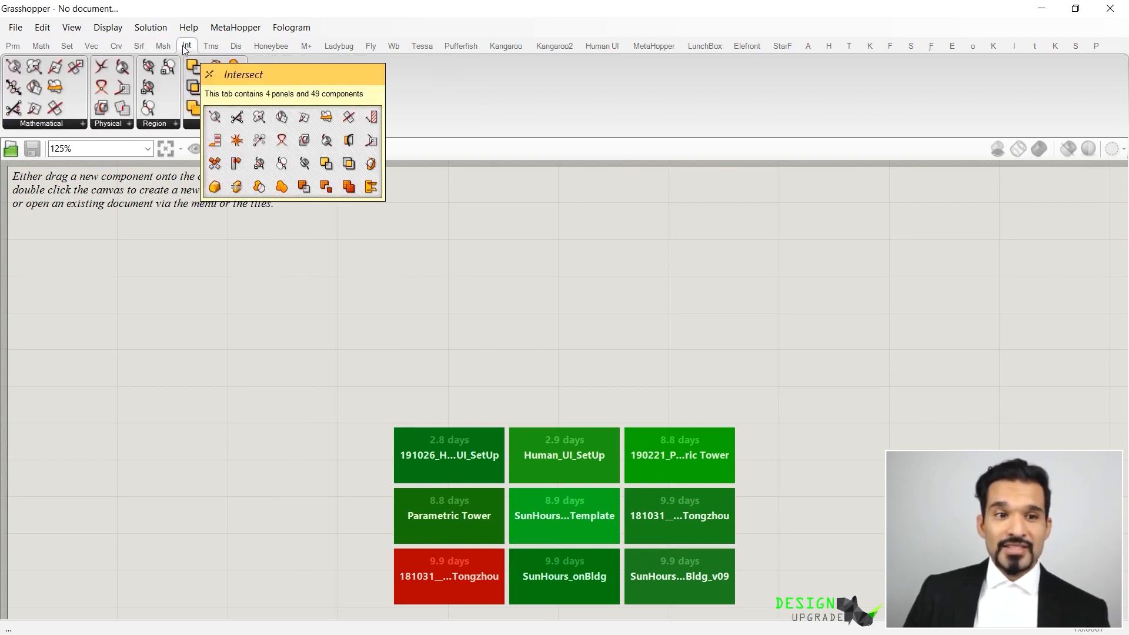
left_click(211, 45)
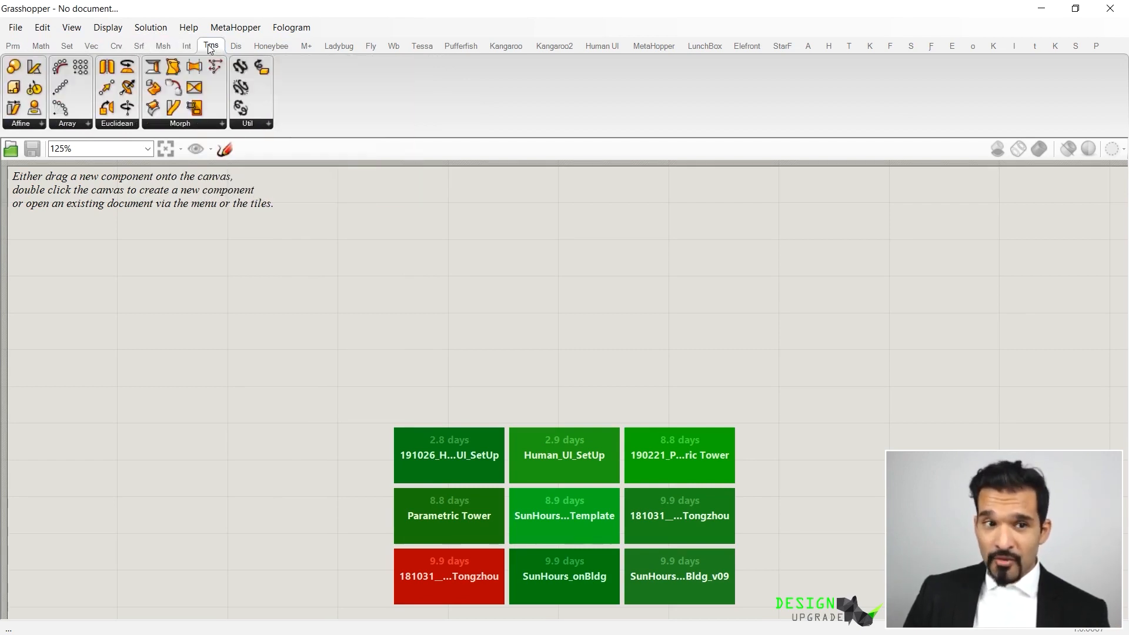
left_click(235, 46)
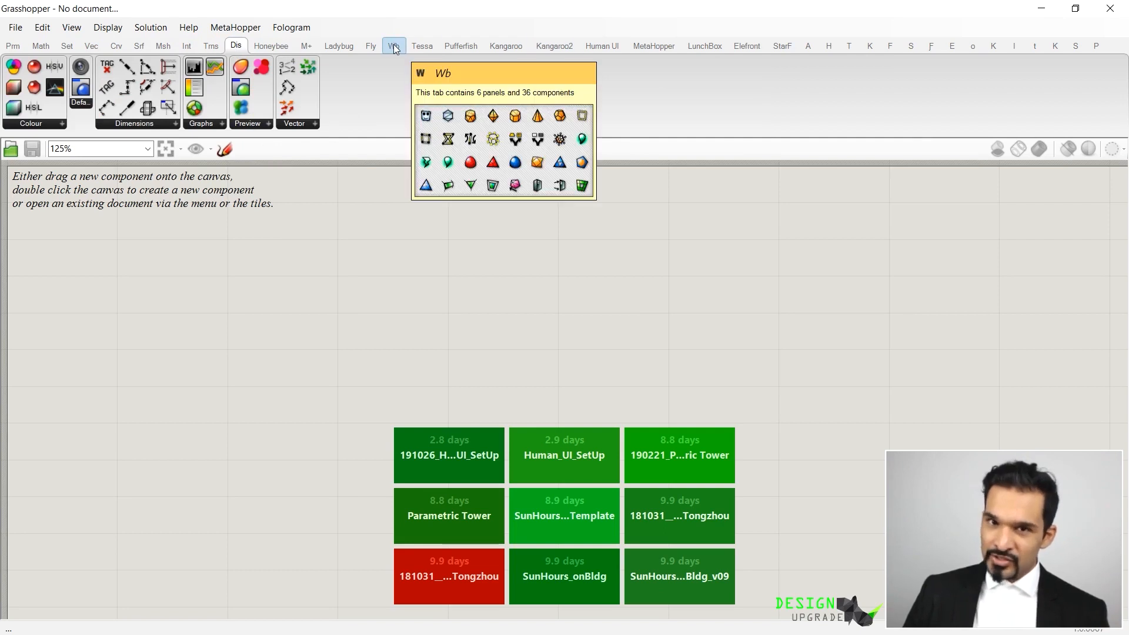
mouse_move(993, 45)
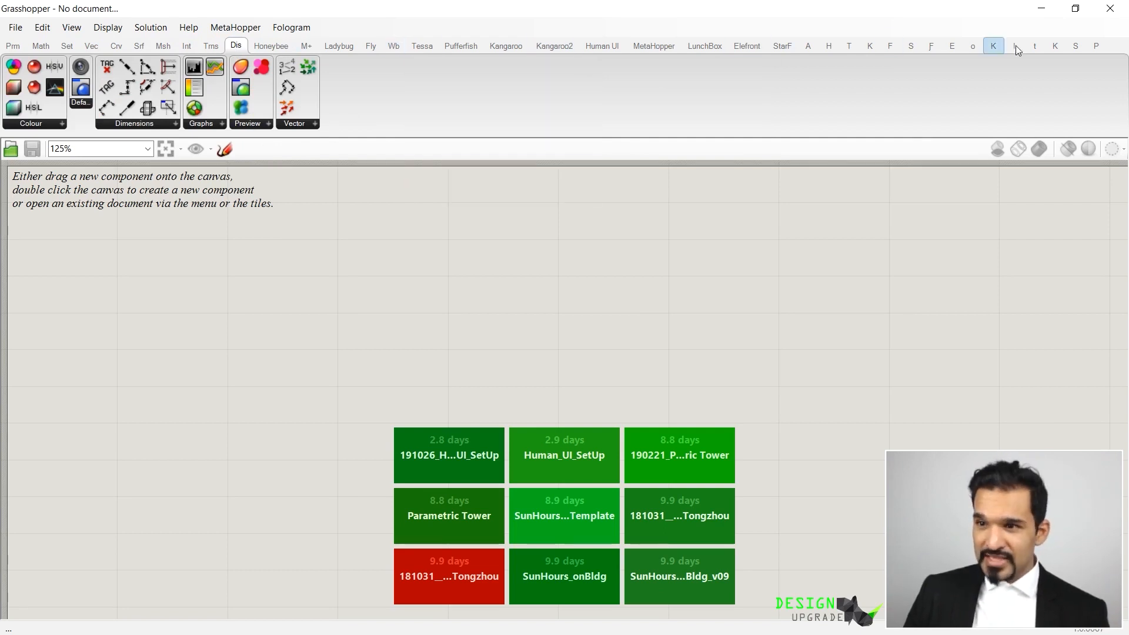
mouse_move(653, 46)
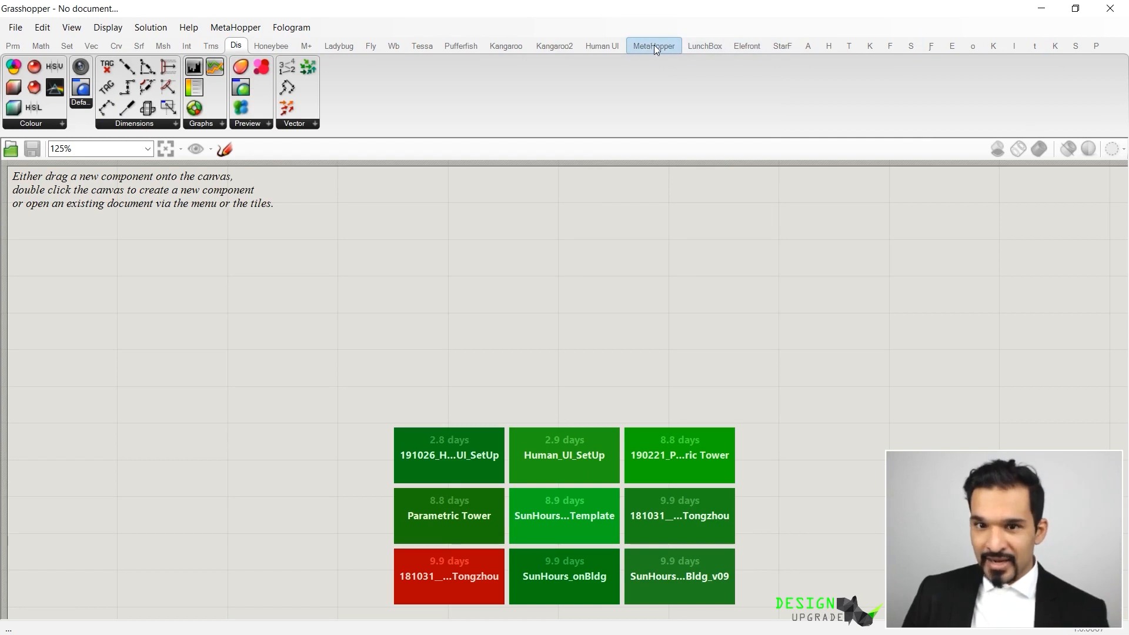
mouse_move(601, 46)
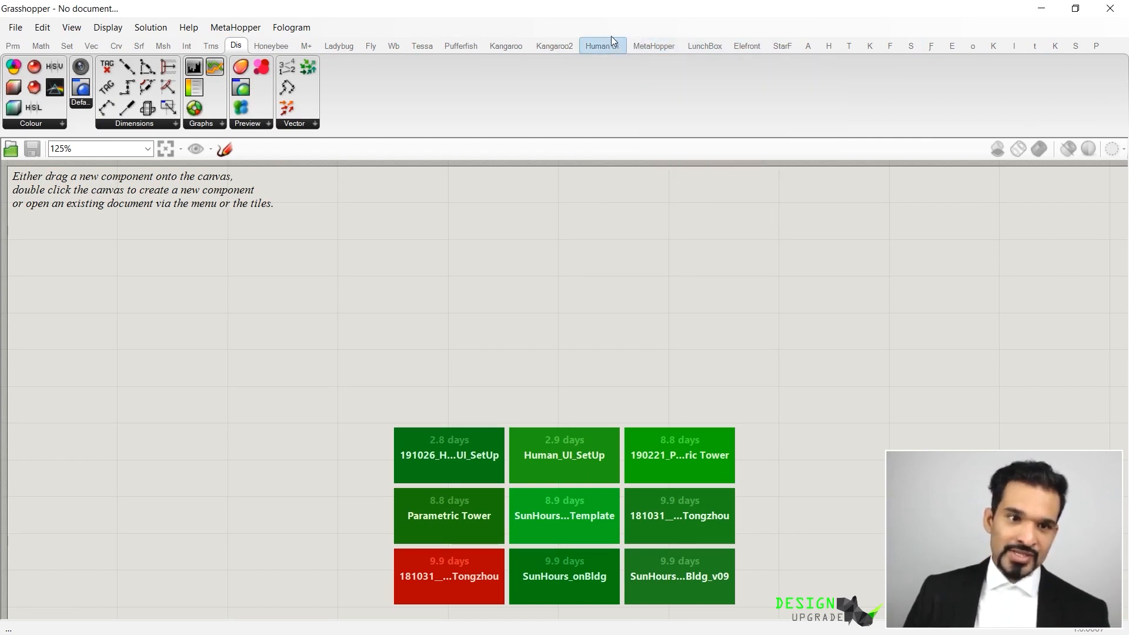
mouse_move(560, 18)
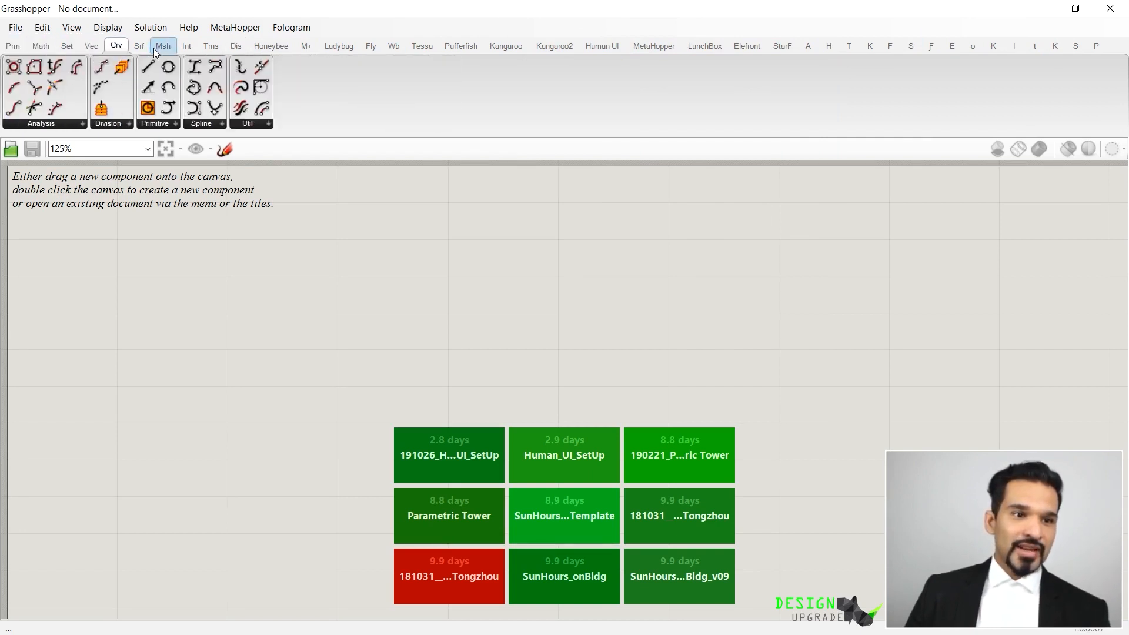
left_click(187, 46)
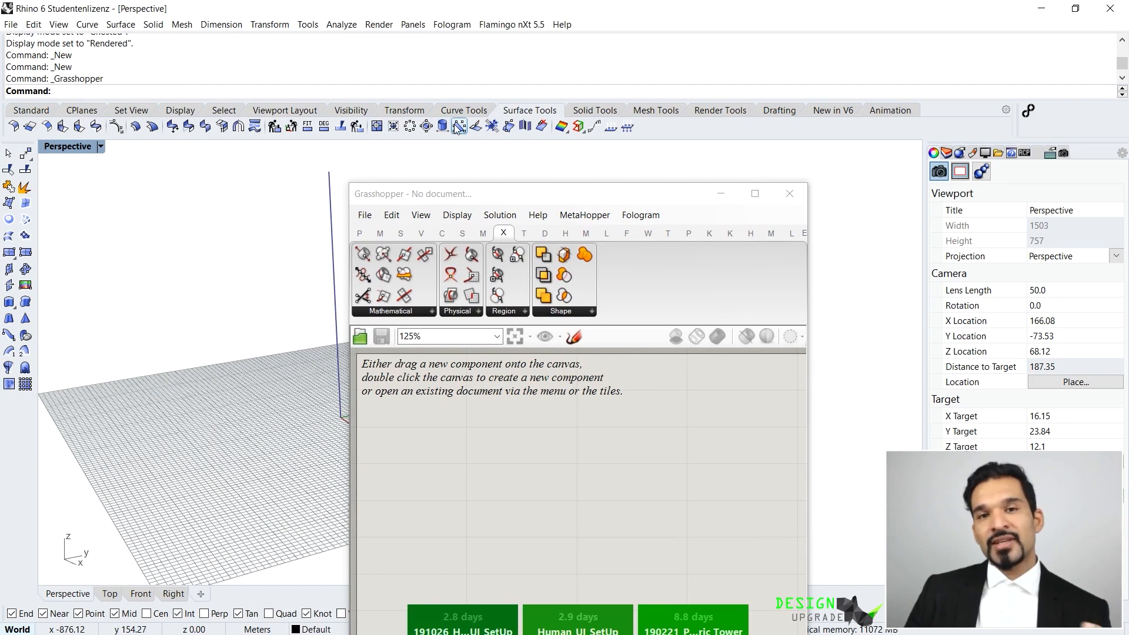
mouse_move(457, 126)
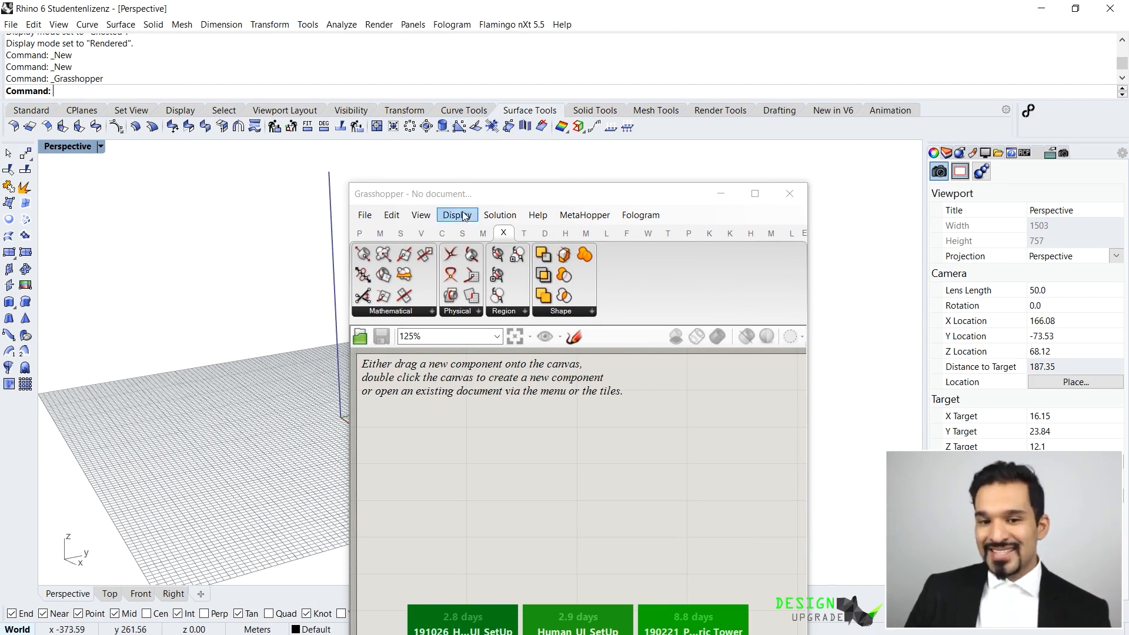
Review the Surface tab's Freeform and Util component lists, then maximize the Grasshopper window
left_click(461, 233)
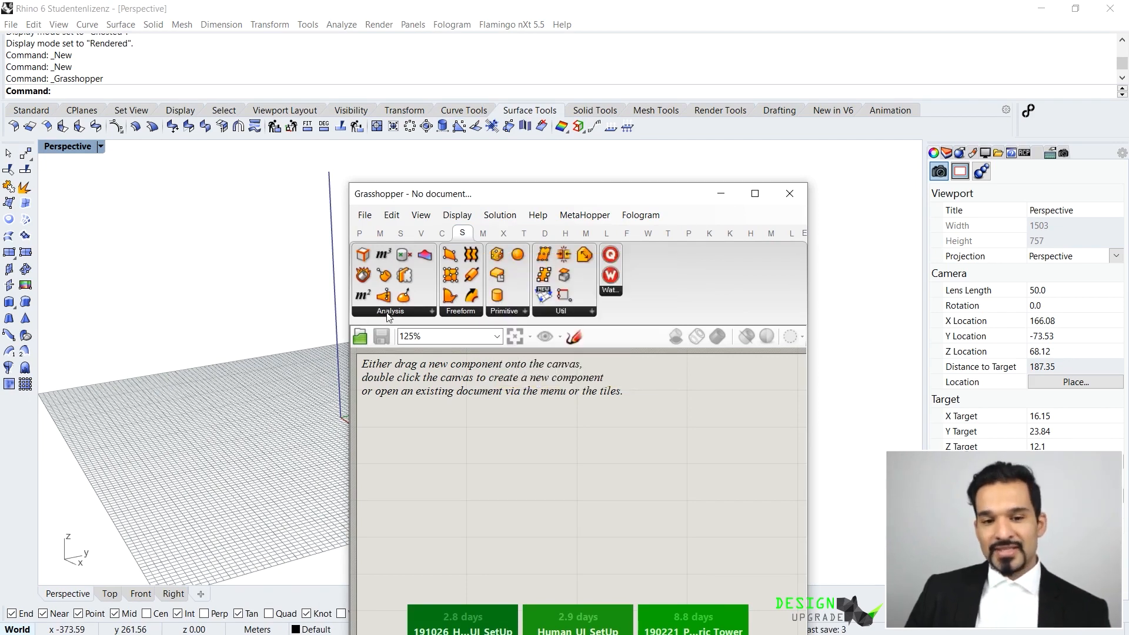
mouse_move(464, 246)
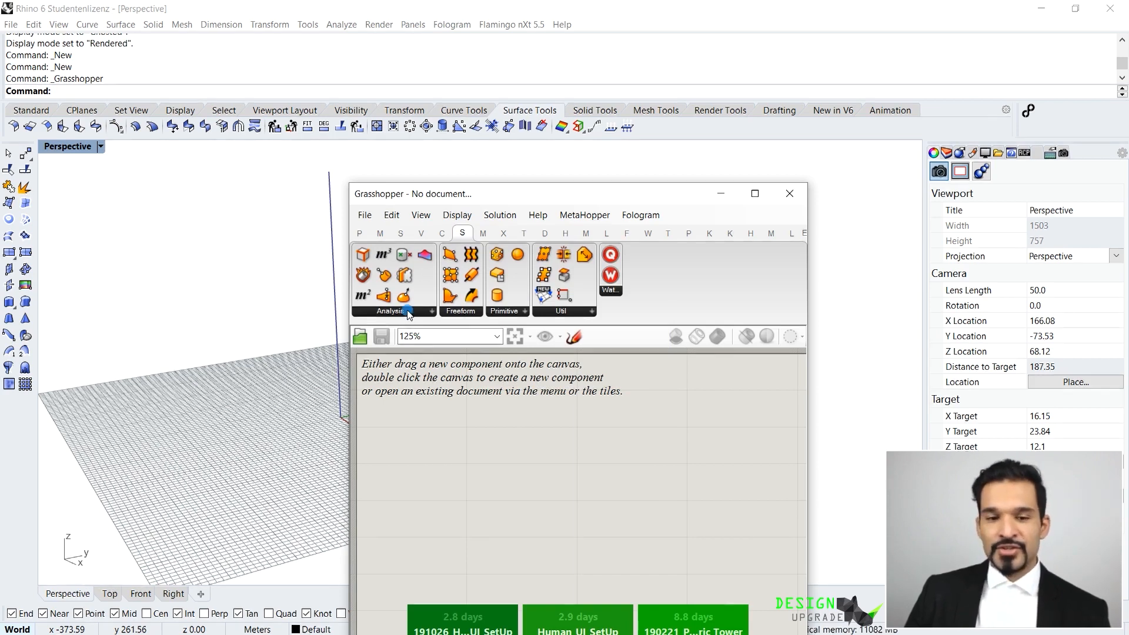
left_click(460, 311)
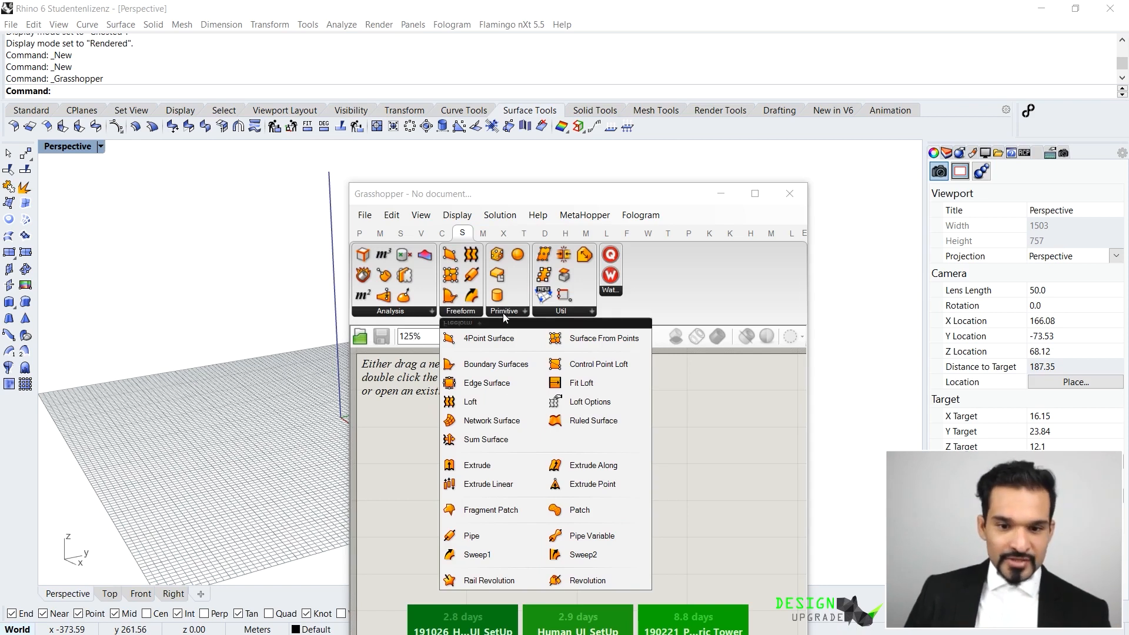
left_click(505, 311)
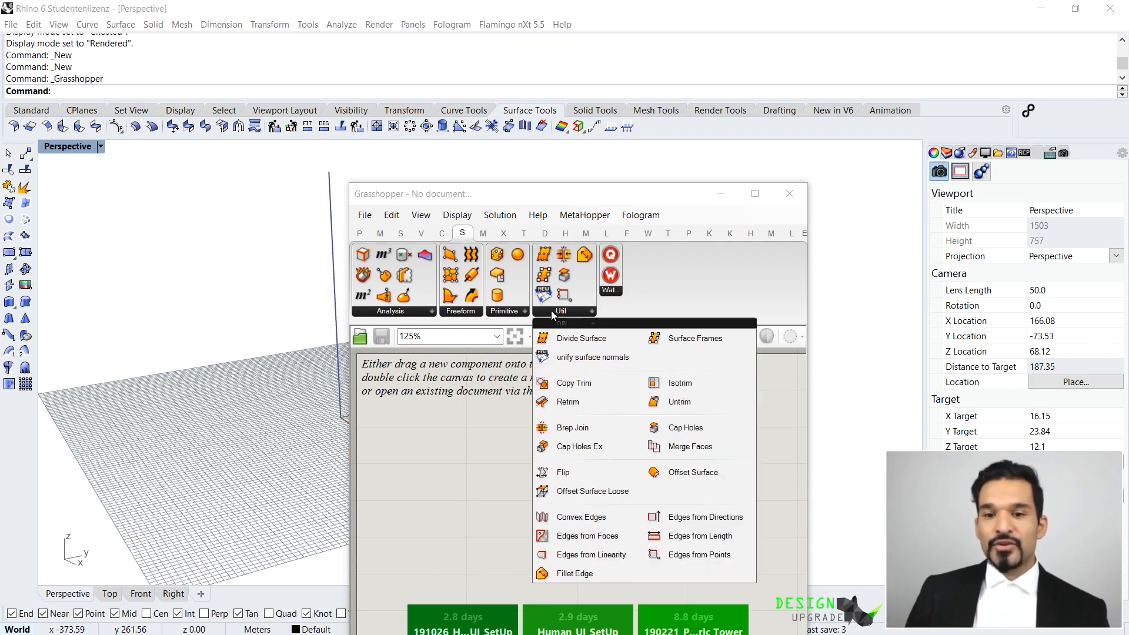
mouse_move(621, 272)
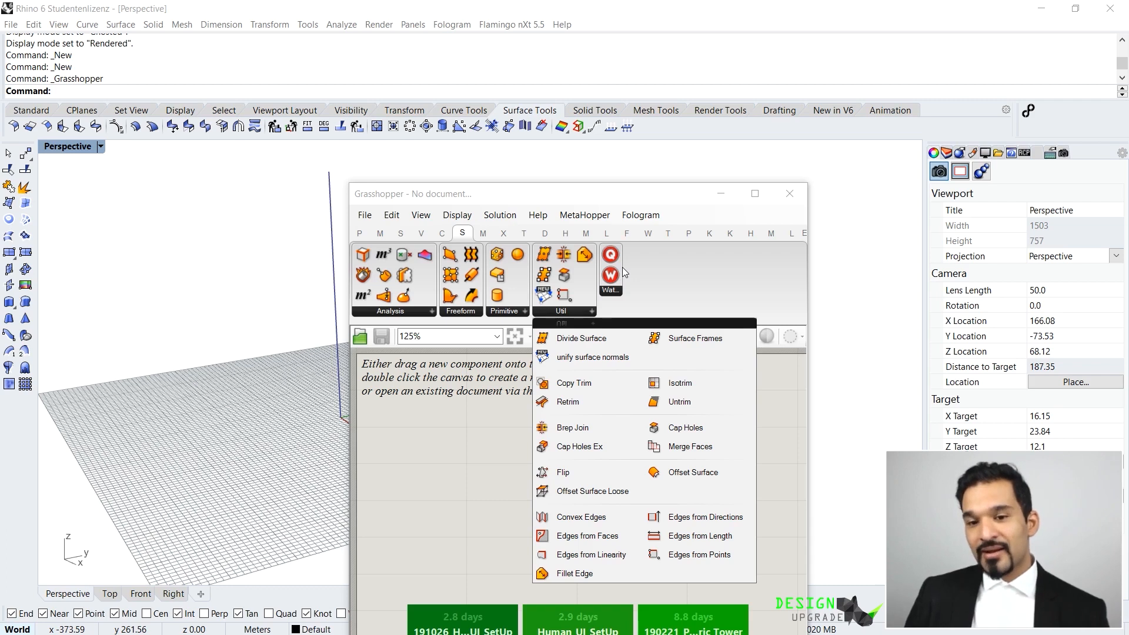
mouse_move(610, 276)
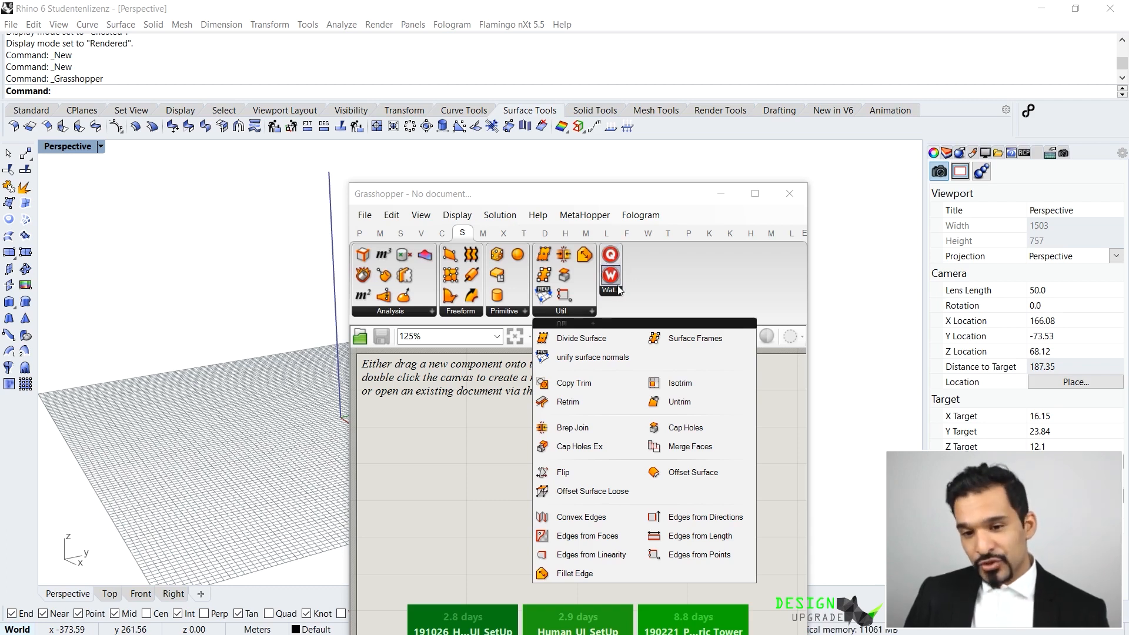
left_click(610, 280)
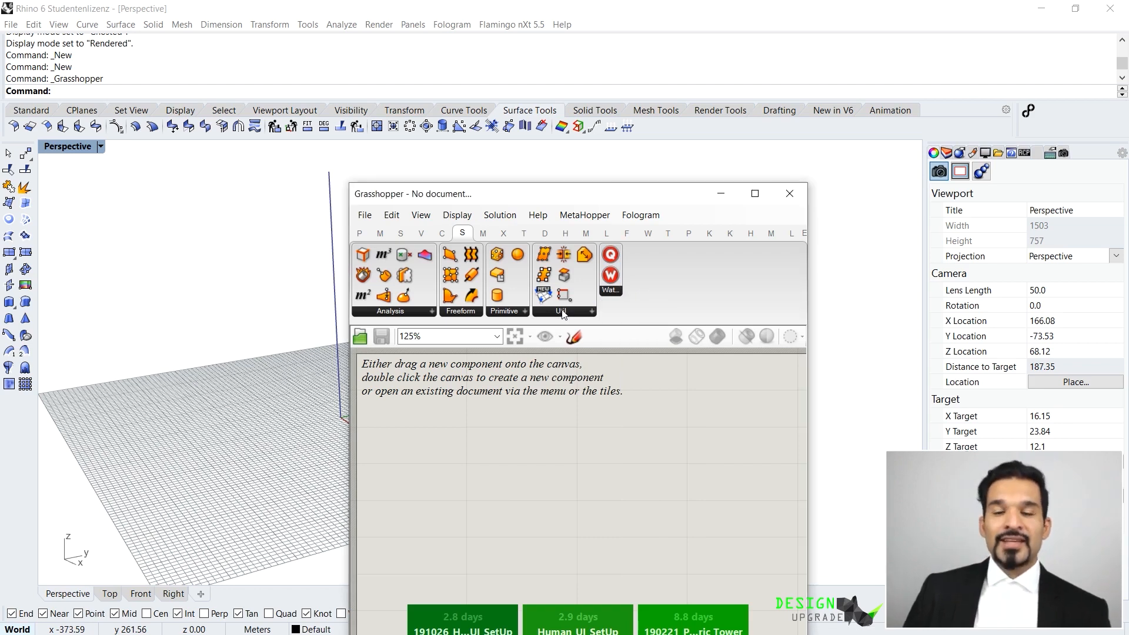
mouse_move(544, 295)
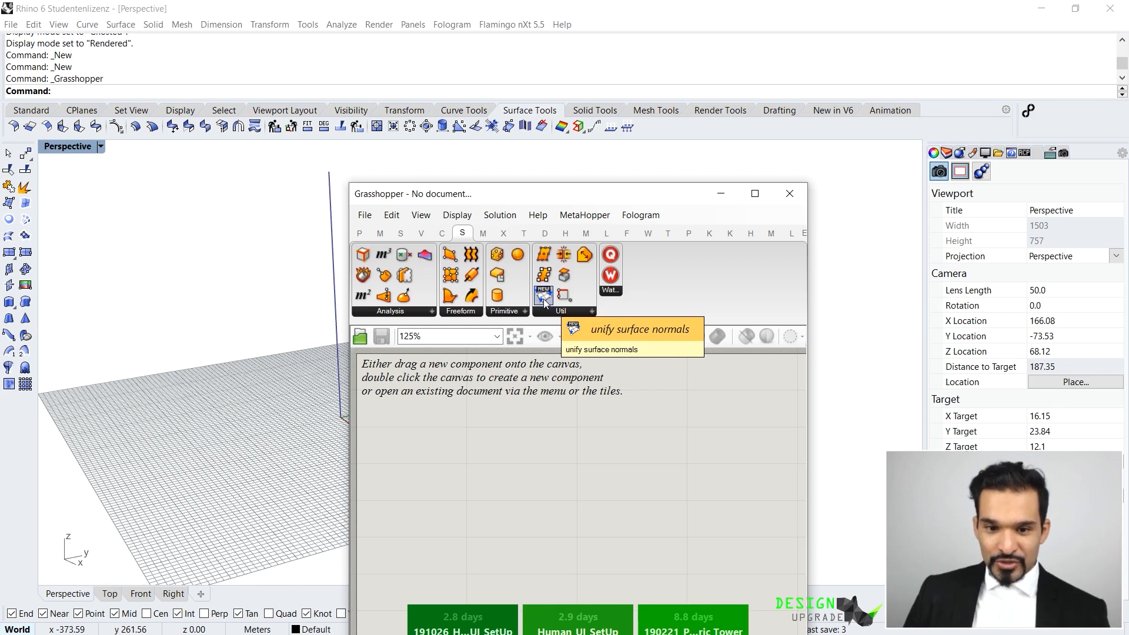
mouse_move(543, 294)
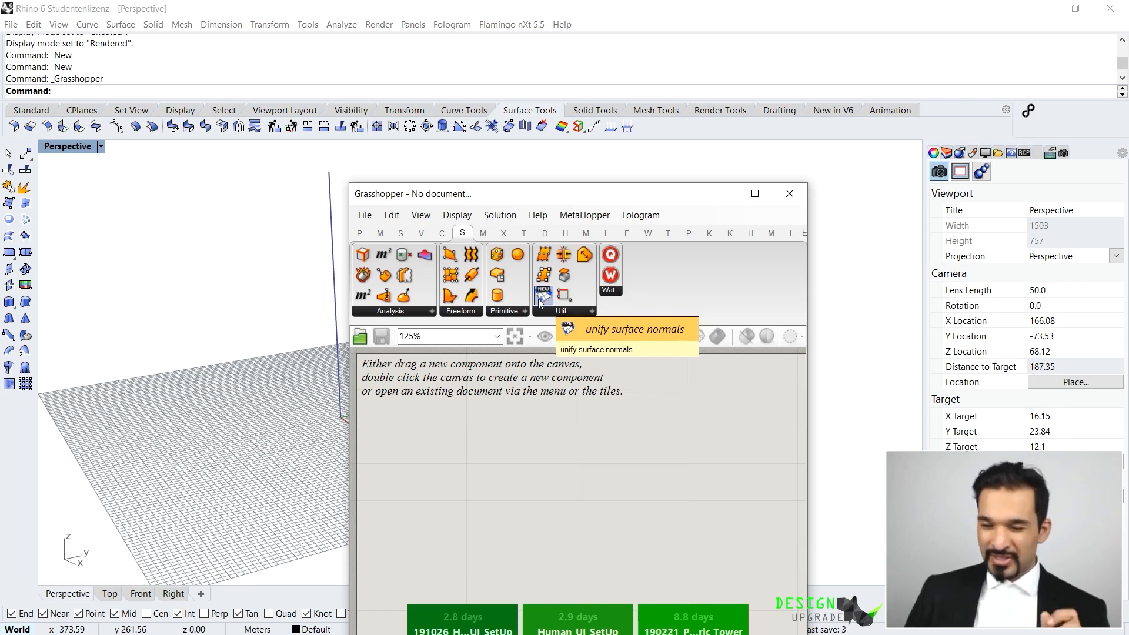
mouse_move(524, 191)
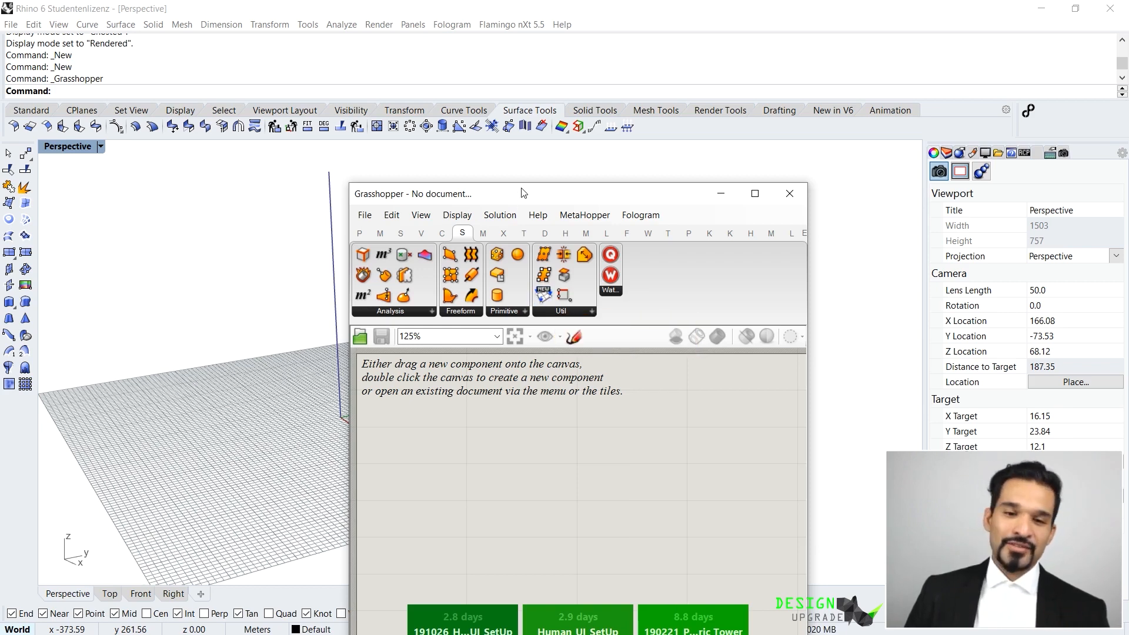
mouse_move(708, 203)
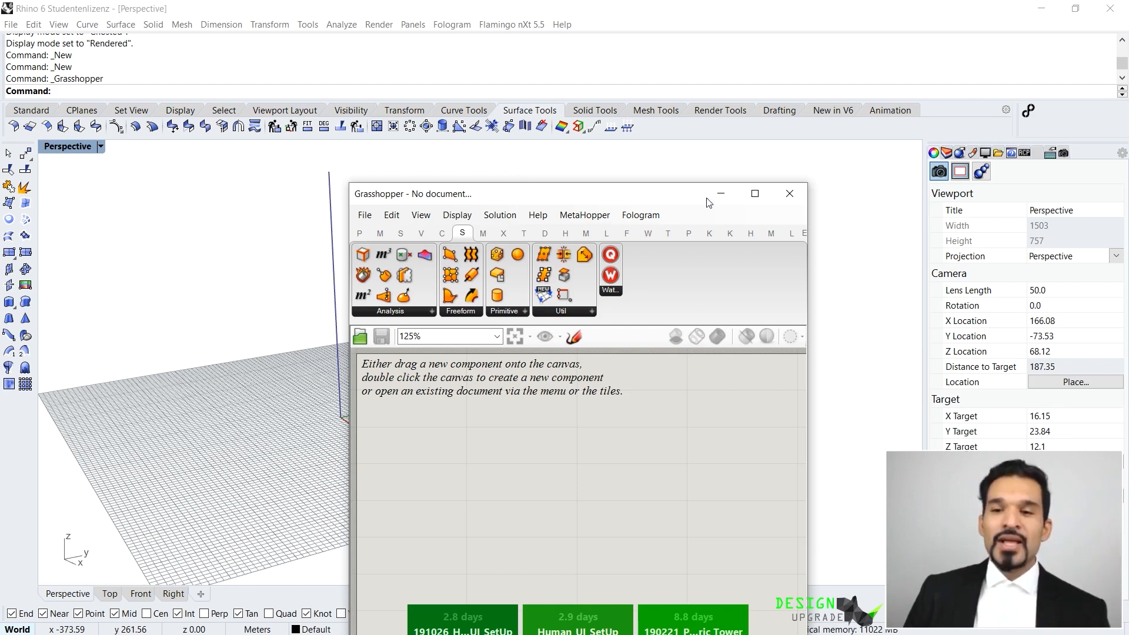
left_click(754, 193)
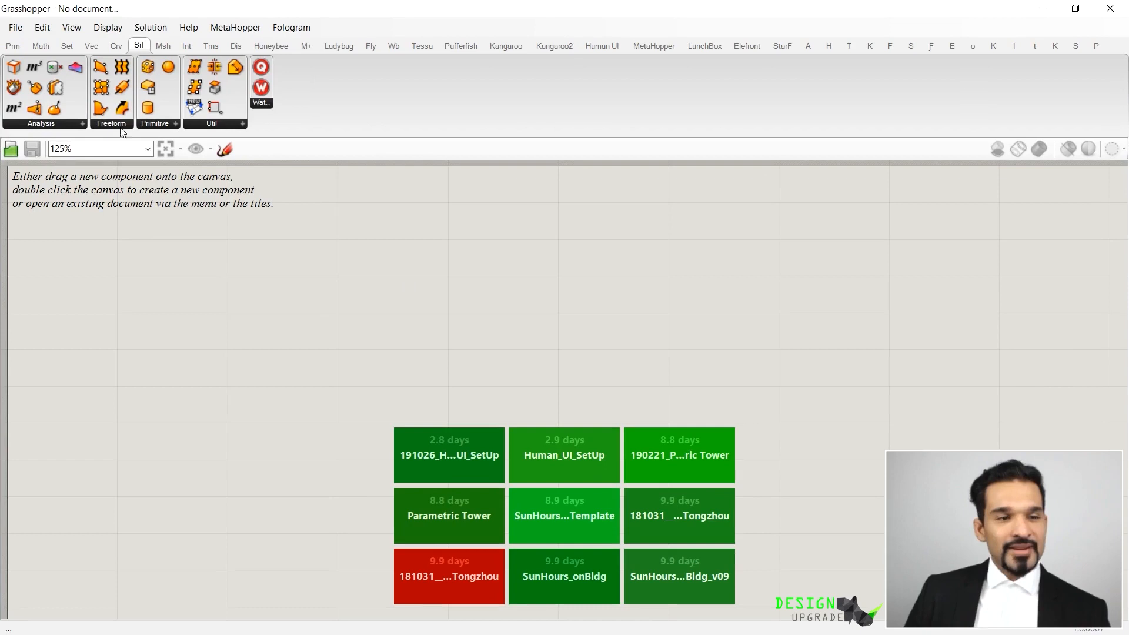
Survey the Display, View and Help menus and show the Params component category
left_click(41, 27)
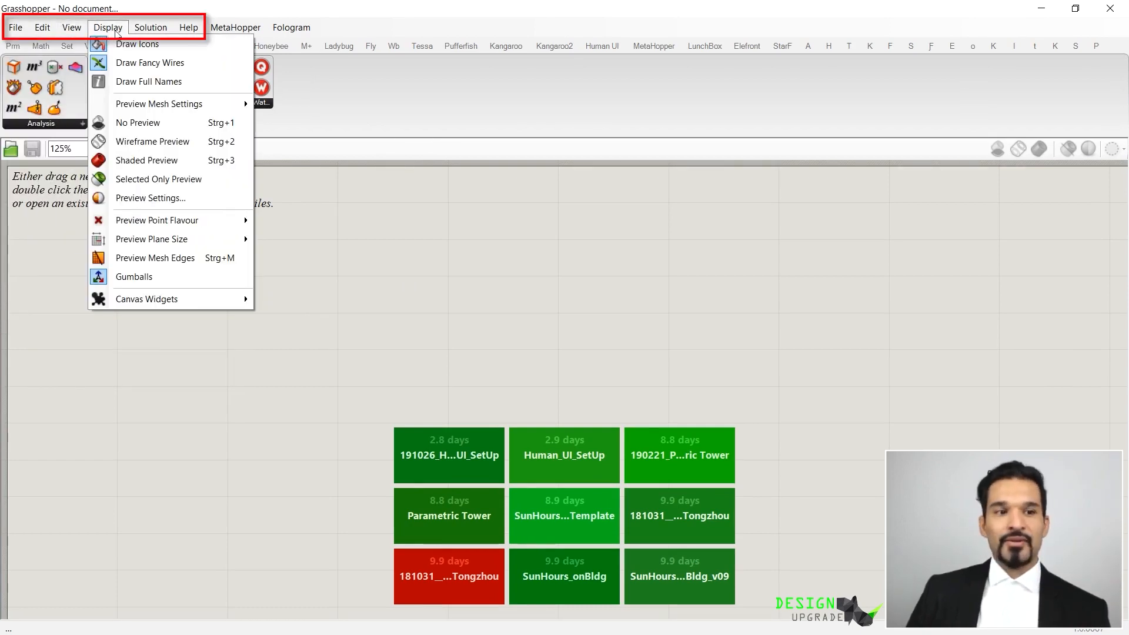
left_click(71, 27)
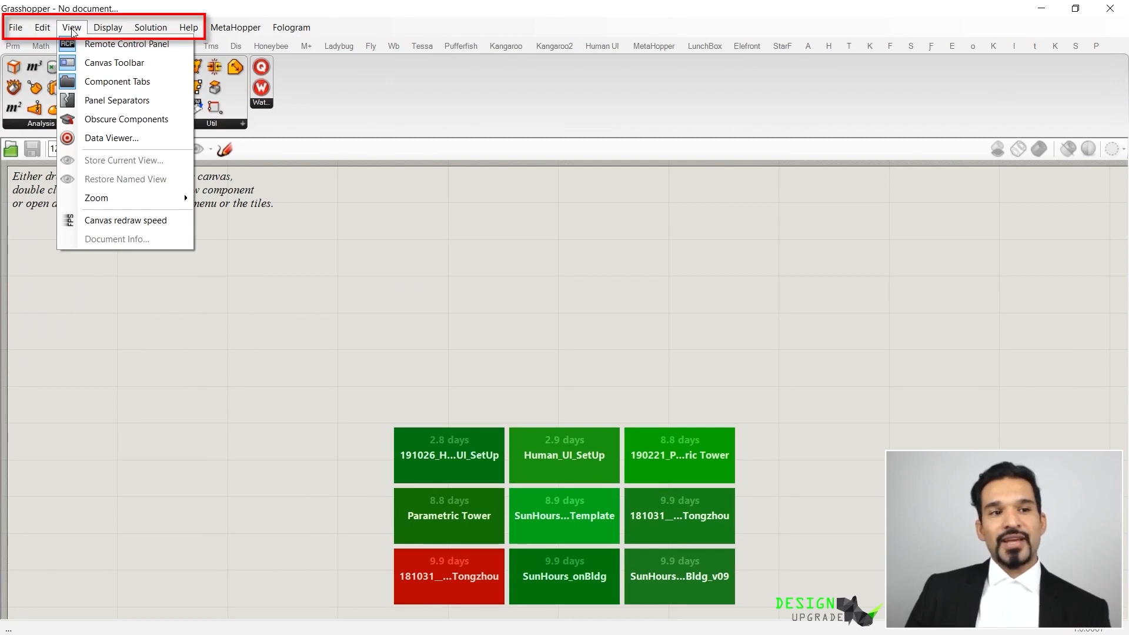
left_click(107, 27)
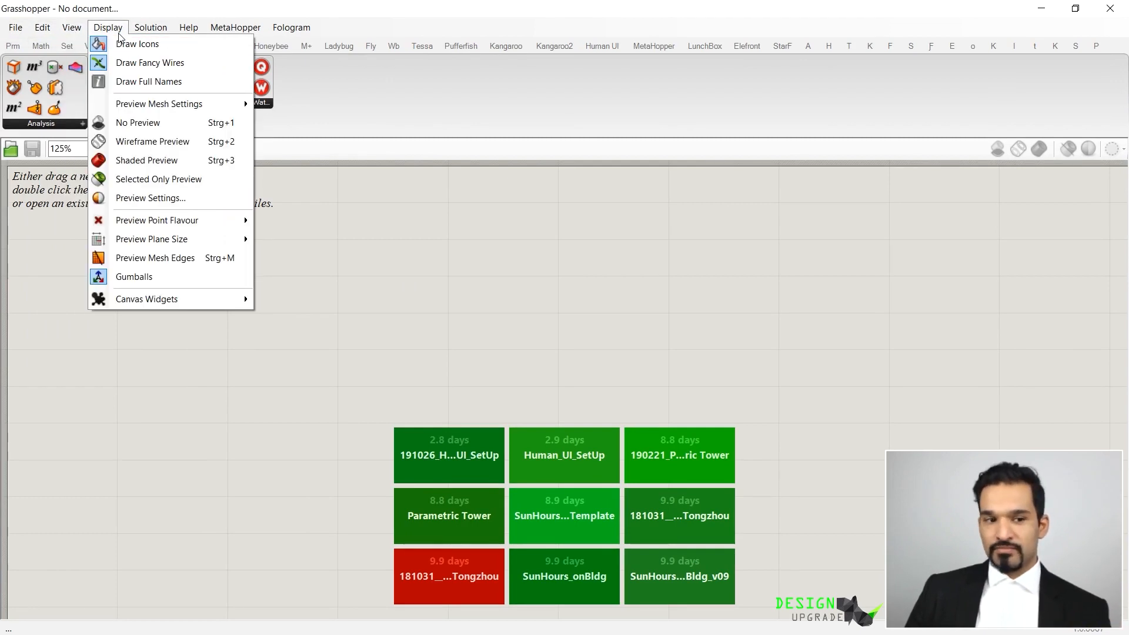
left_click(188, 27)
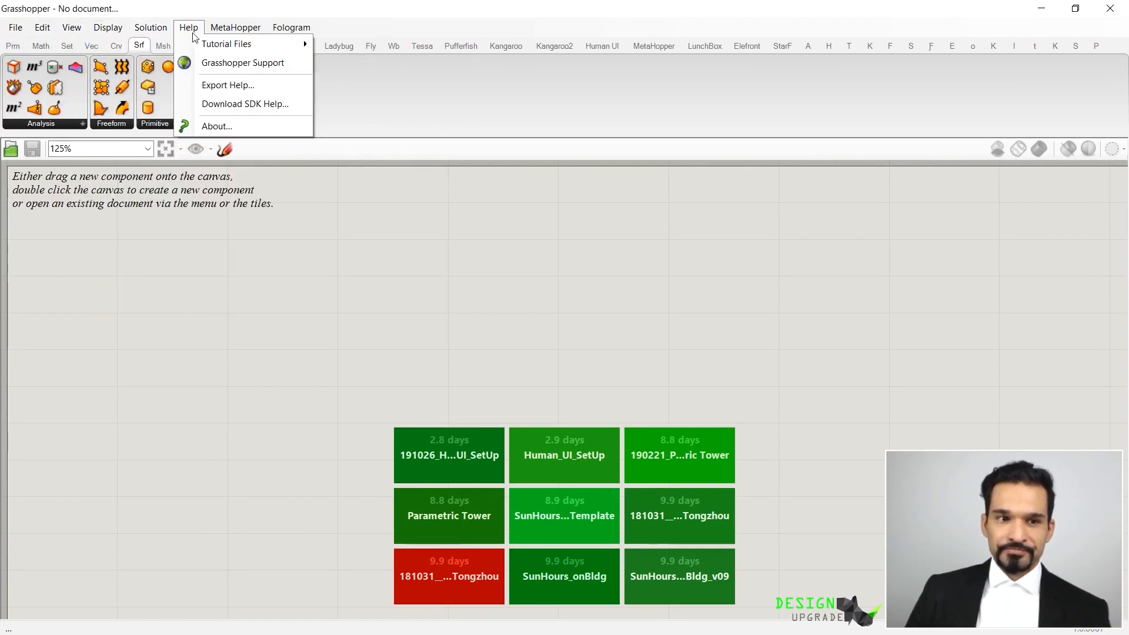
left_click(290, 27)
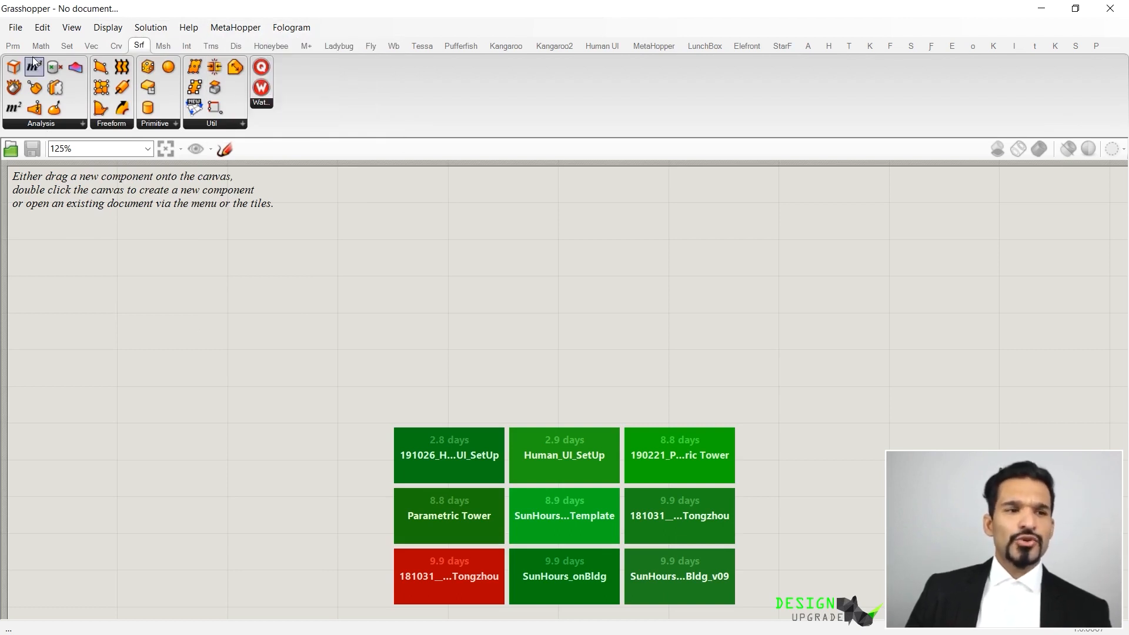
left_click(12, 46)
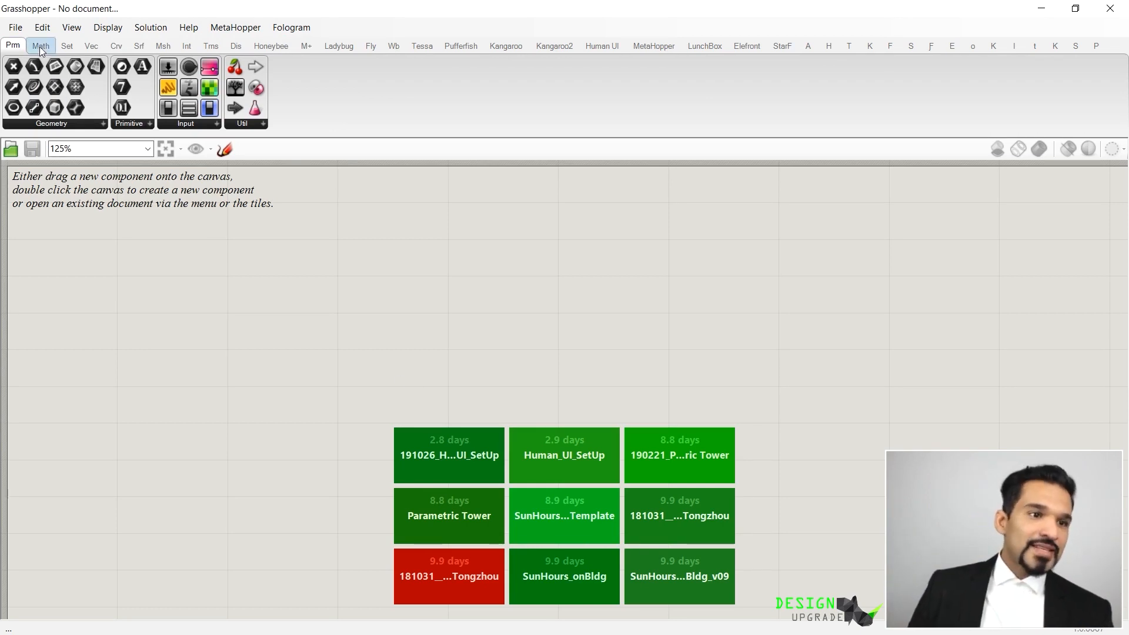
Place a Circle component from the Curve Primitive panel onto the canvas
left_click(117, 46)
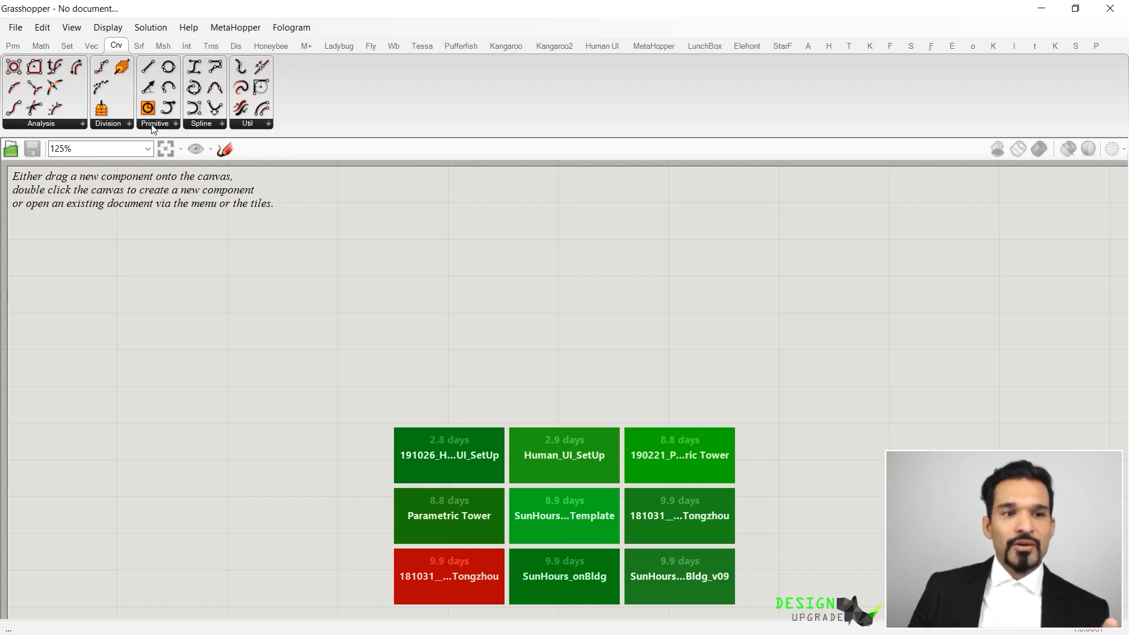
left_click(116, 45)
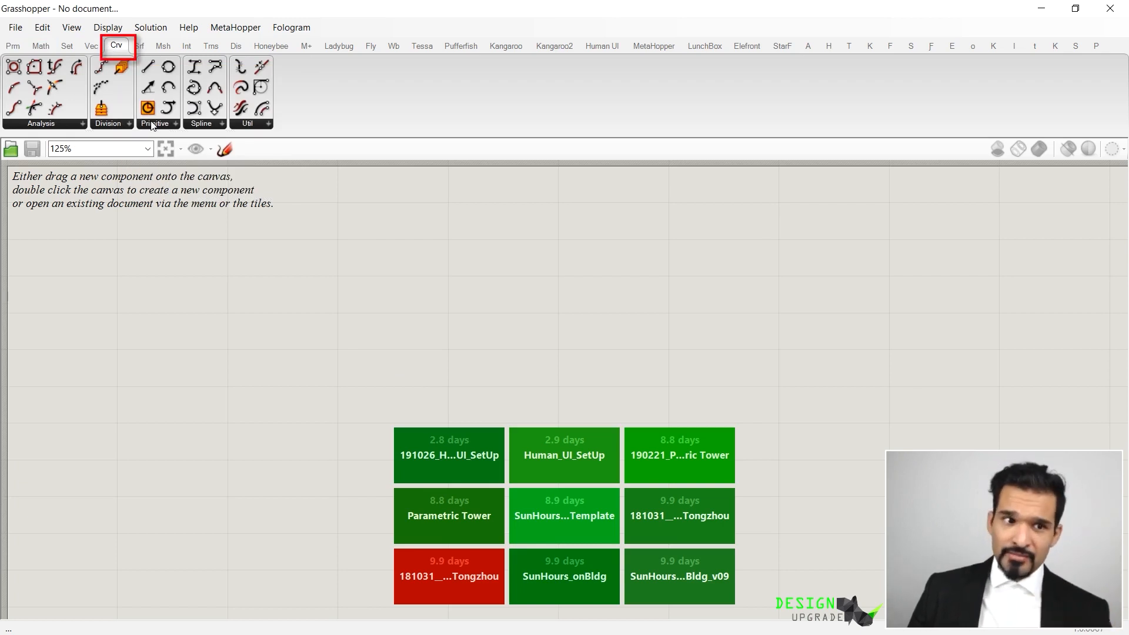
left_click(148, 107)
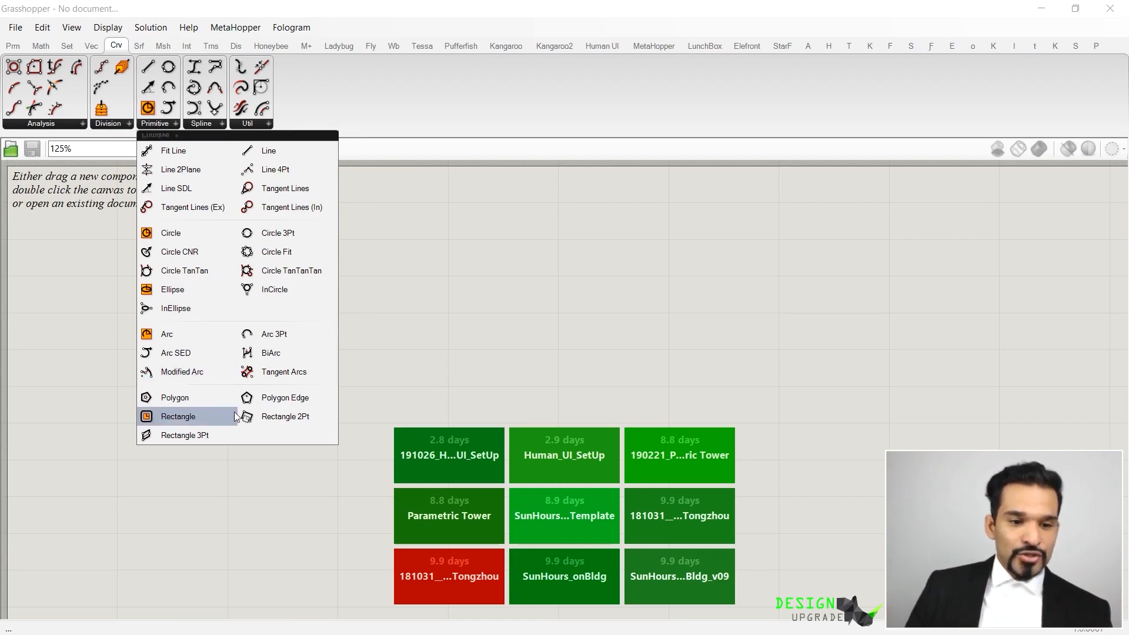
mouse_move(179, 252)
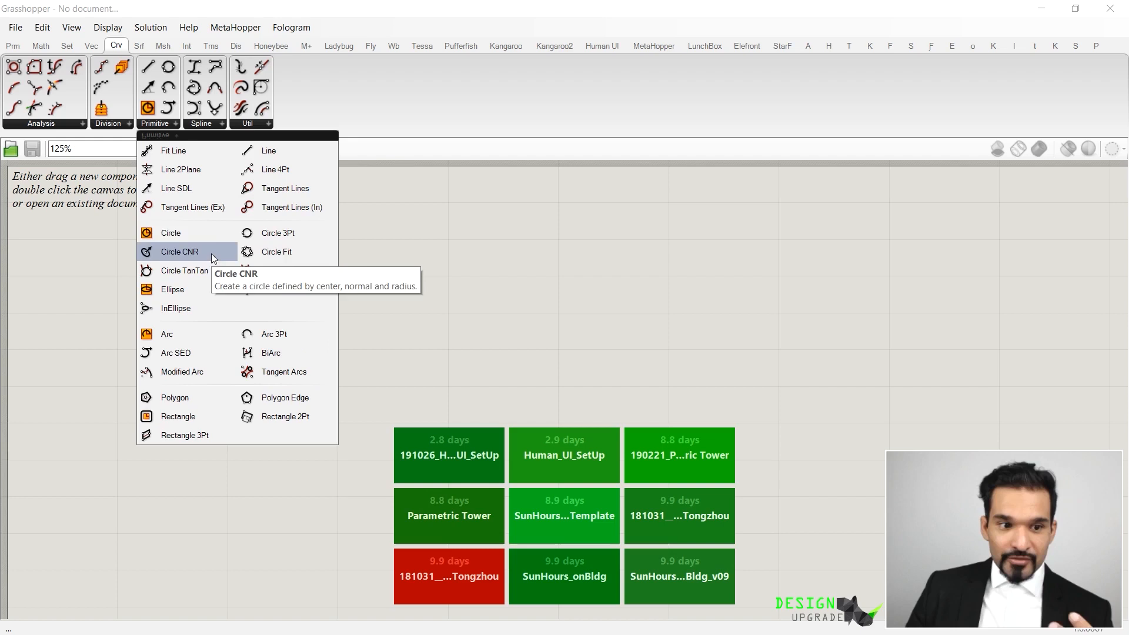
mouse_move(171, 233)
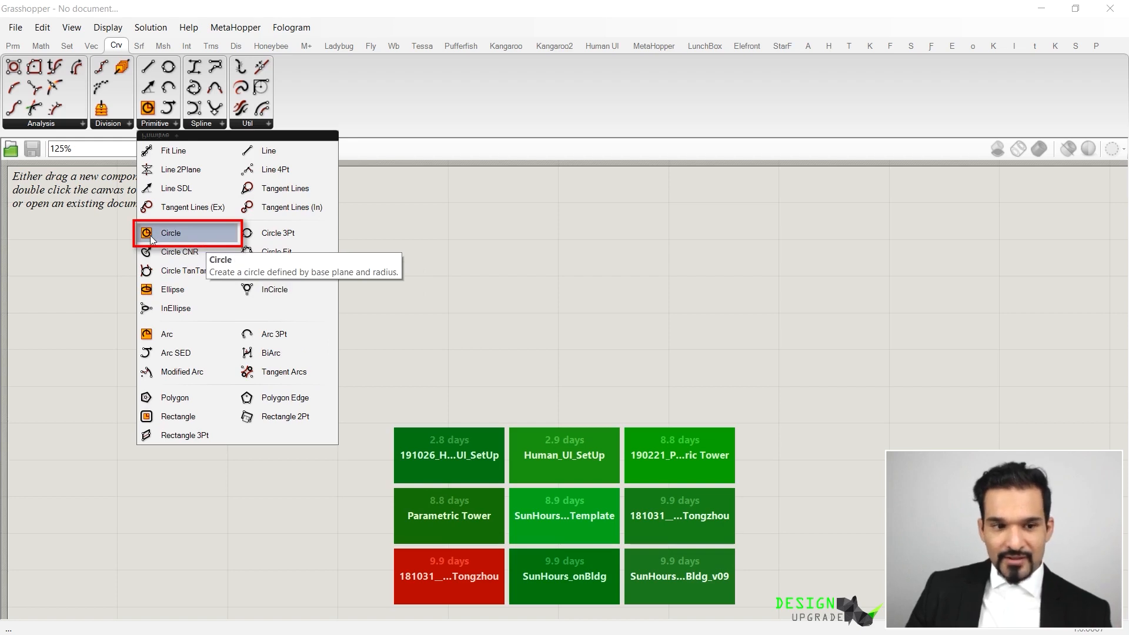
left_click(171, 233)
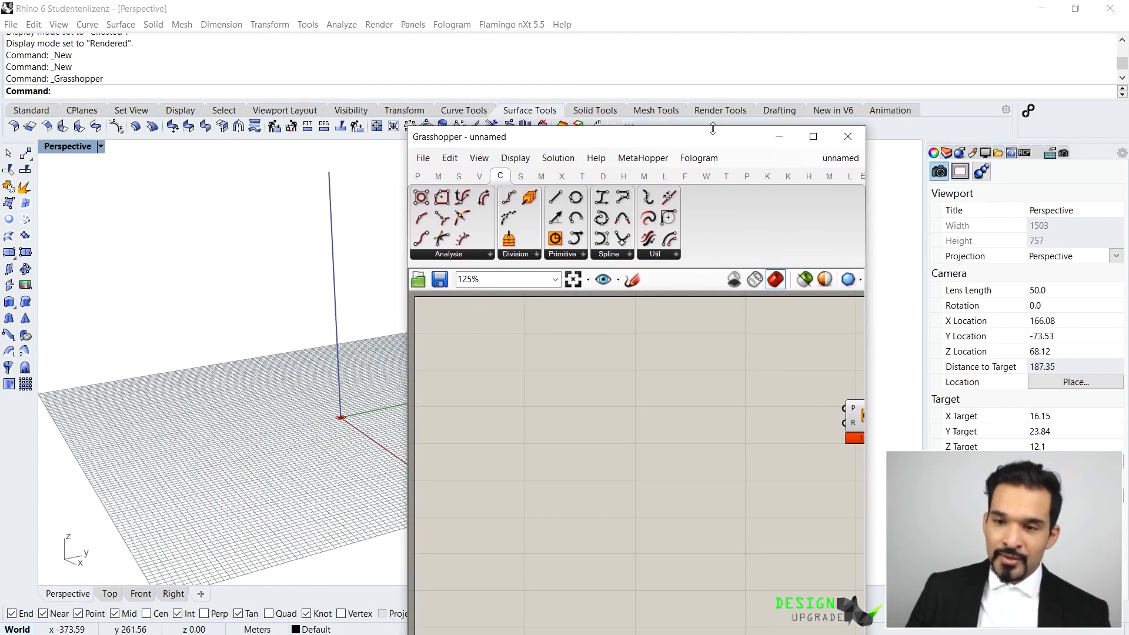
Maximize the editor and search the canvas for 'cir' to browse circle components
left_click(813, 137)
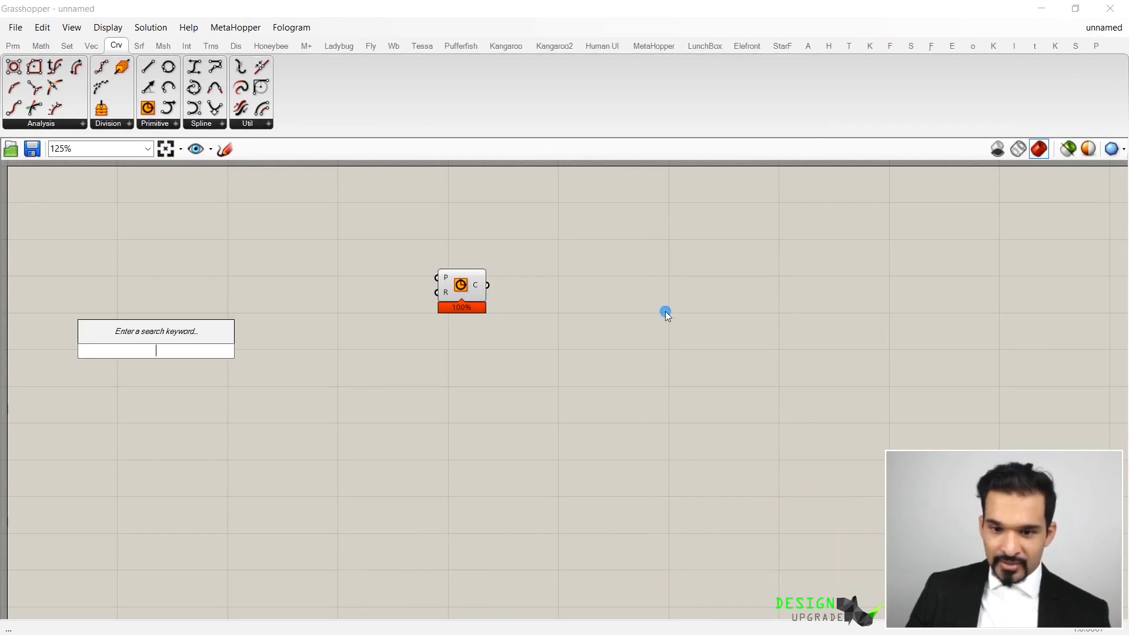
double_click(665, 313)
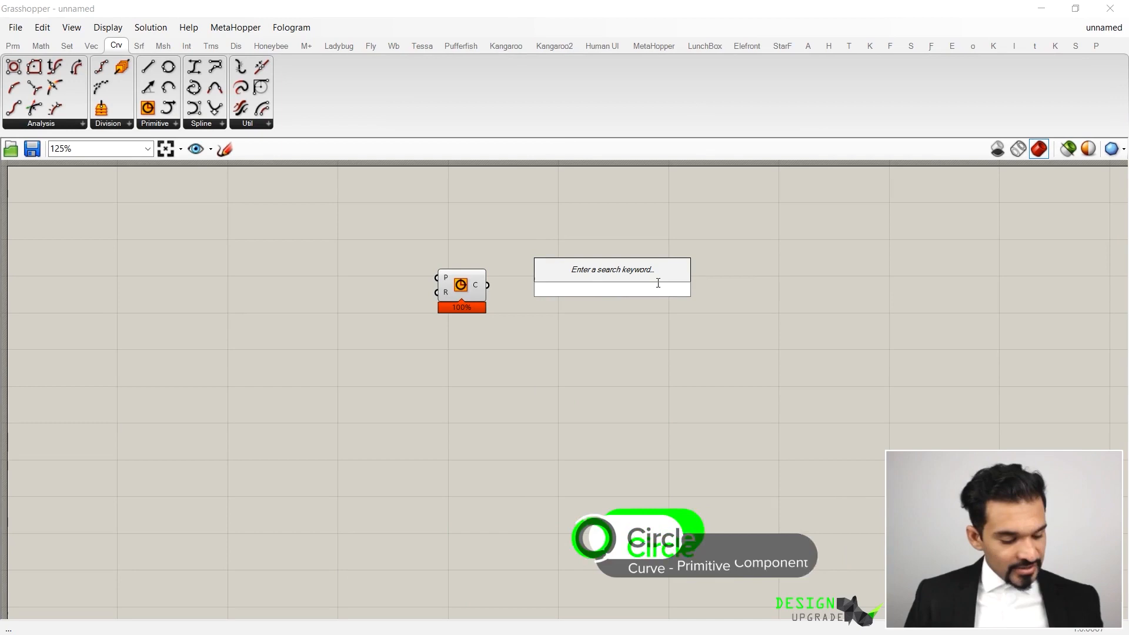
type("ci")
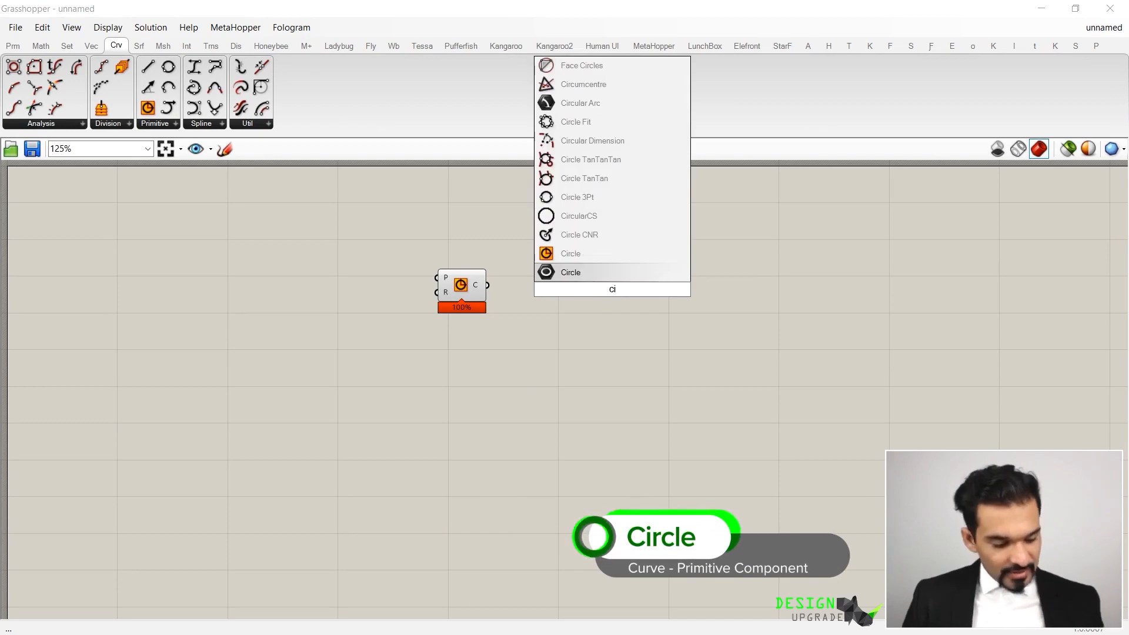
type("r")
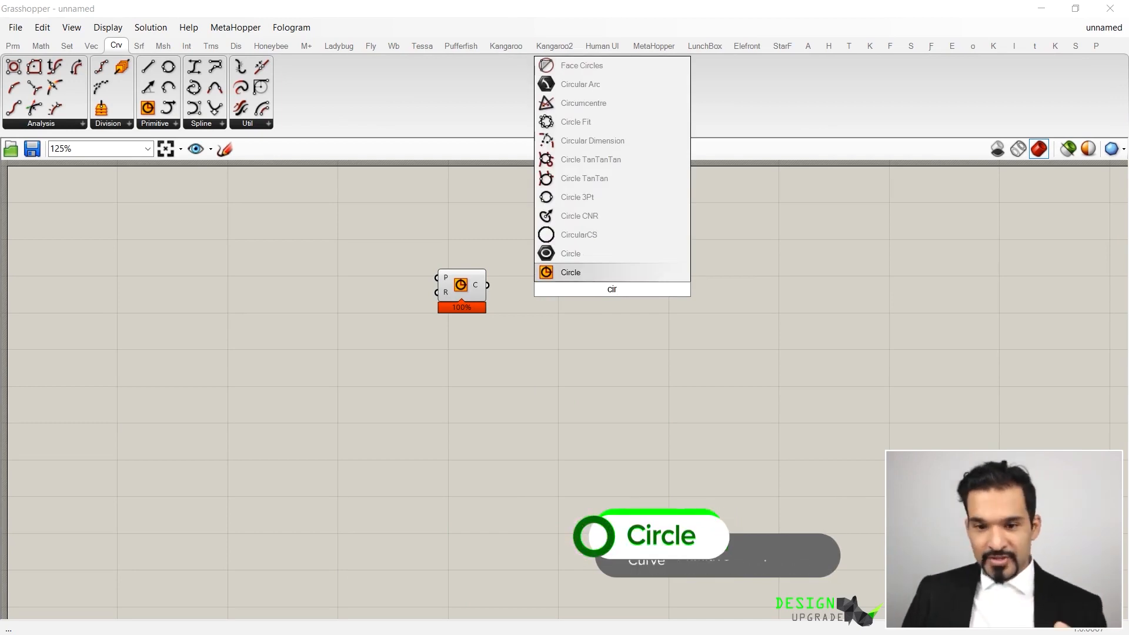
mouse_move(582, 104)
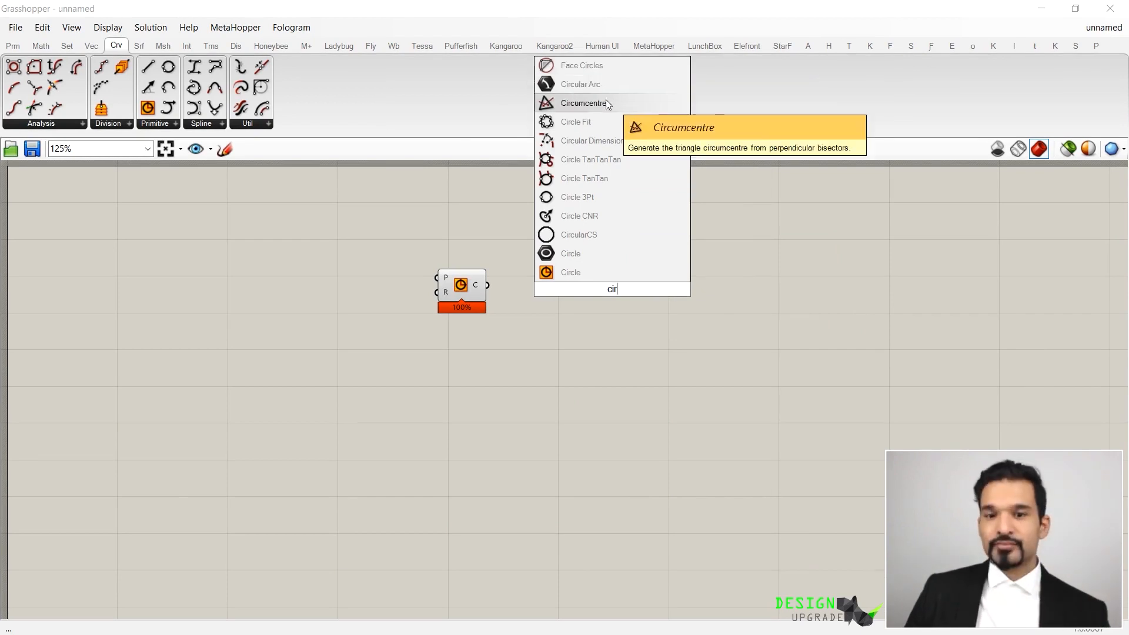
mouse_move(571, 271)
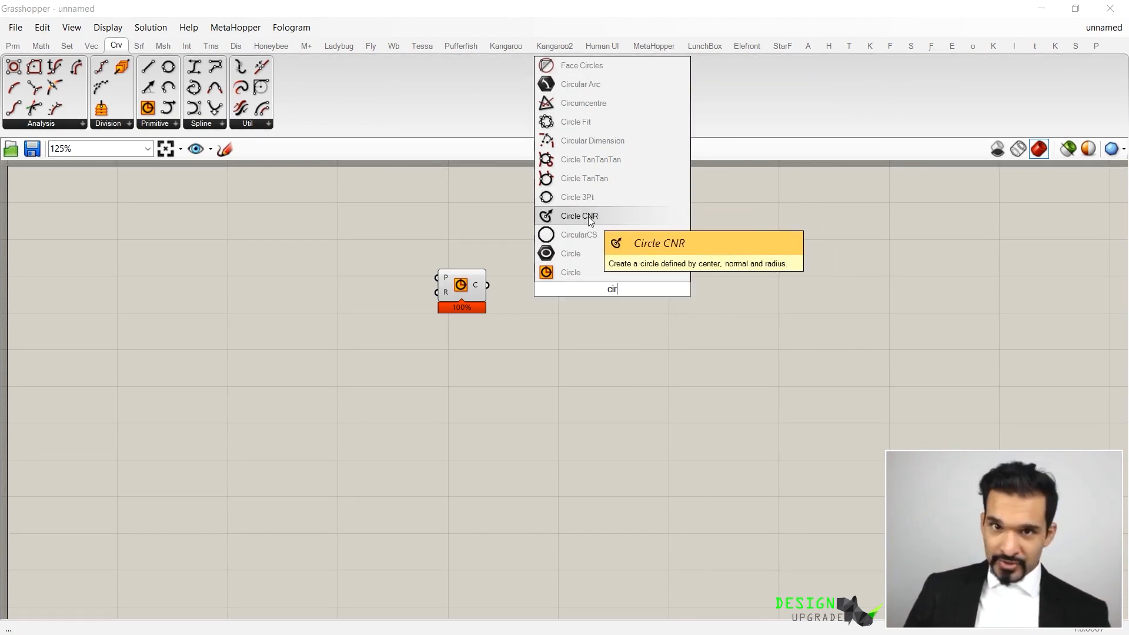
mouse_move(570, 271)
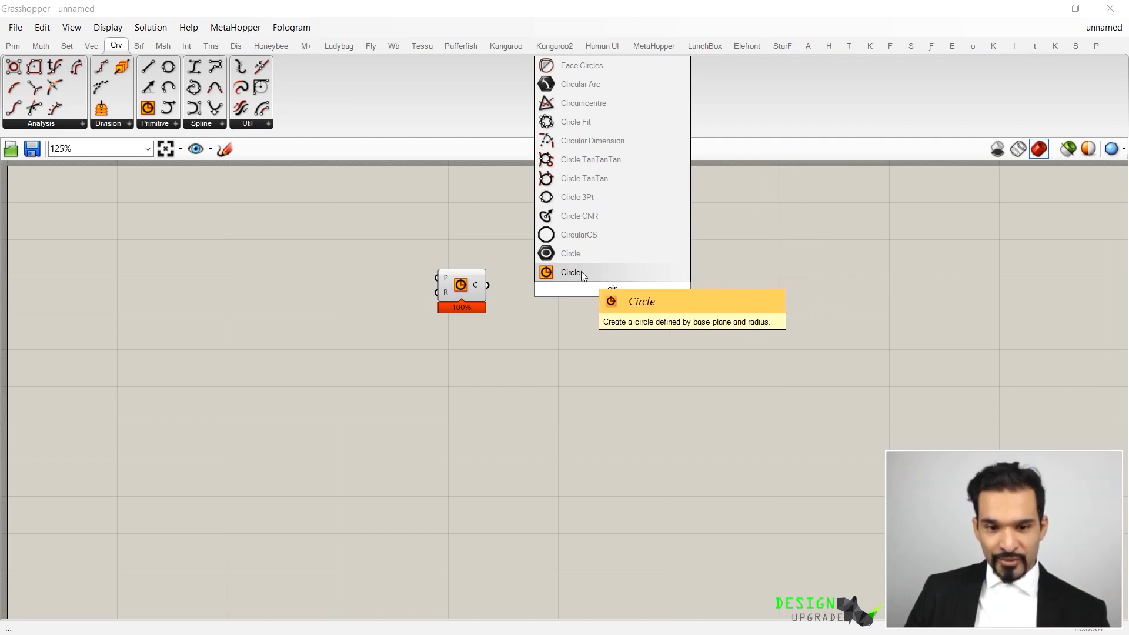
left_click(571, 272)
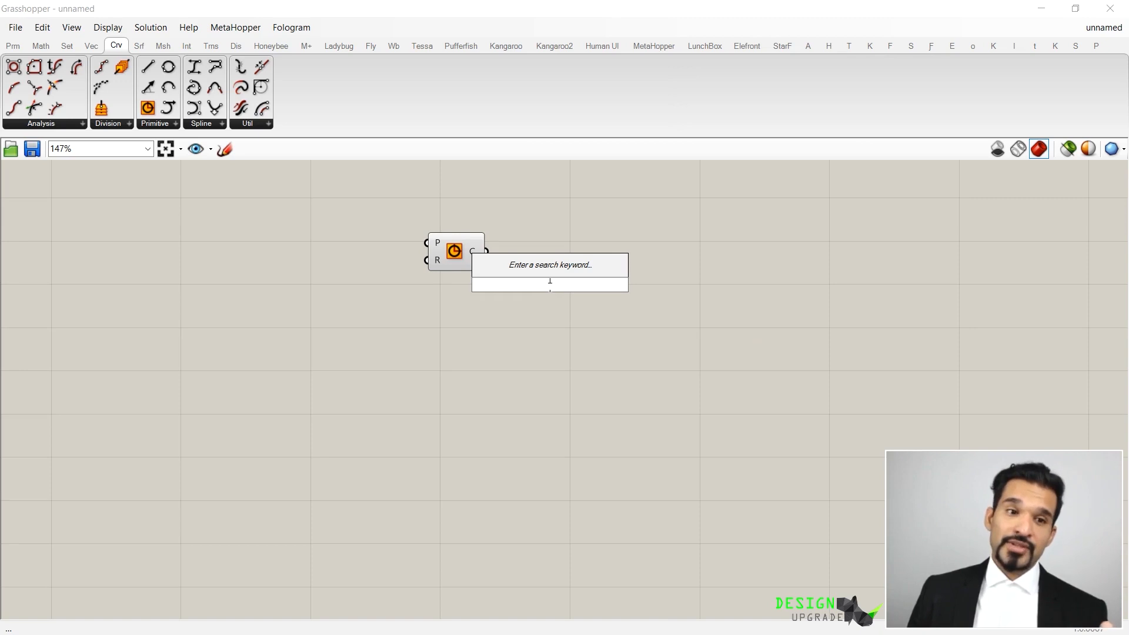
Browse the Sets and Surface component tabs and shift the Circle component right on the canvas
left_click(91, 46)
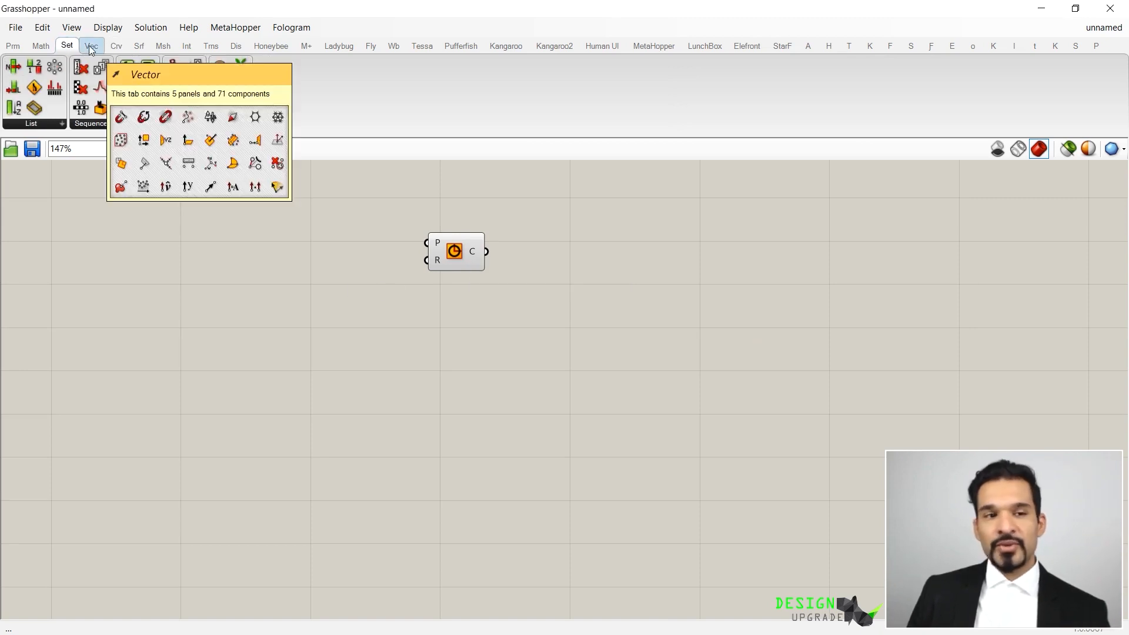
left_click(139, 45)
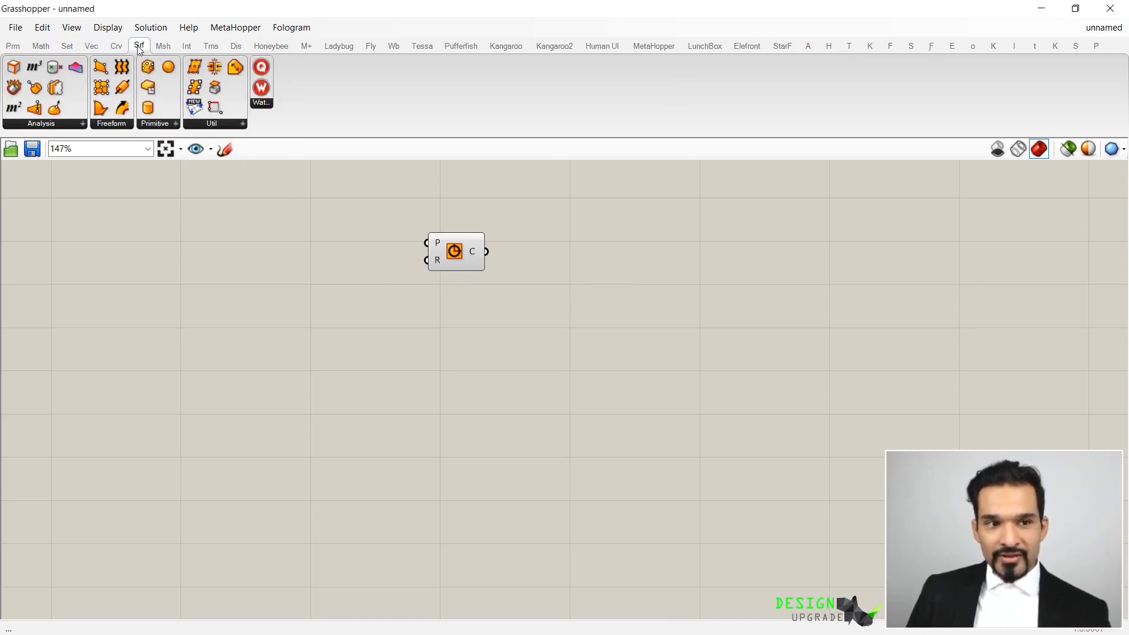
left_click(112, 123)
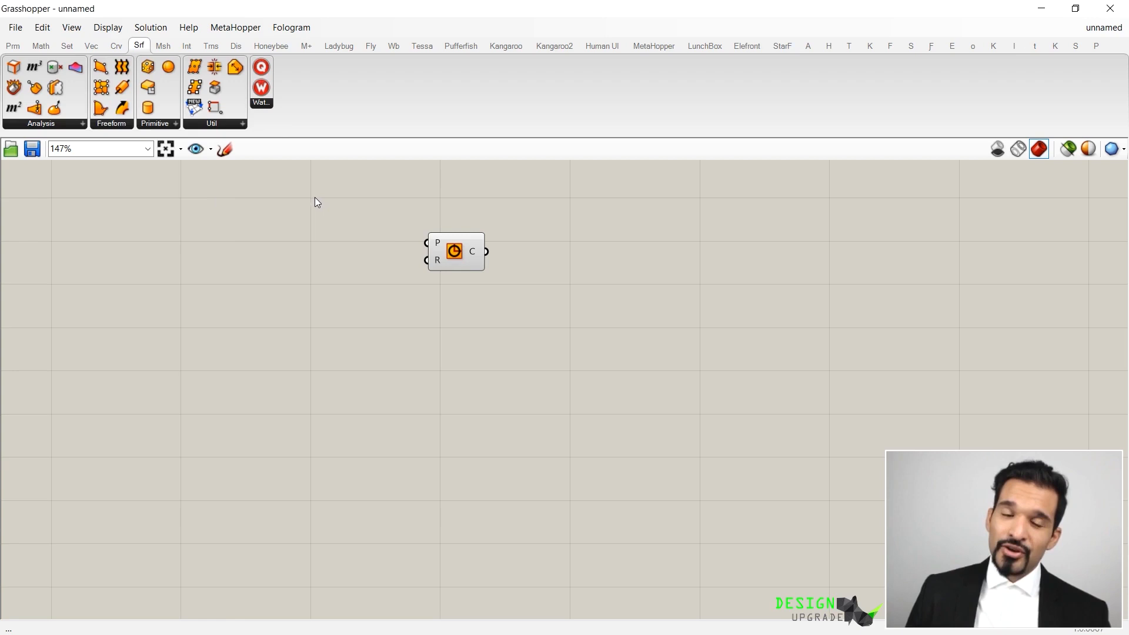
mouse_move(313, 194)
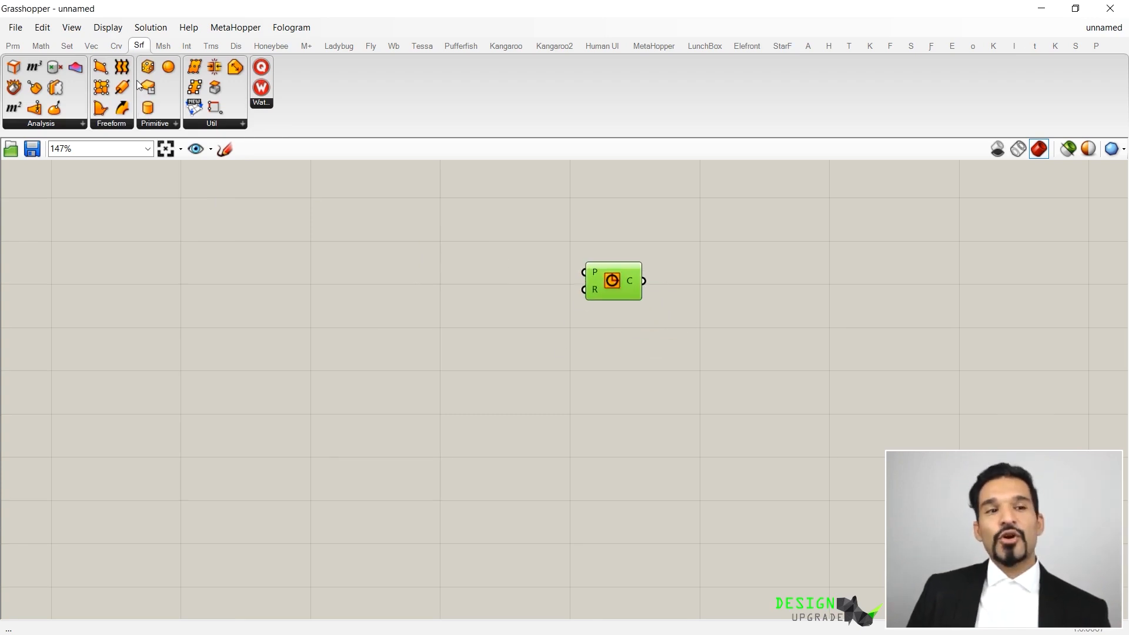
Browse the Math and Transform tabs, ending with the Vector components shown
left_click(40, 46)
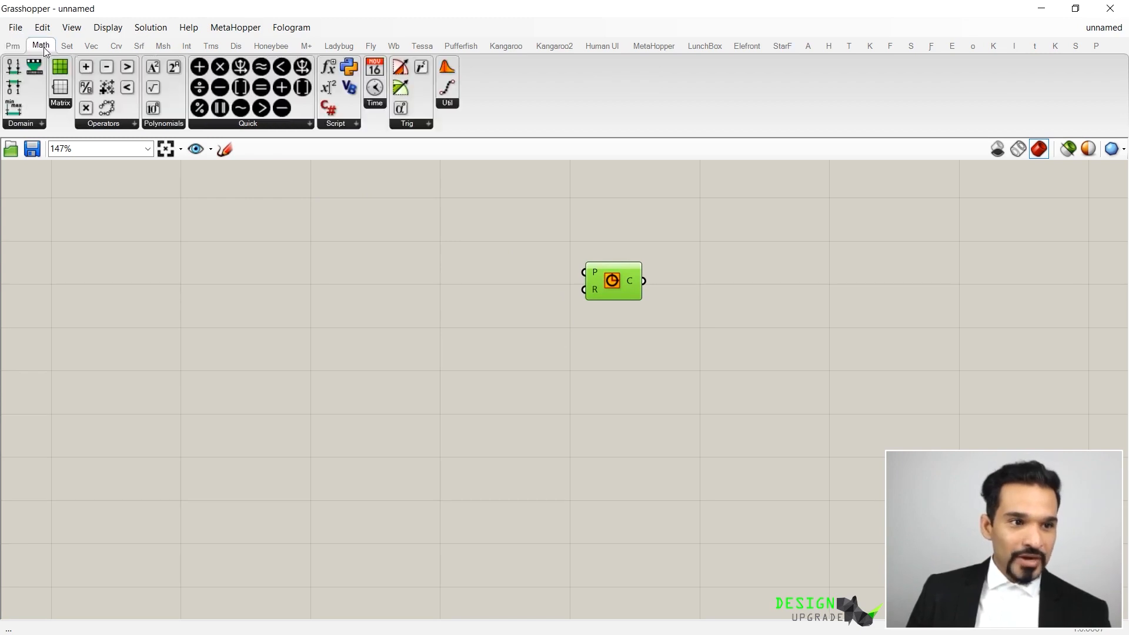
left_click(163, 46)
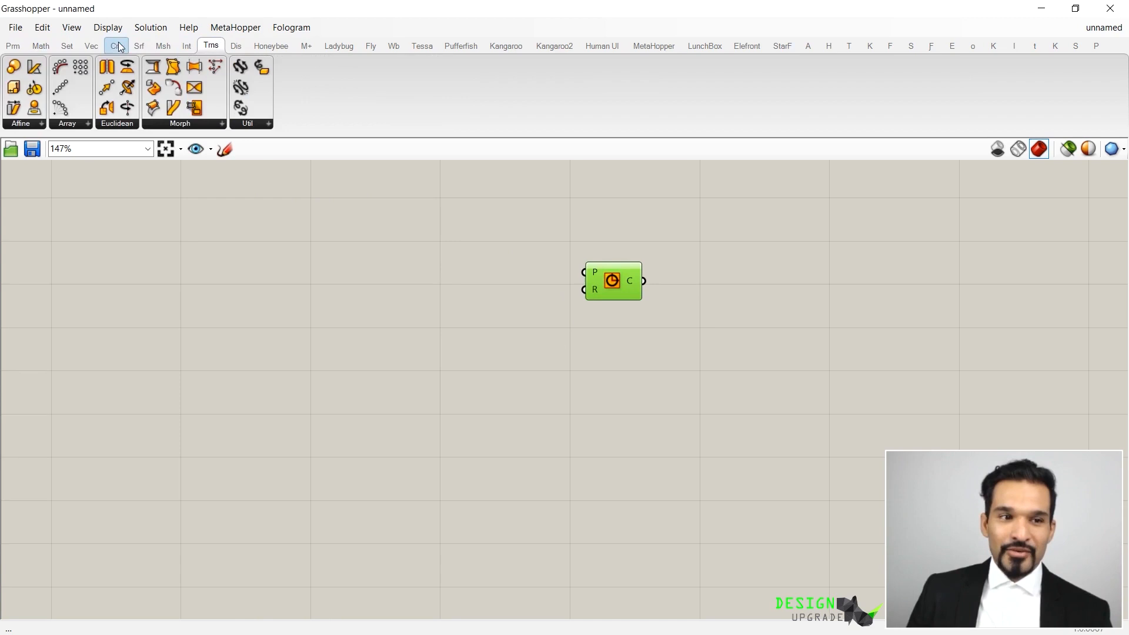
left_click(90, 46)
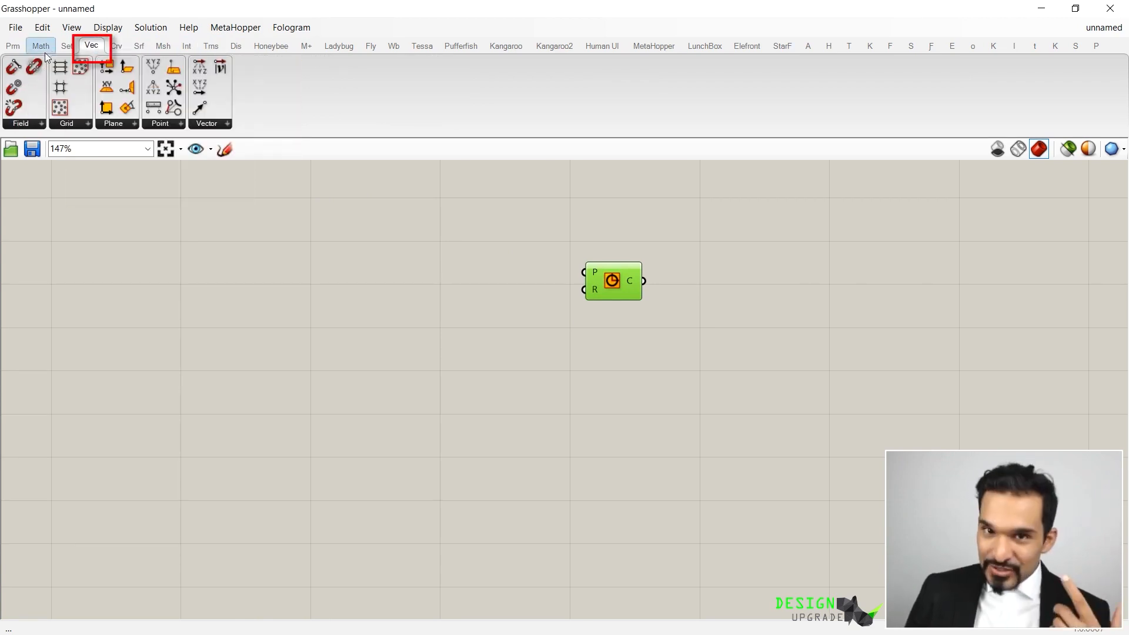
Expand the Vector tab's Point panel and pick Construct Point to place on the canvas
left_click(91, 46)
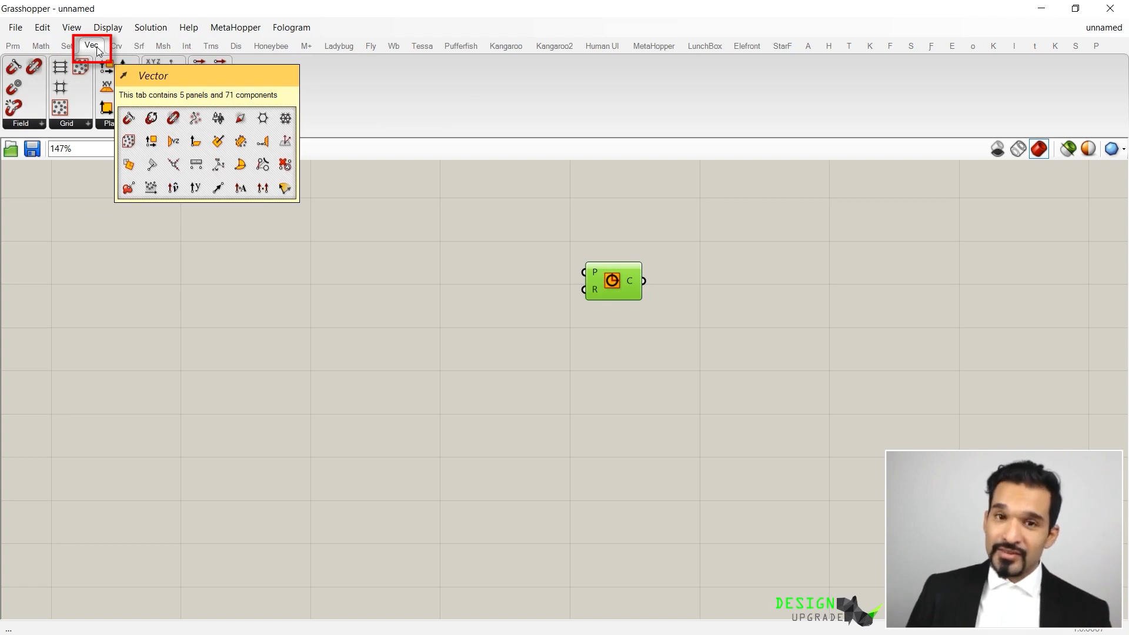
left_click(90, 46)
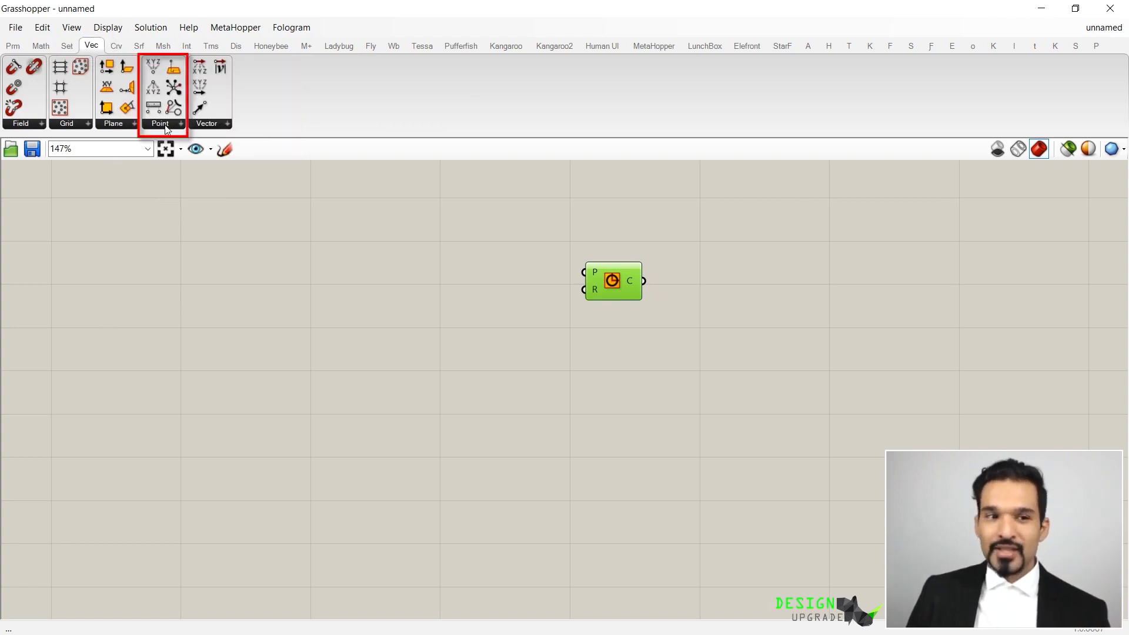
left_click(160, 124)
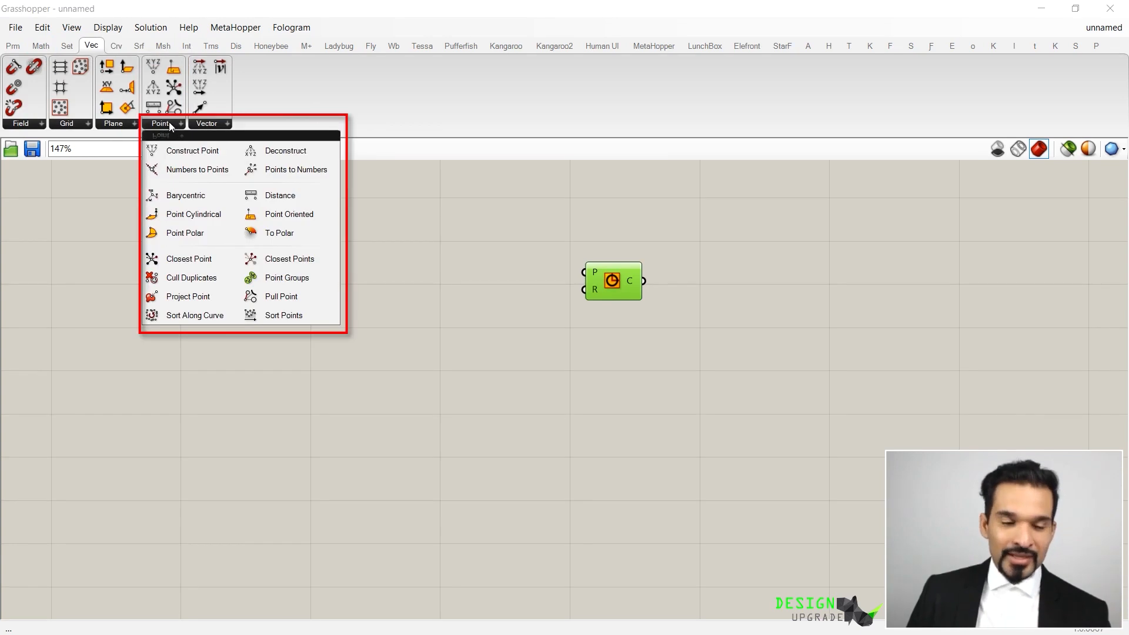
mouse_move(183, 129)
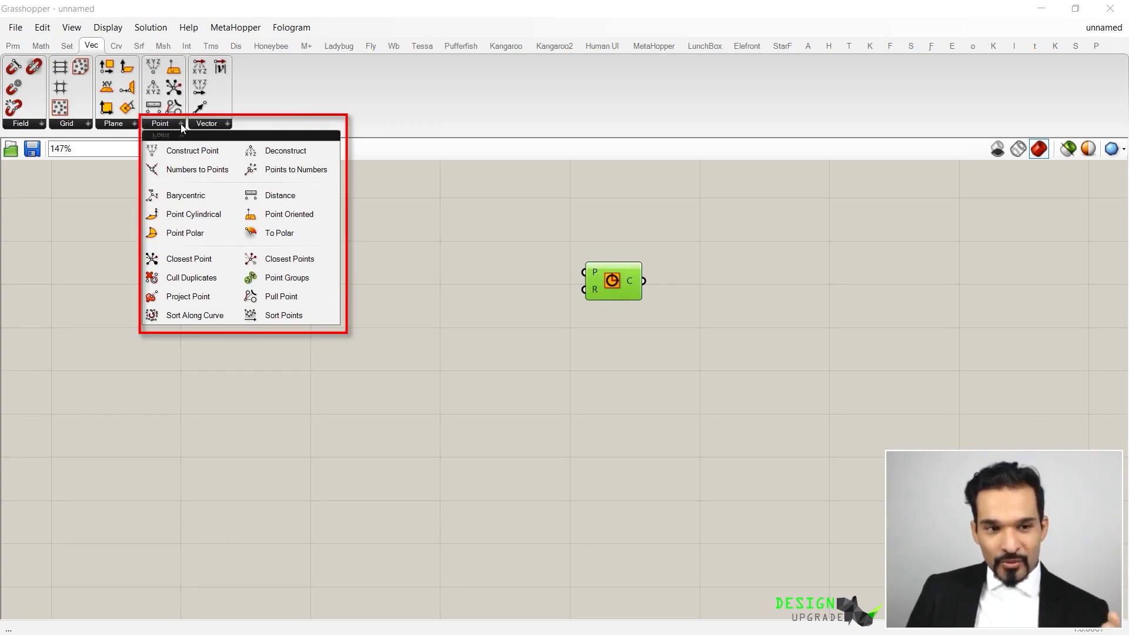
mouse_move(190, 151)
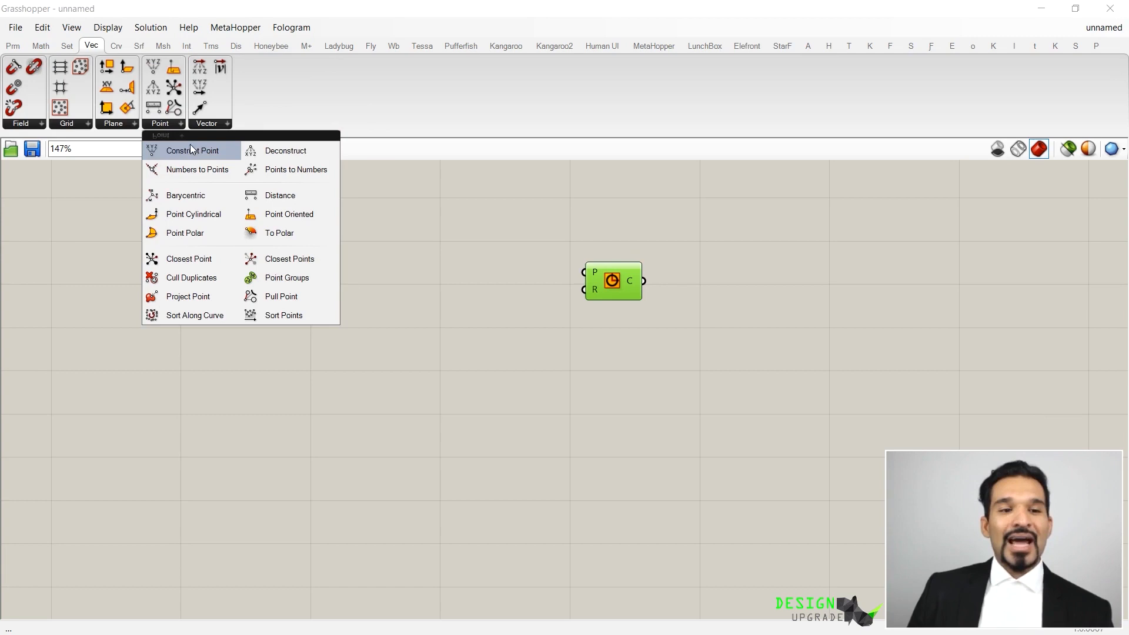
mouse_move(285, 151)
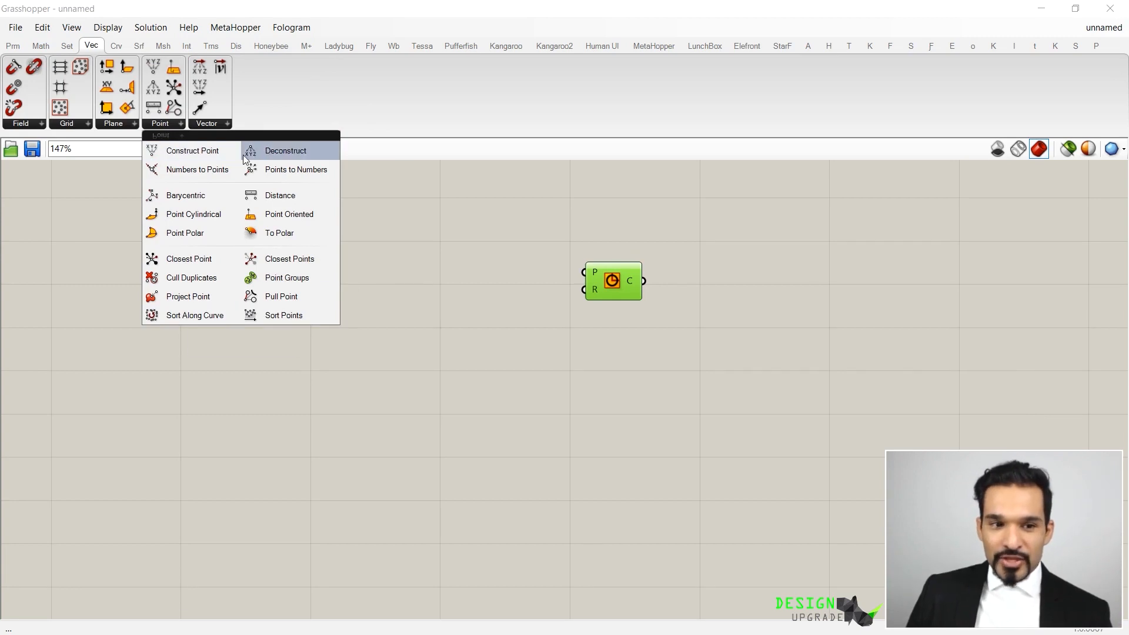
mouse_move(196, 169)
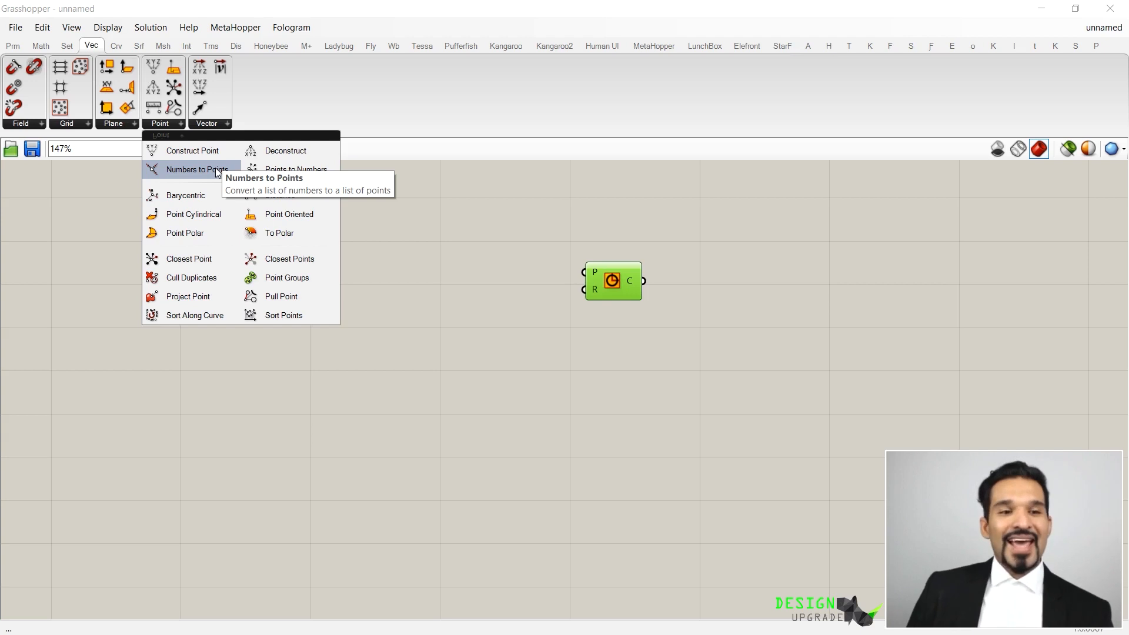
mouse_move(191, 150)
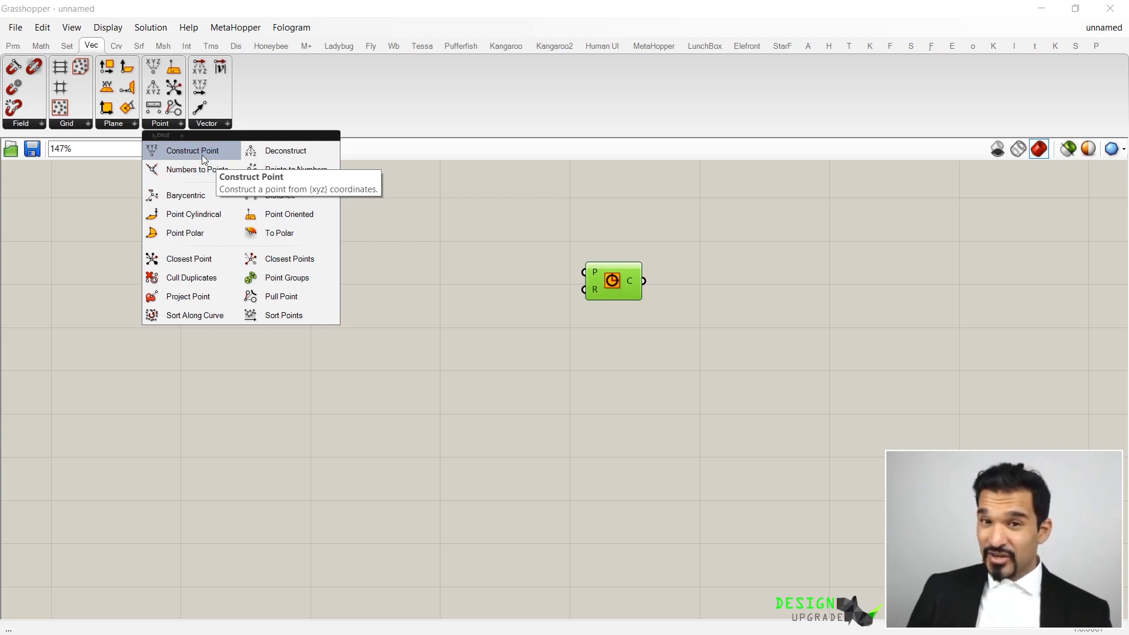
mouse_move(195, 315)
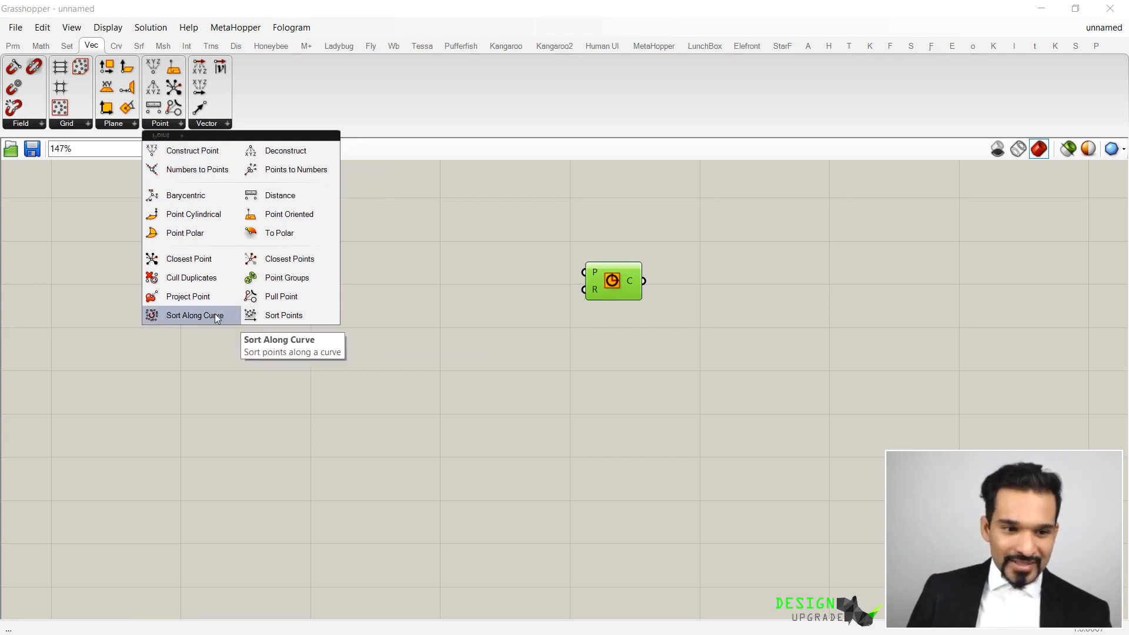
mouse_move(192, 150)
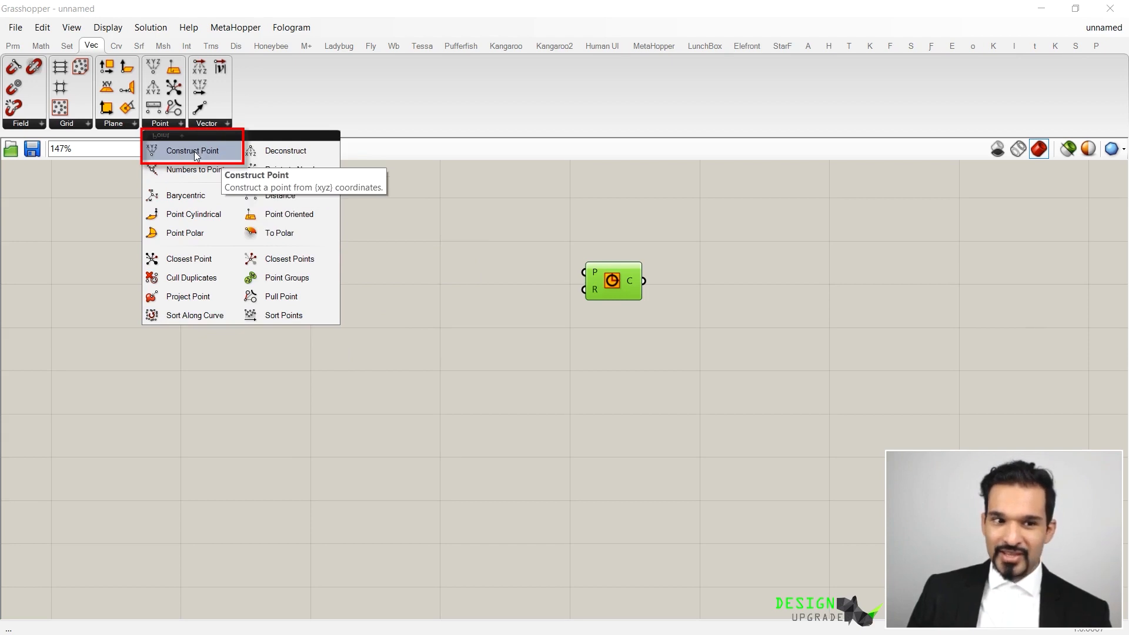
left_click(192, 150)
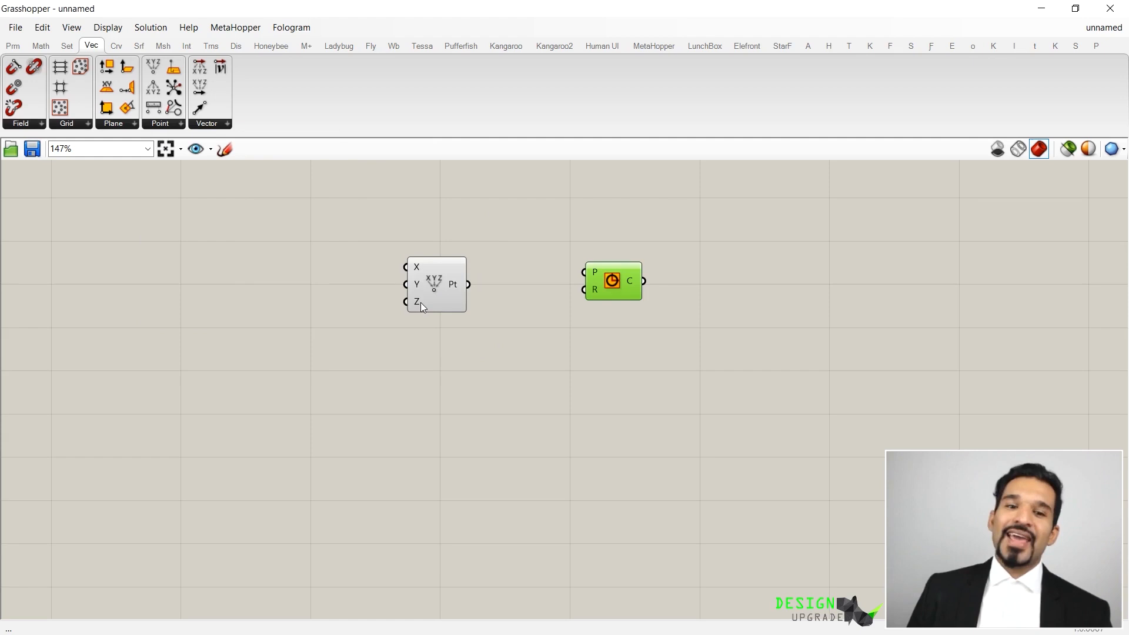
Move the Construct Point component beside the Circle component, on its left
left_click(436, 284)
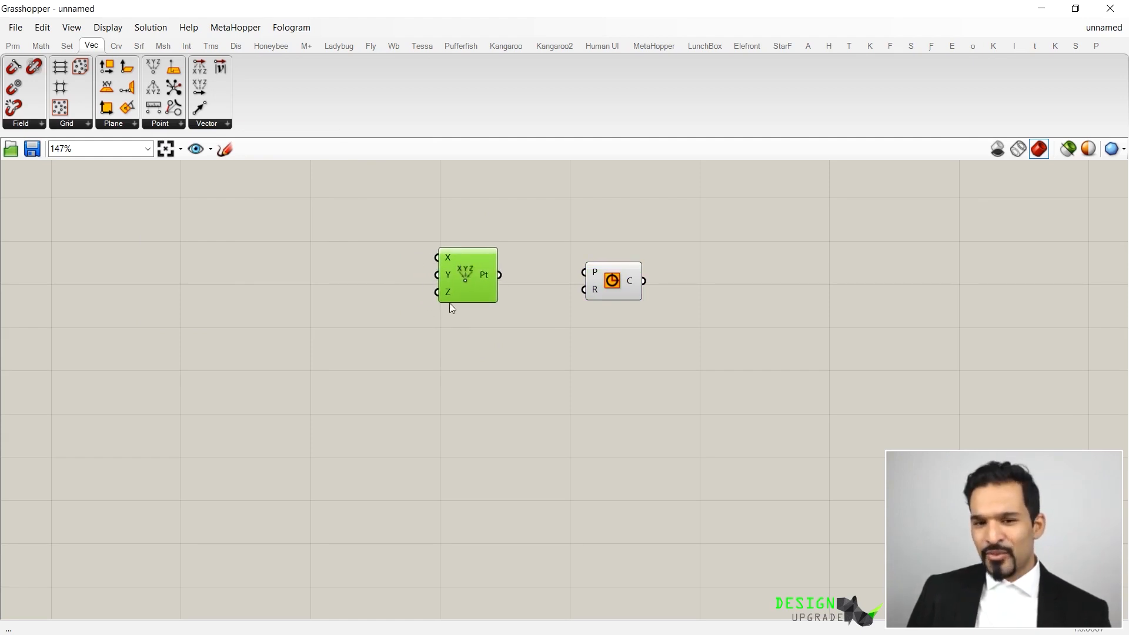
mouse_move(472, 291)
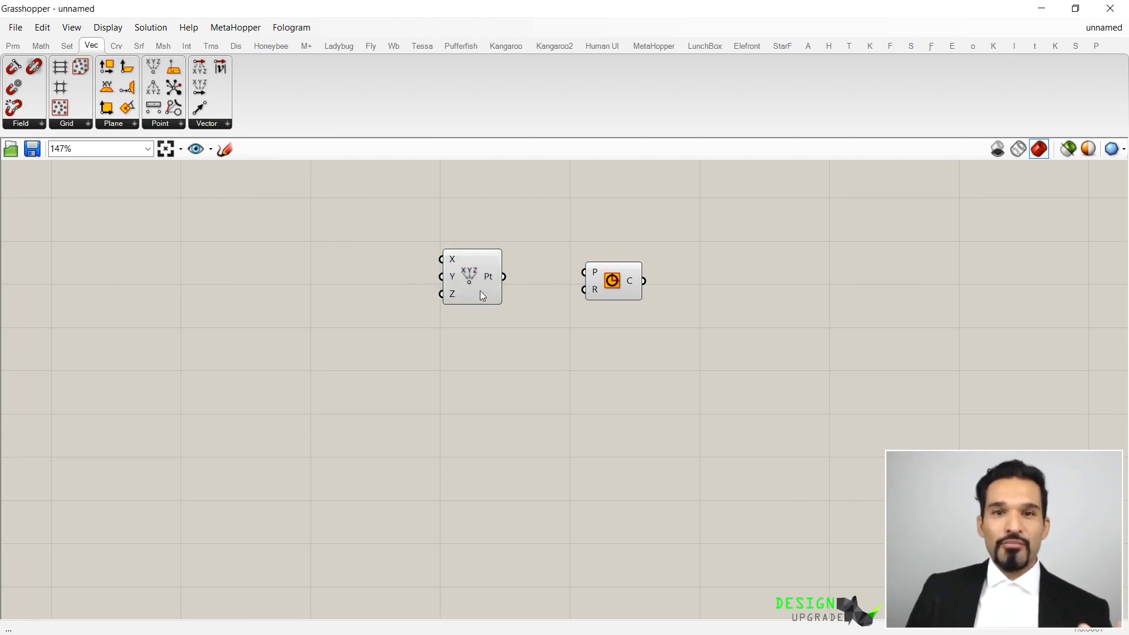
mouse_move(486, 310)
type("courses.design")
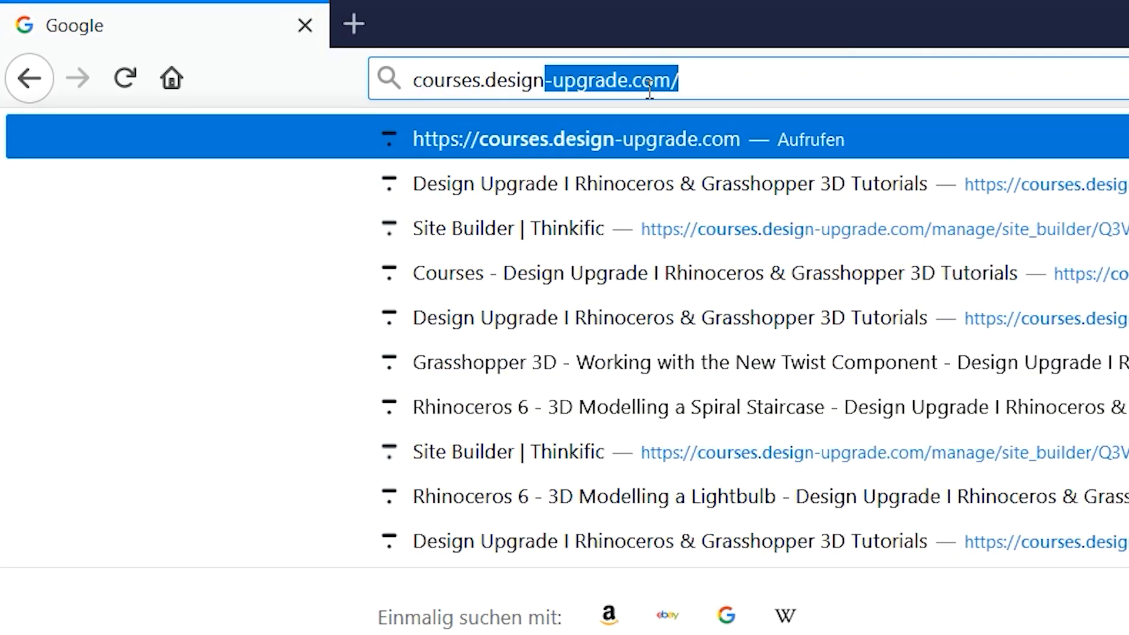
Load the Design Upgrade membership page, view all courses and open Algorithmic Skyscraper Design
left_click(576, 138)
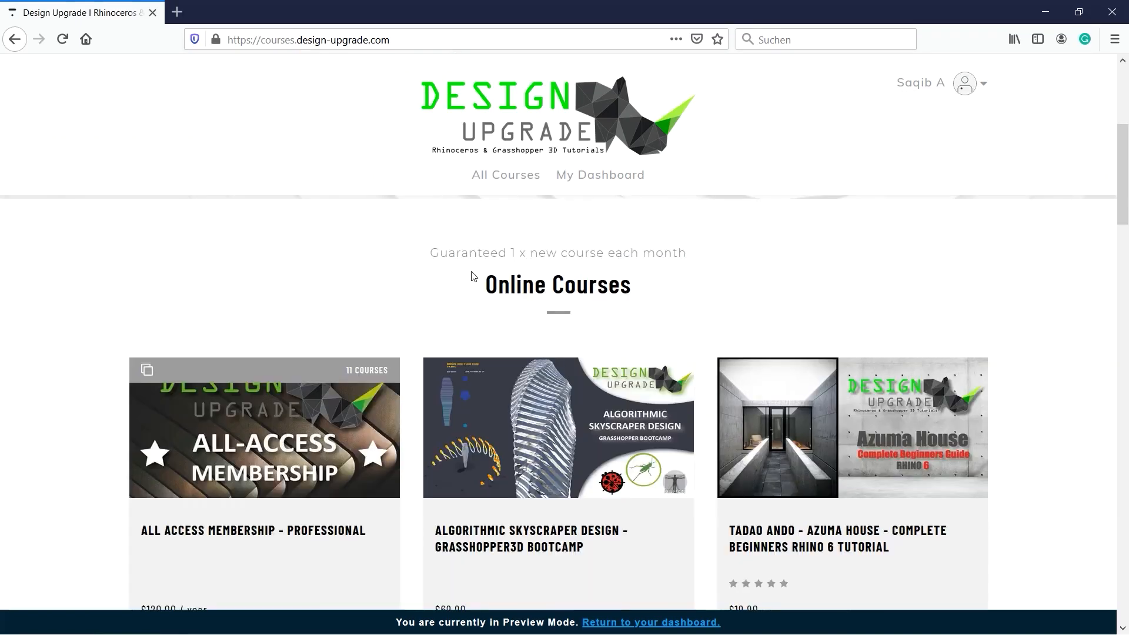
scroll("down", 3)
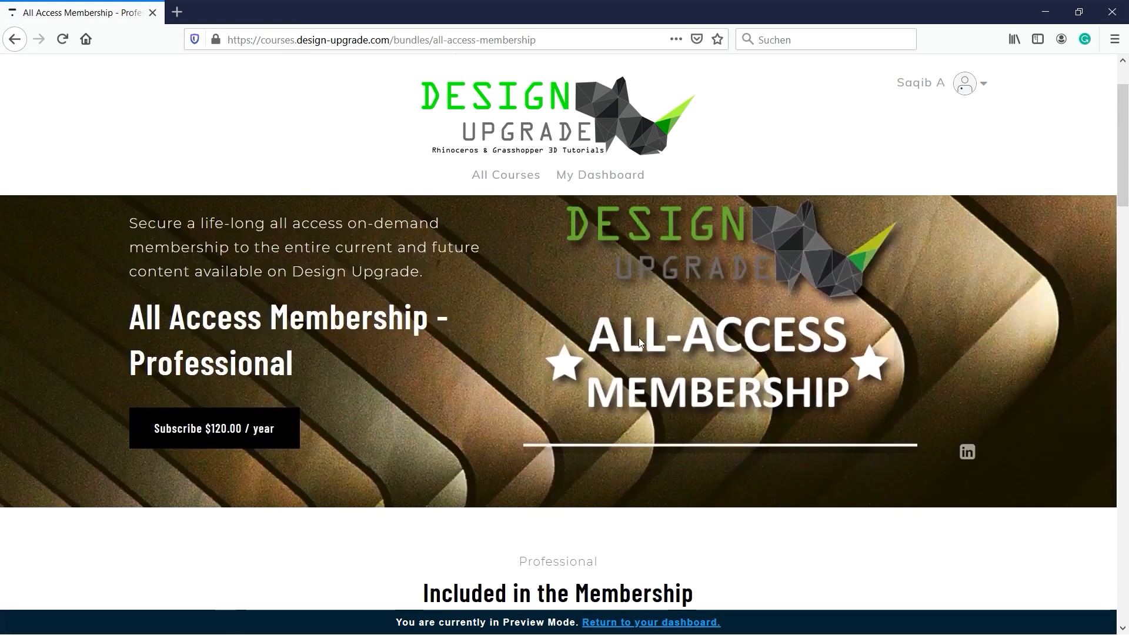
scroll("down", 3)
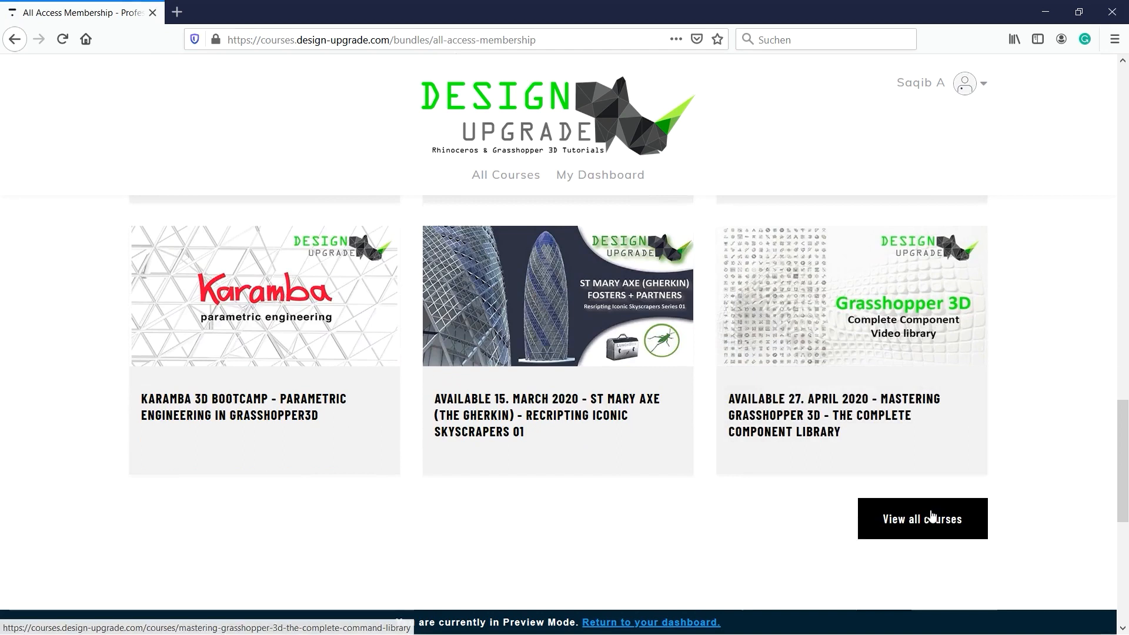
left_click(922, 519)
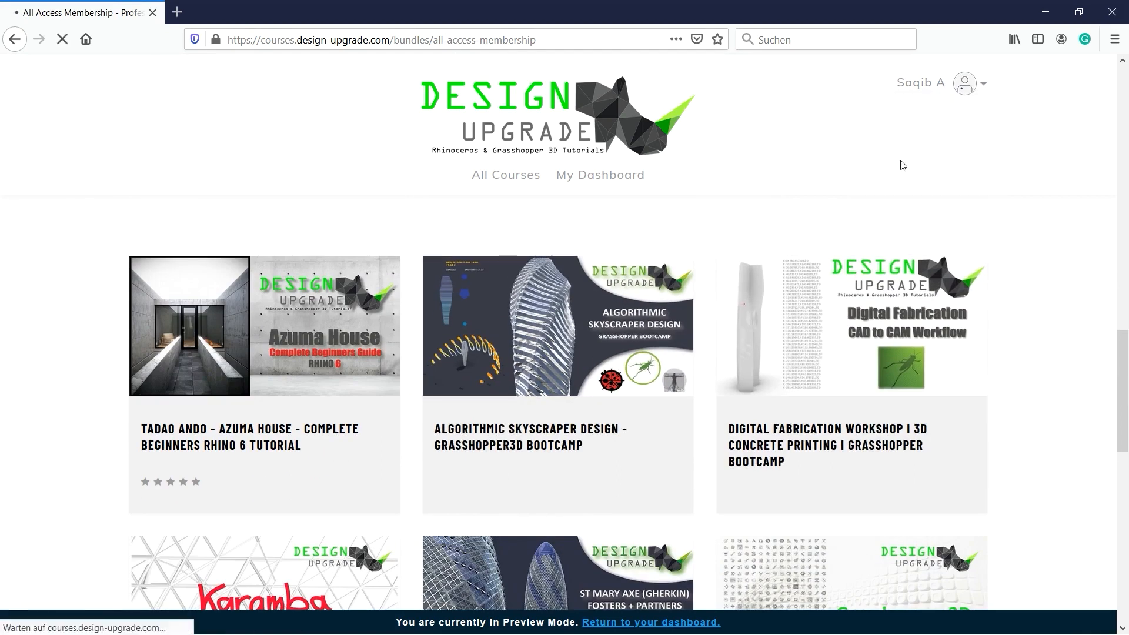
left_click(558, 326)
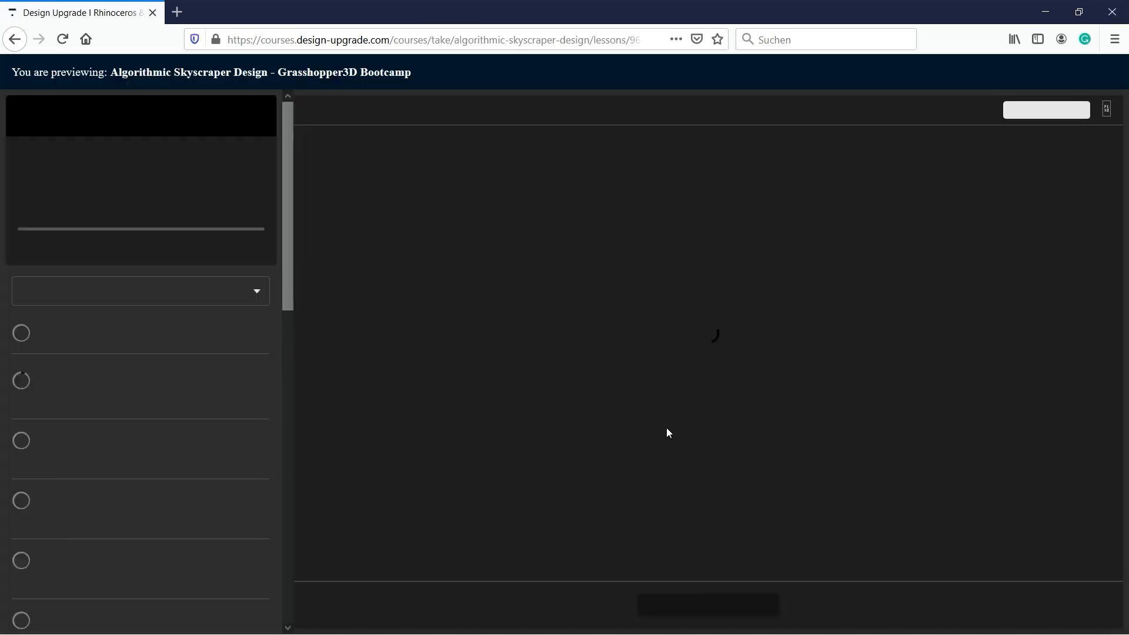